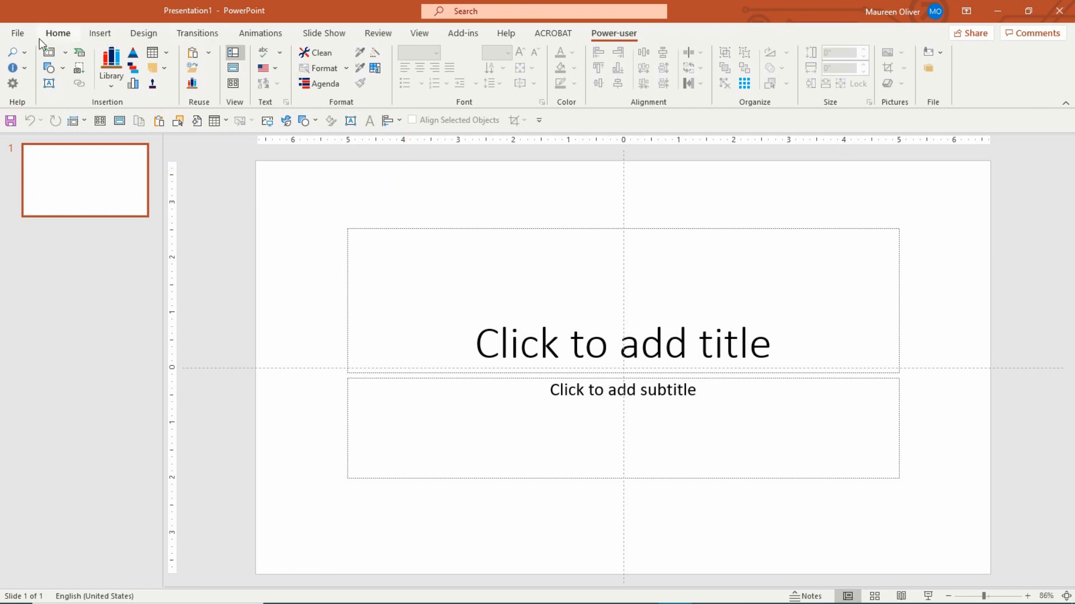
Step: Switch slide 1 to the Blank layout so no placeholders remain
click(57, 34)
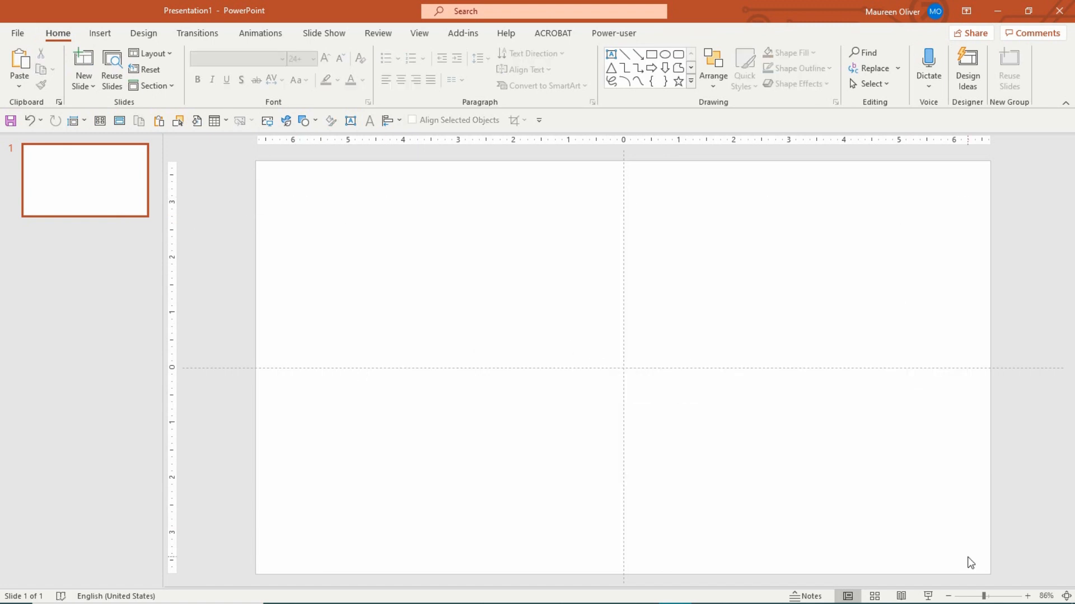
mouse_move(93, 139)
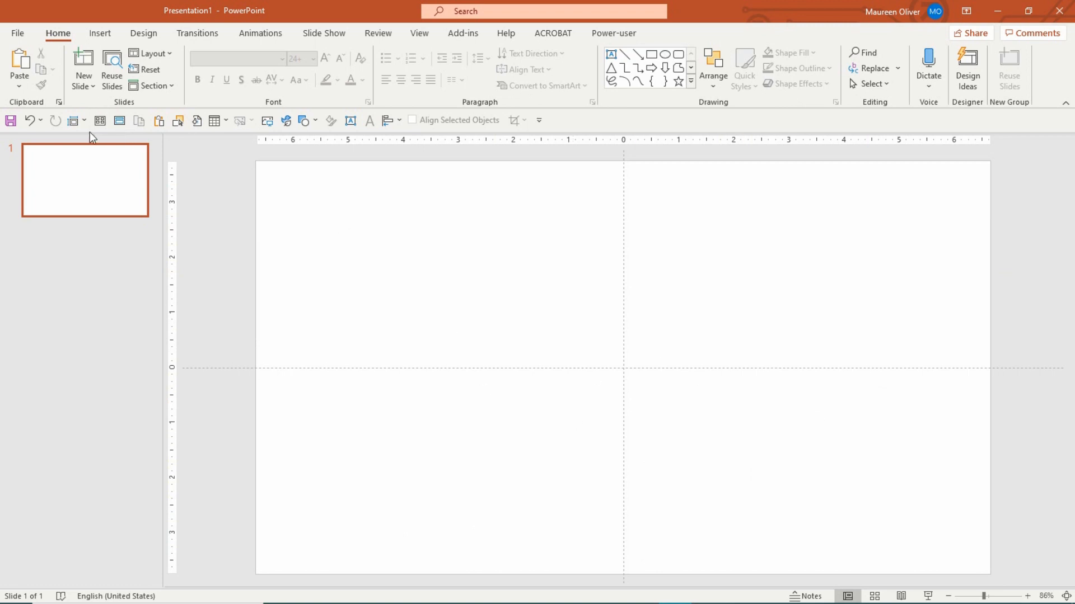
Step: Set a custom slide size of 16 × 10 inches and choose Maximize when scaling
click(80, 119)
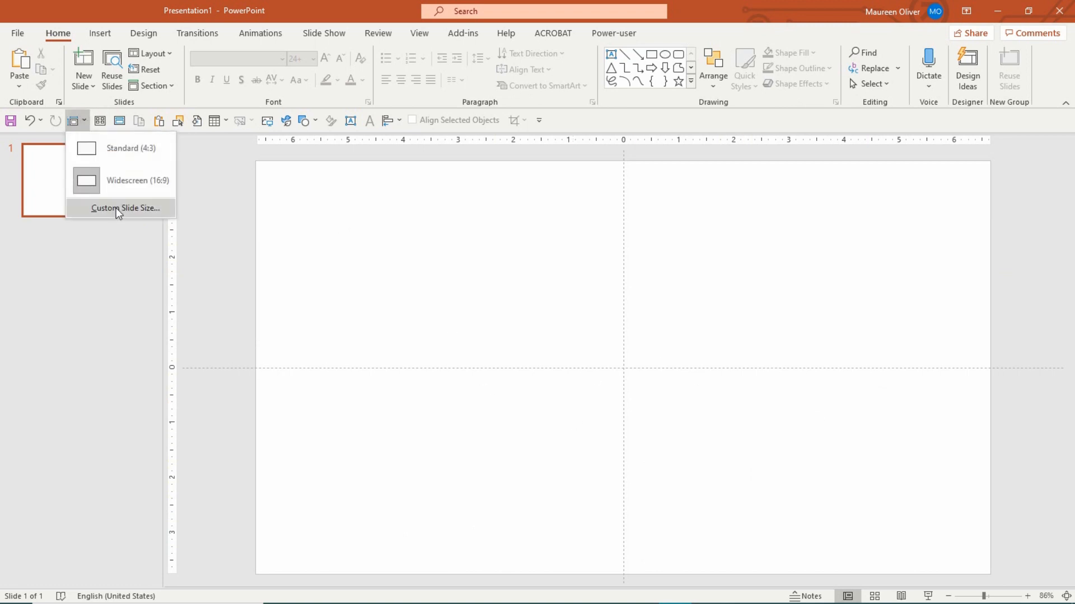
click(126, 208)
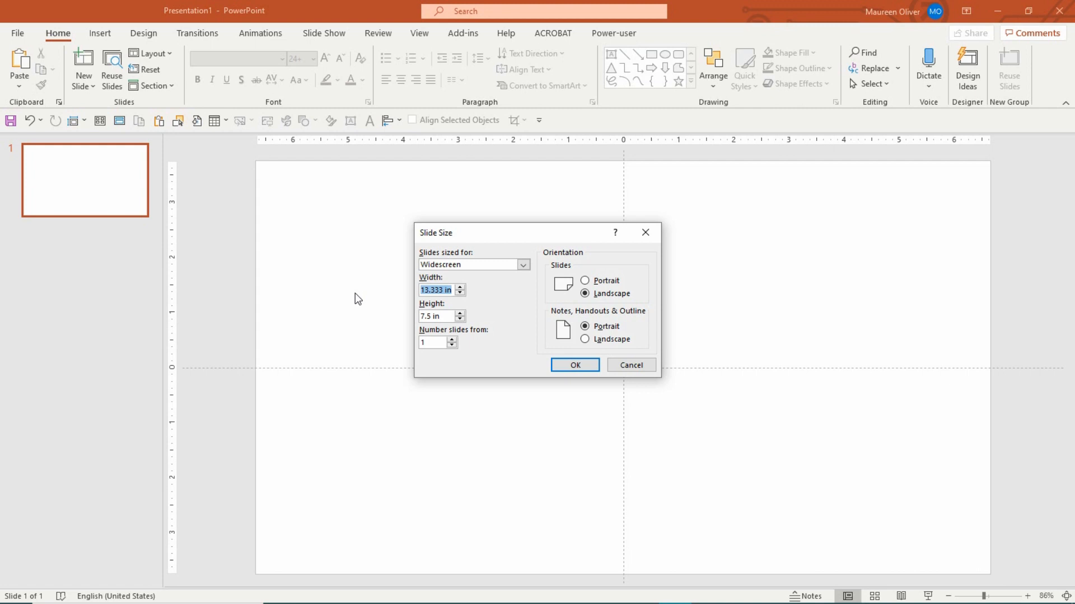
text(16 in)
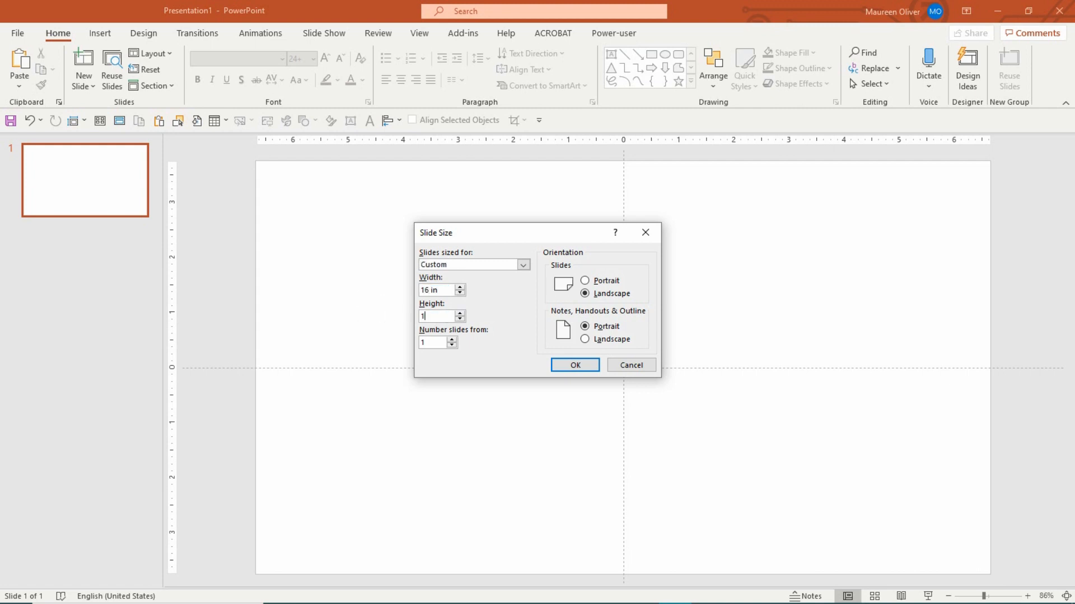
text(0)
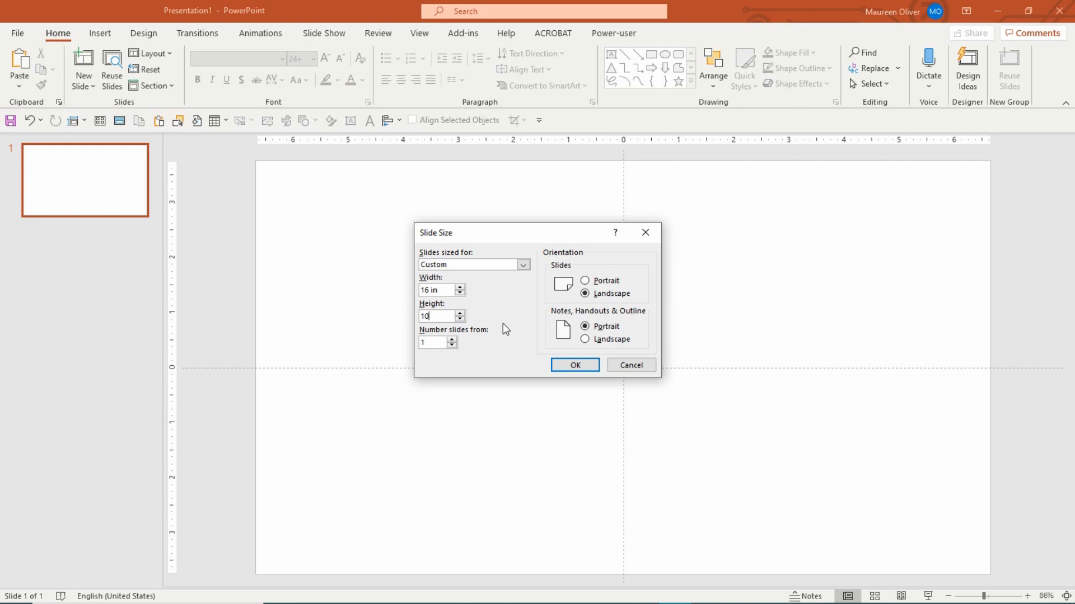
mouse_move(519, 343)
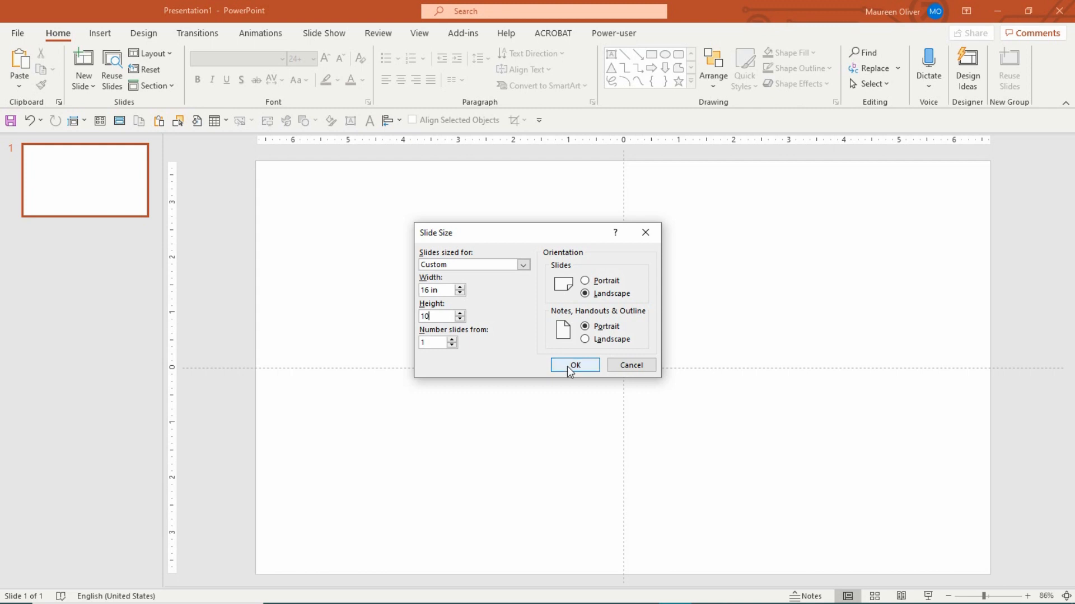
click(574, 365)
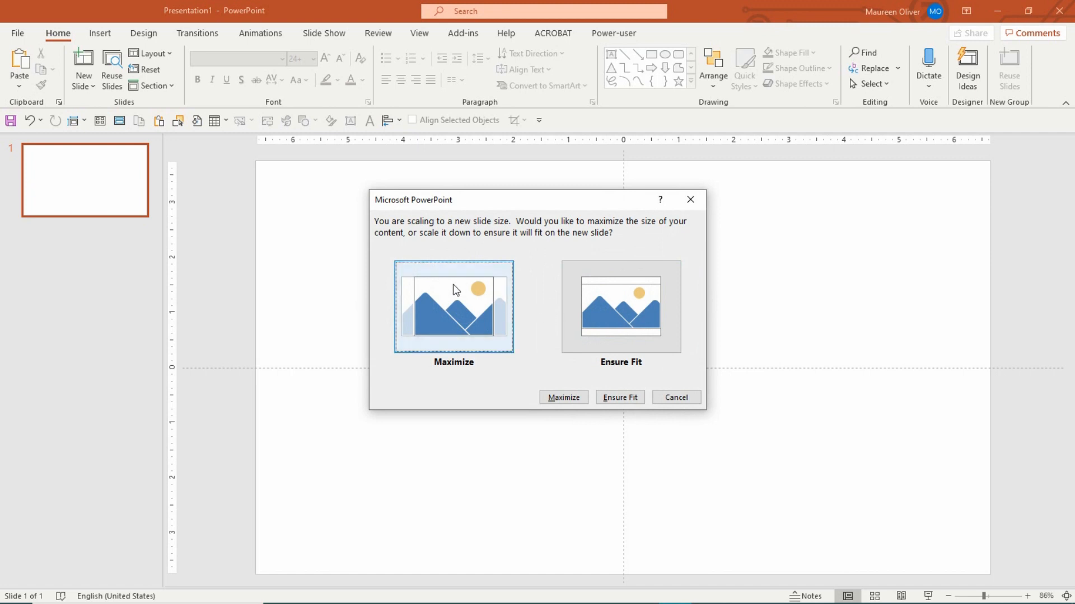
click(563, 397)
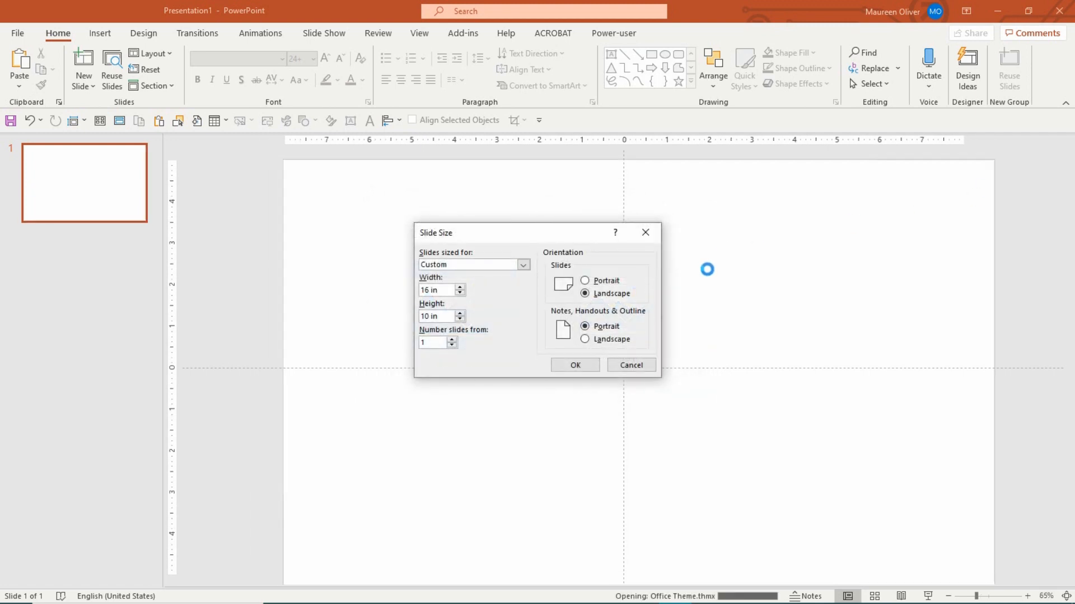
click(575, 365)
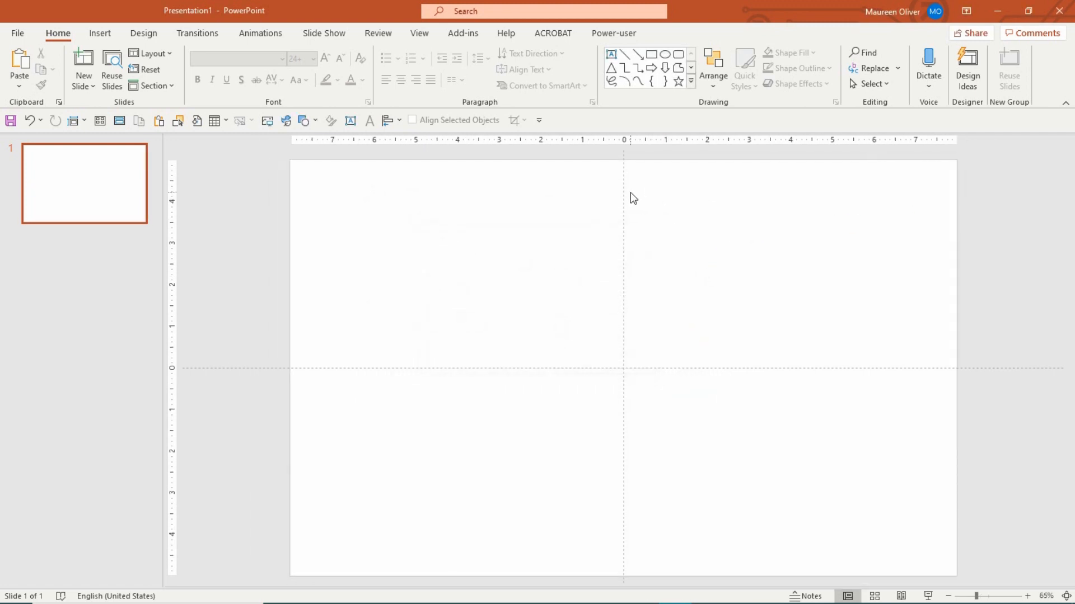
mouse_move(615, 204)
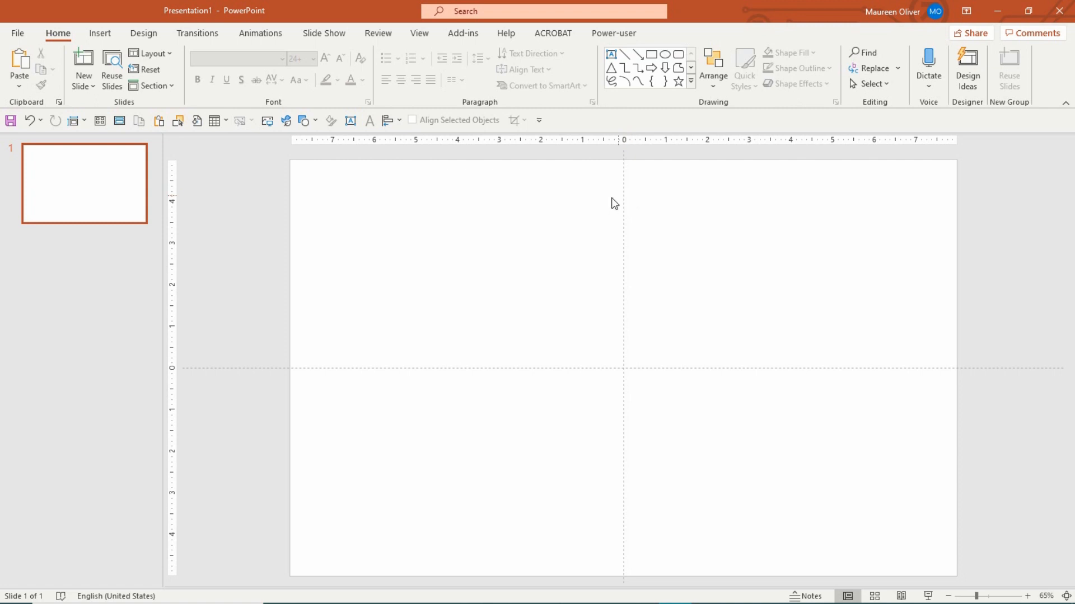
mouse_move(140, 7)
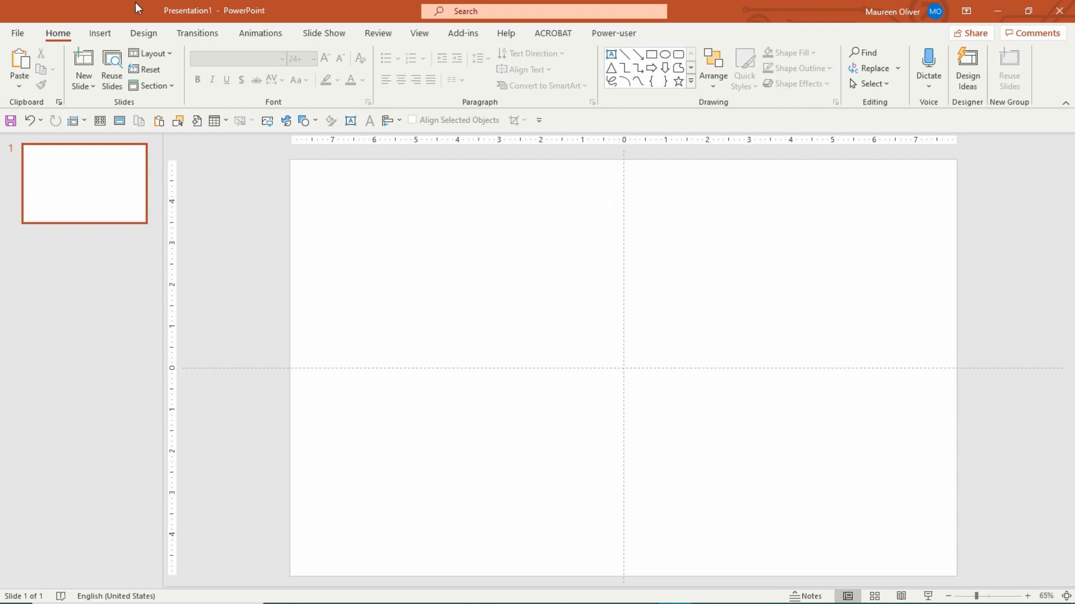
Step: Draw a straight vertical line from the top of the slide to the bottom
click(101, 33)
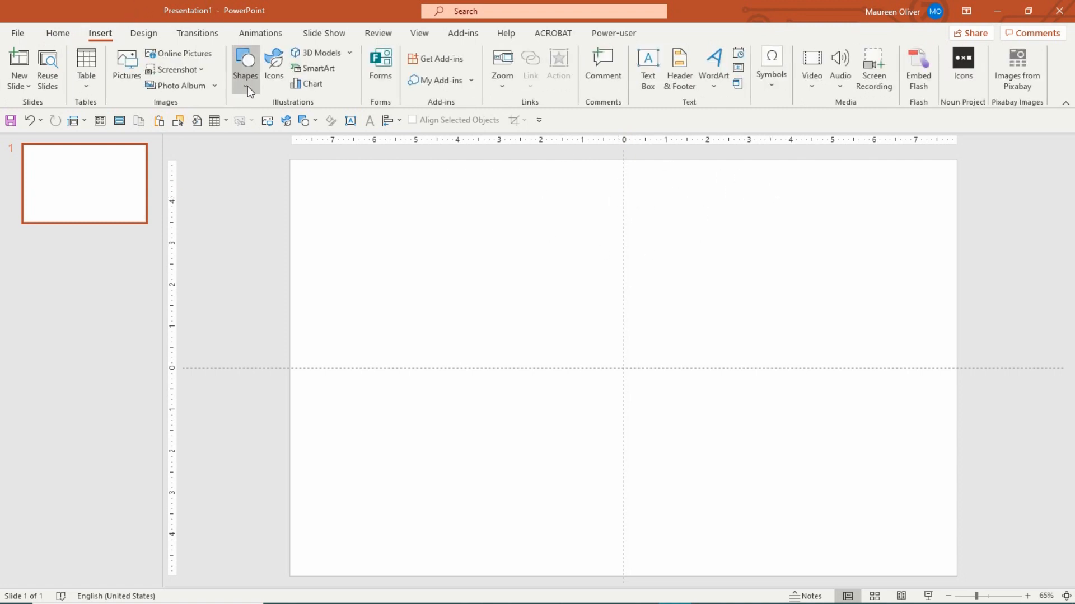
click(244, 67)
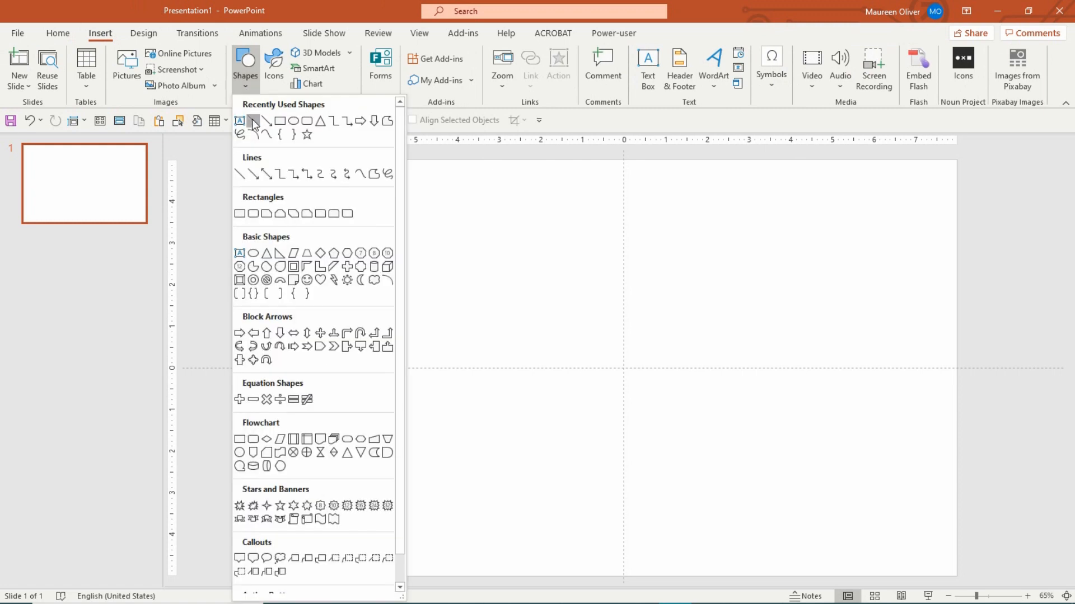
click(254, 121)
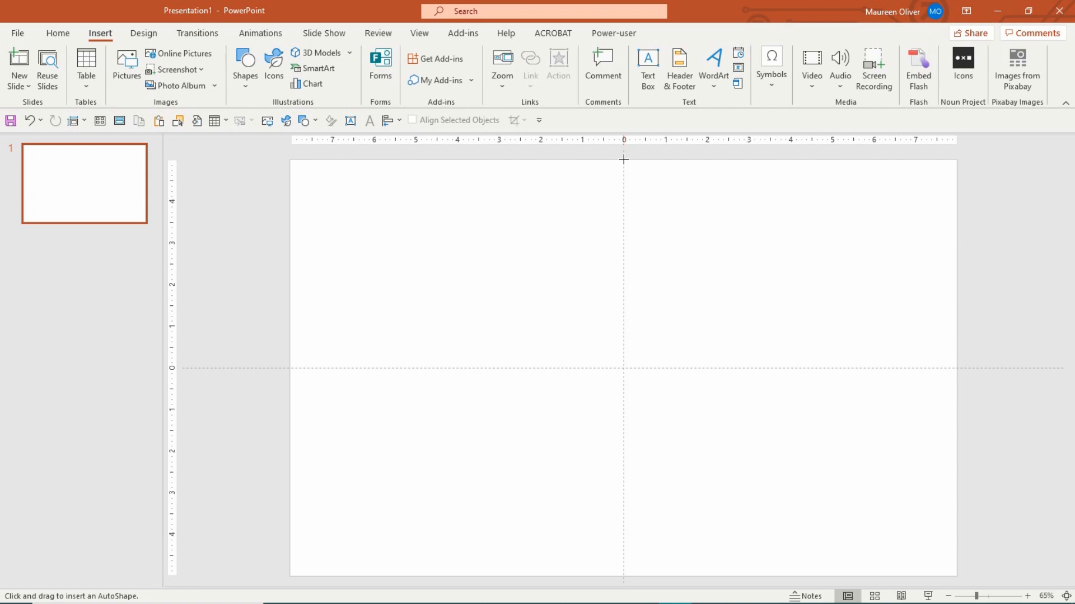
mouse_move(624, 176)
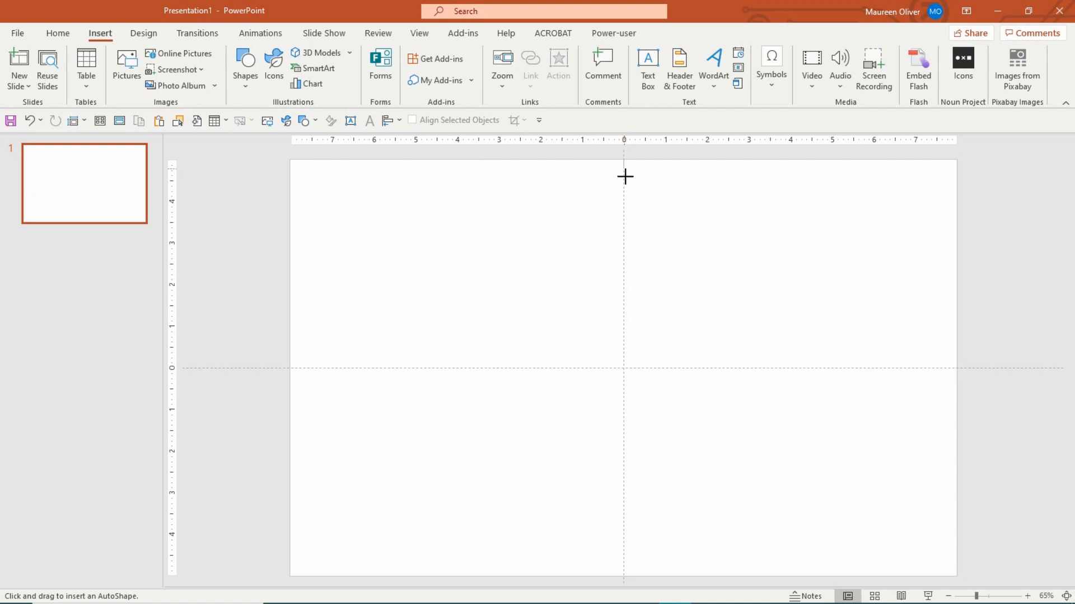
mouse_move(635, 326)
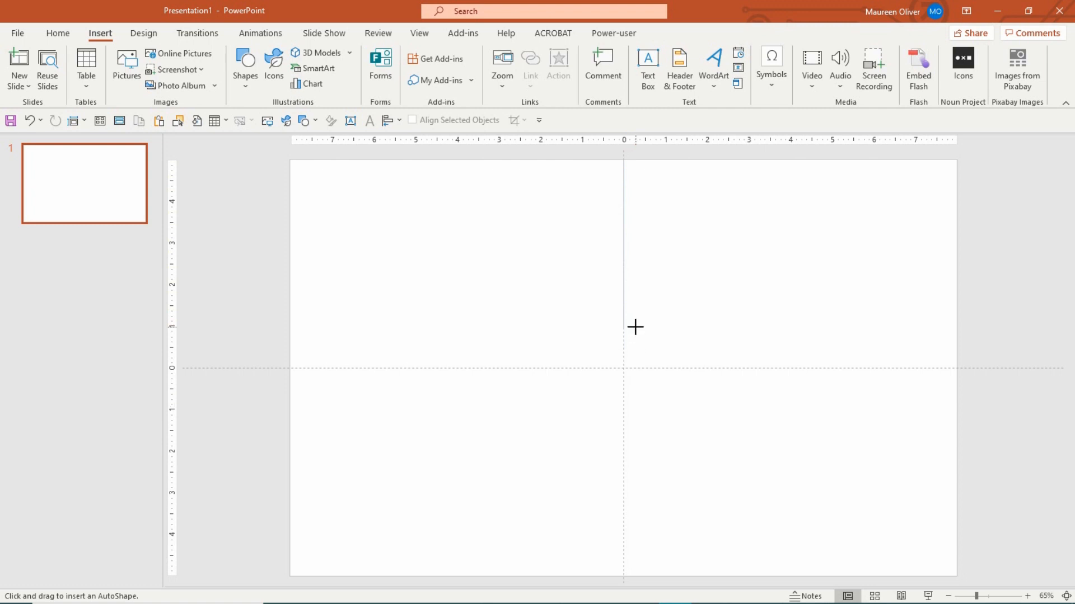
mouse_move(879, 285)
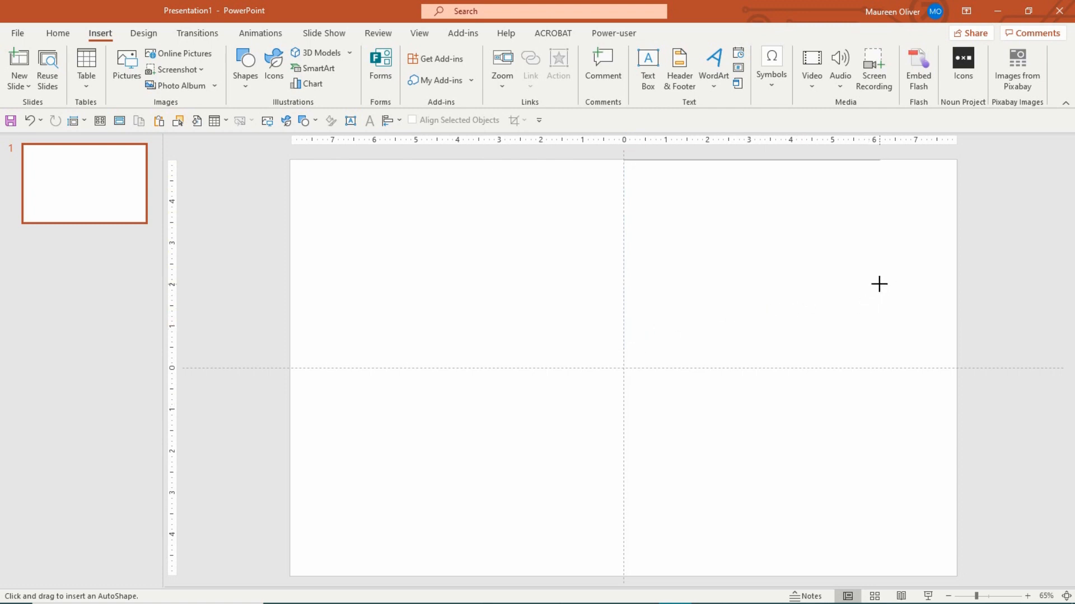
mouse_move(628, 385)
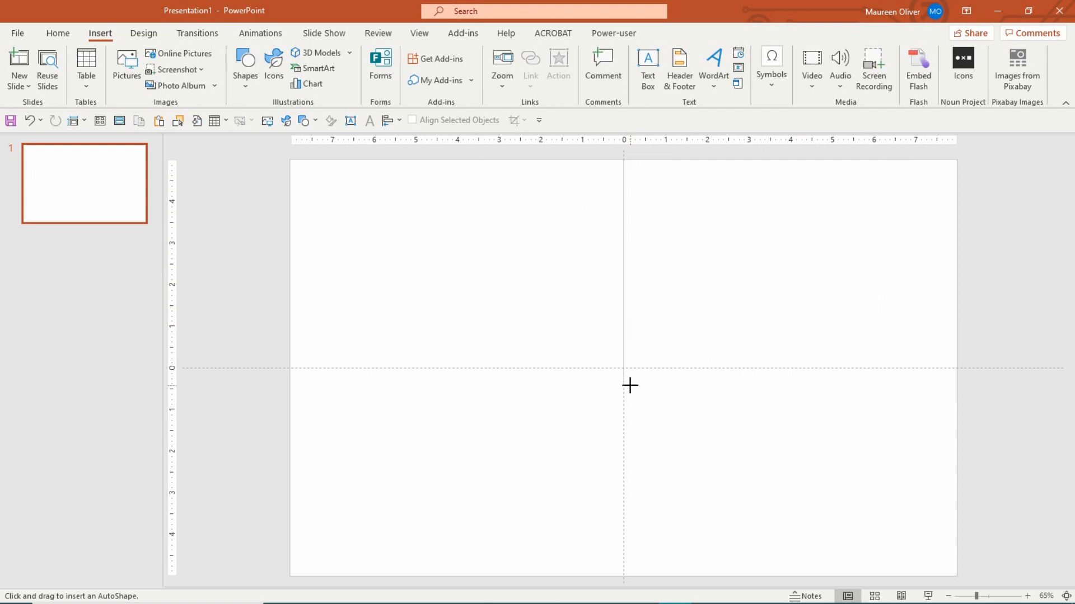
mouse_move(639, 569)
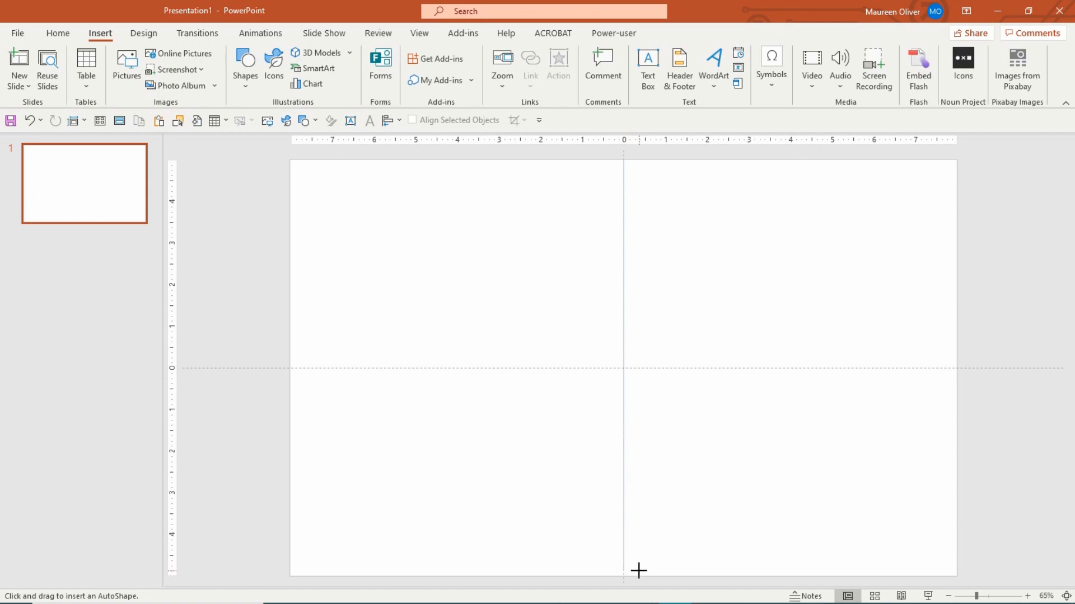
mouse_move(640, 575)
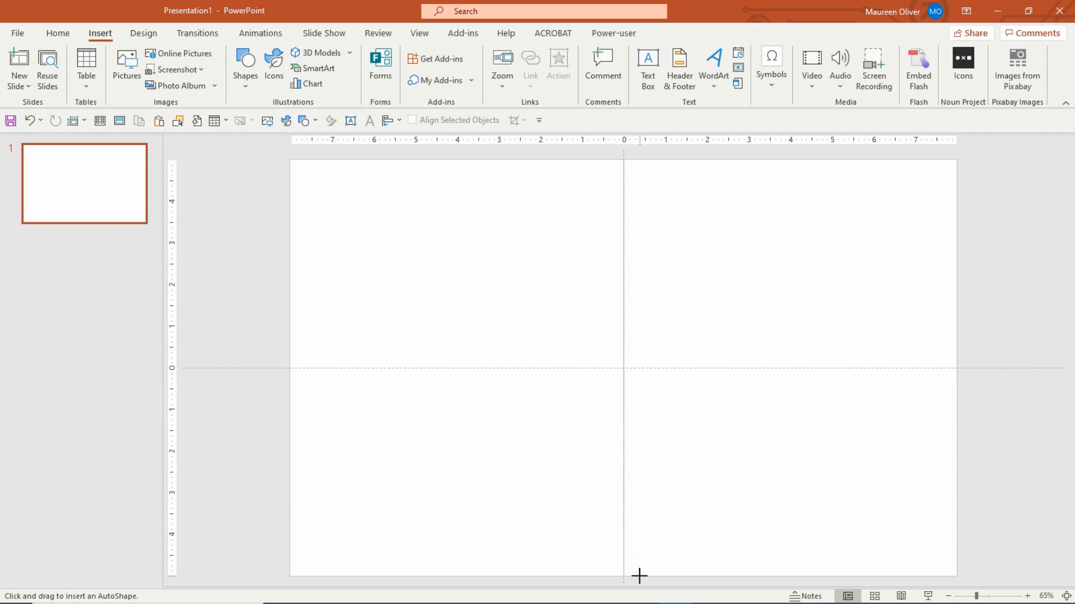
drag(623, 159, 623, 576)
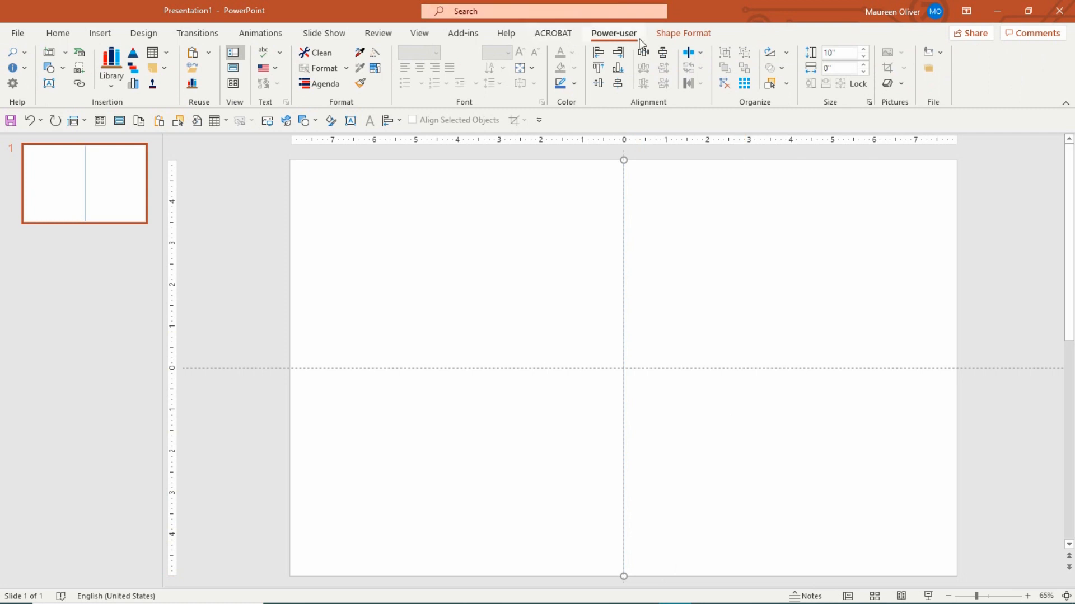
Step: Align the line to the horizontal centre so it splits the slide into two halves
click(683, 33)
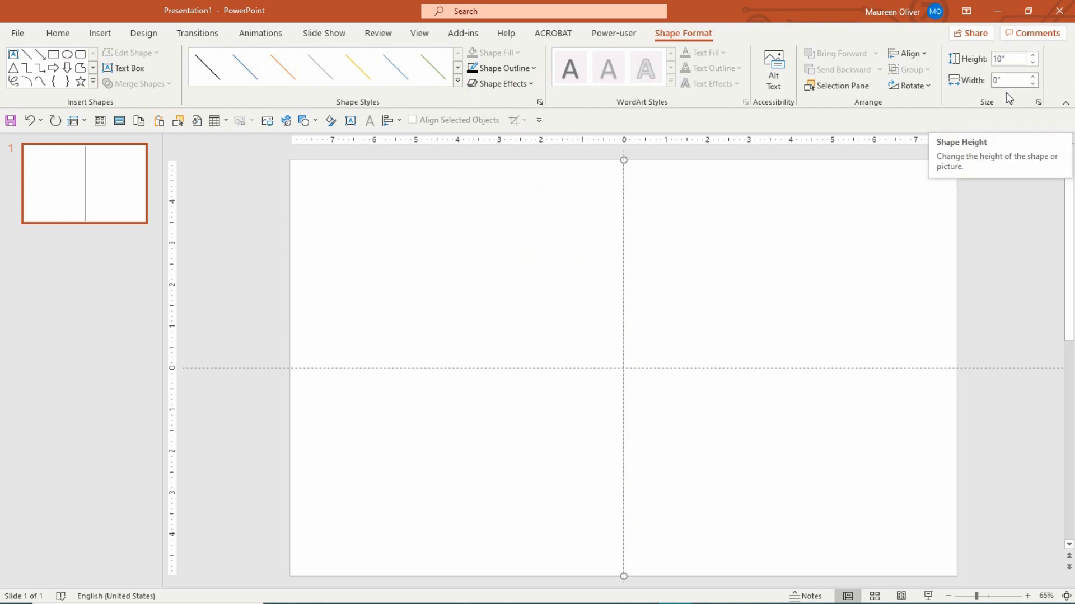
mouse_move(1005, 81)
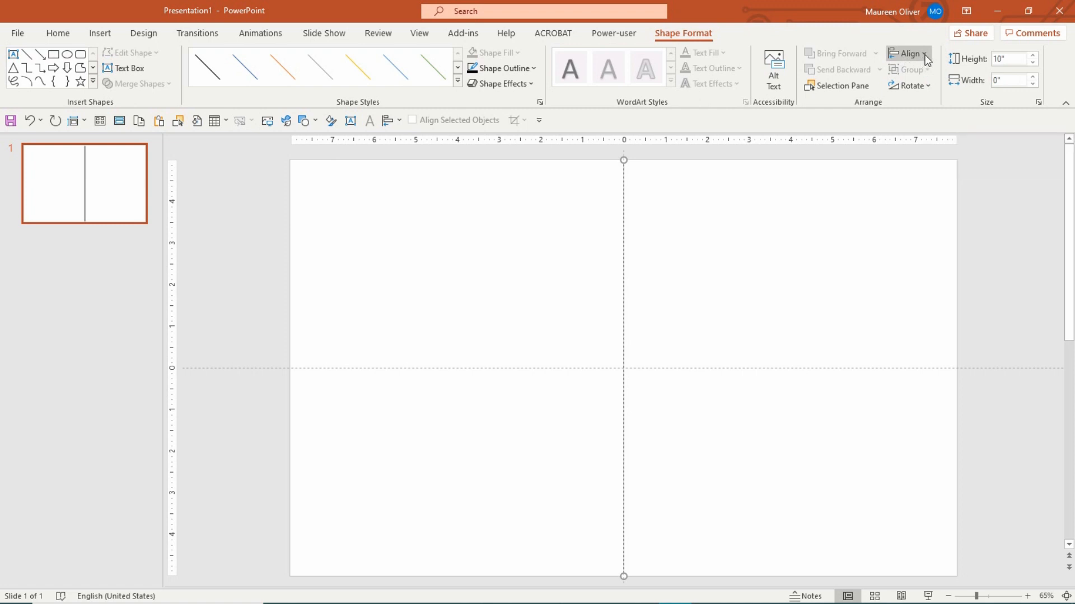
mouse_move(933, 148)
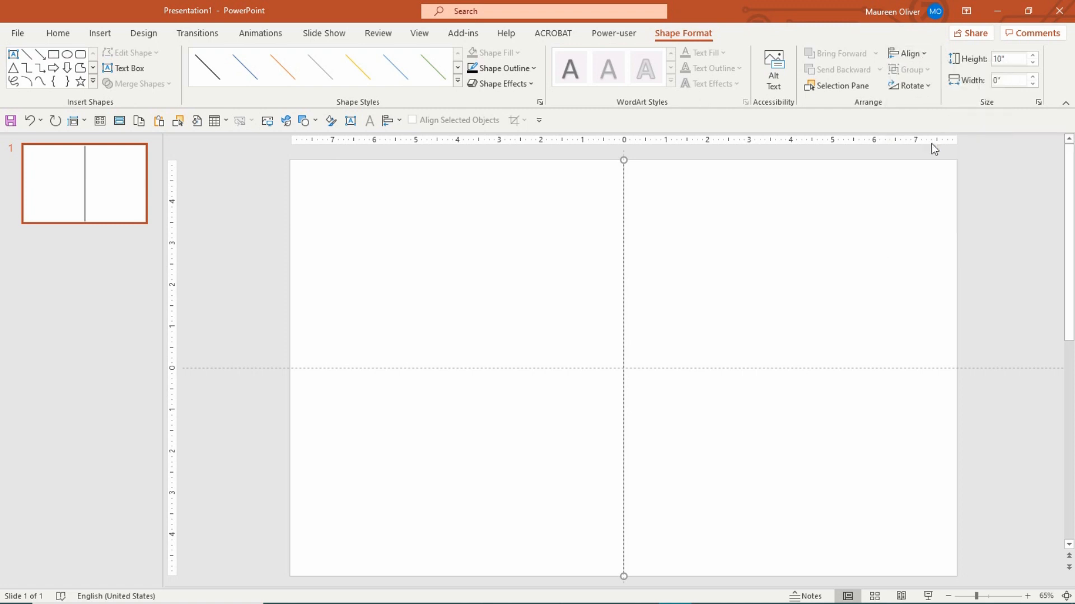
click(909, 54)
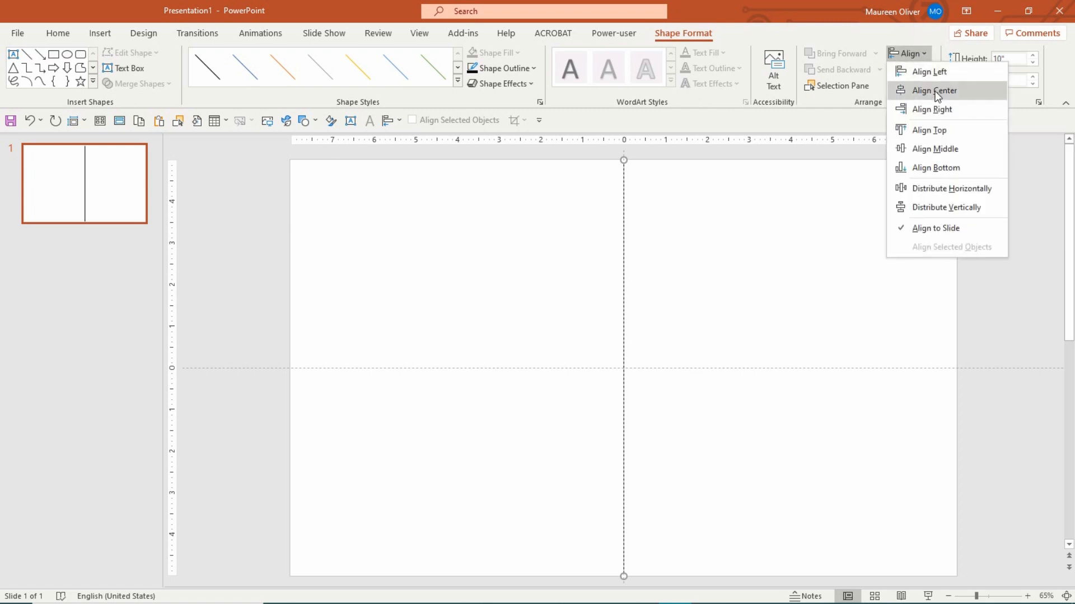
click(934, 90)
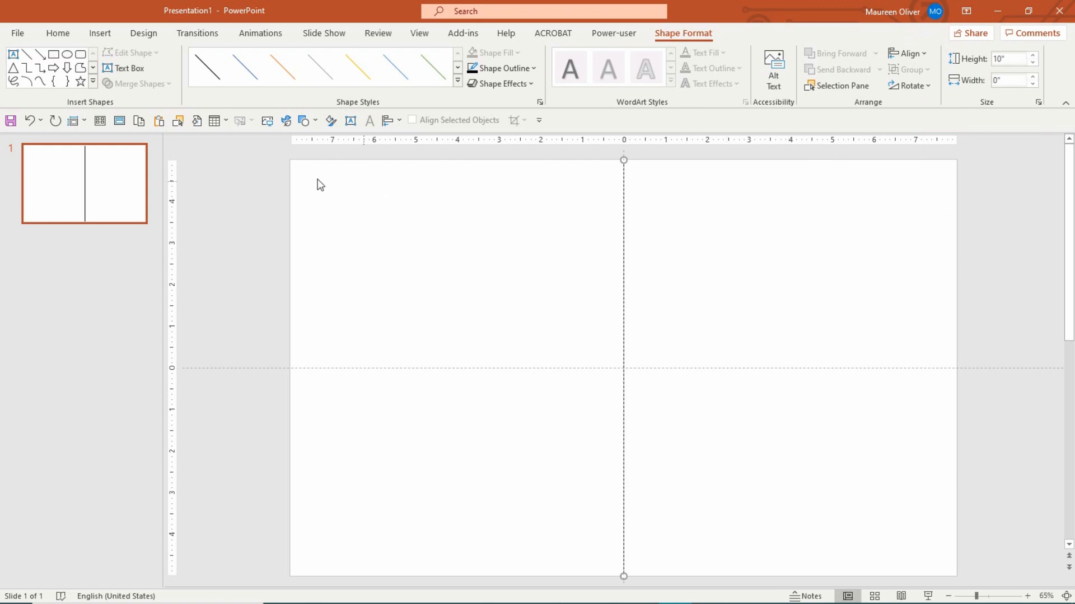
Step: Return to the Home ribbon with the centred divider in place
click(57, 33)
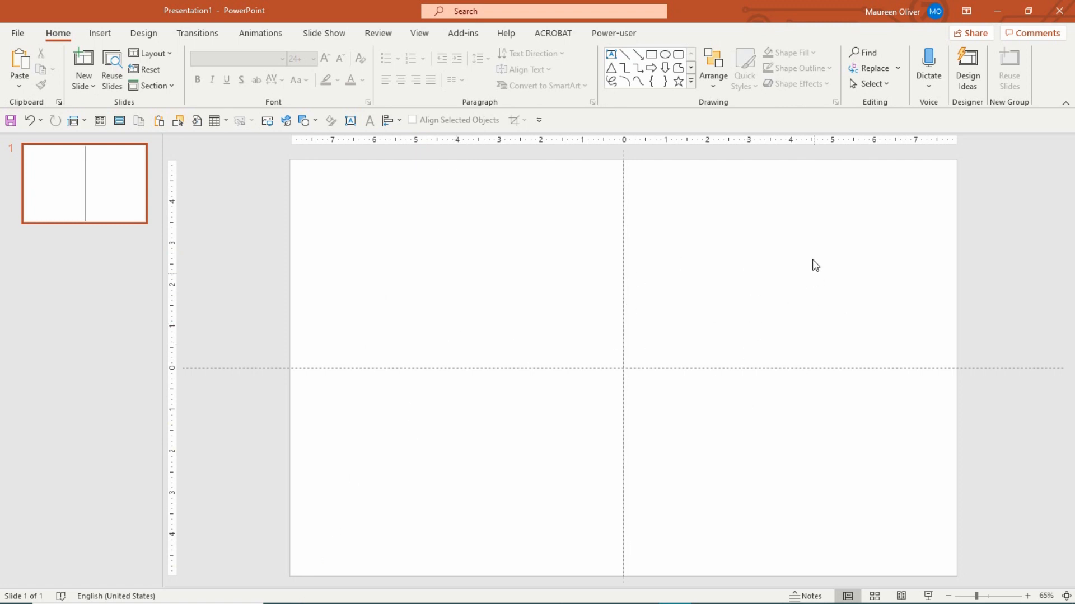
mouse_move(845, 257)
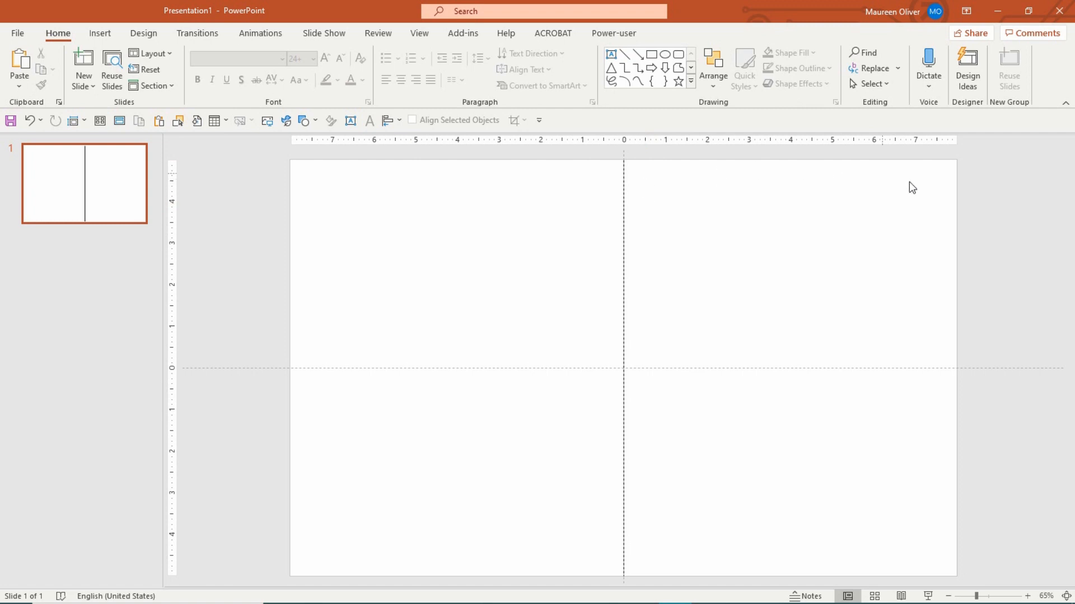
mouse_move(906, 380)
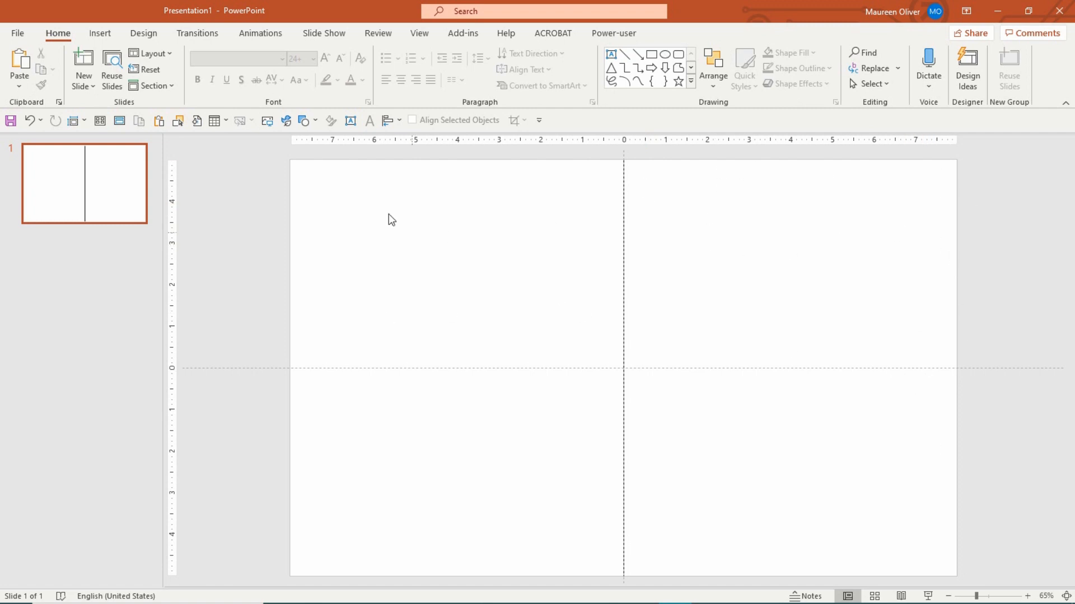
mouse_move(889, 314)
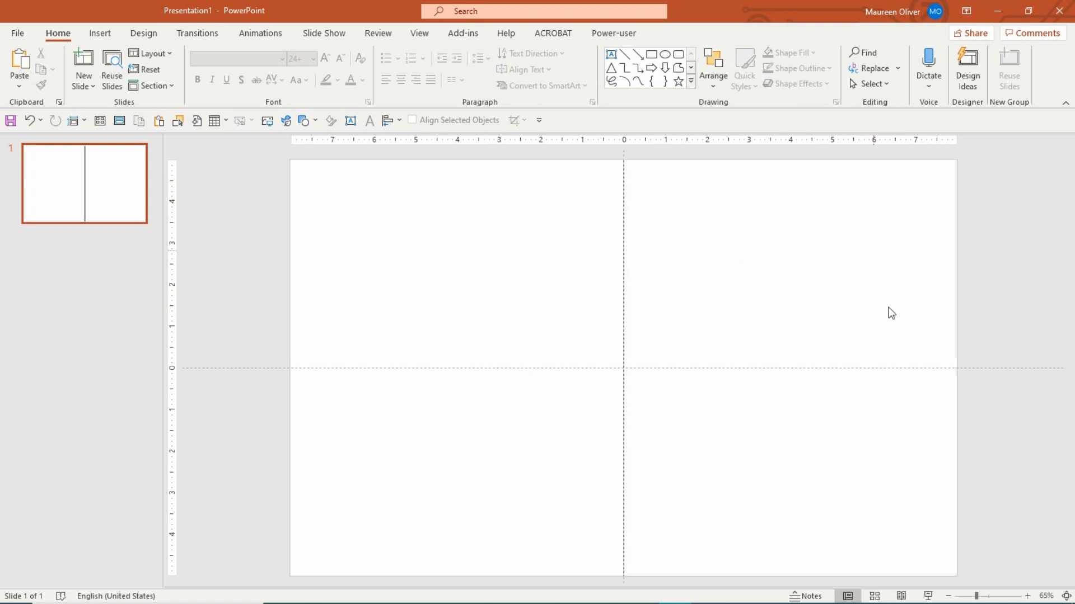
mouse_move(505, 248)
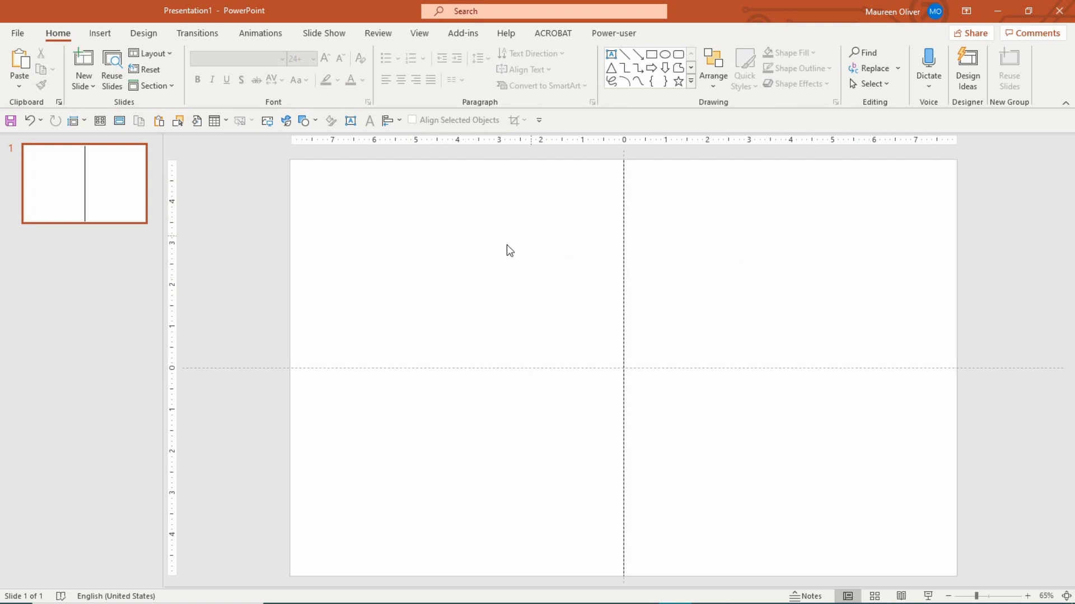
mouse_move(500, 236)
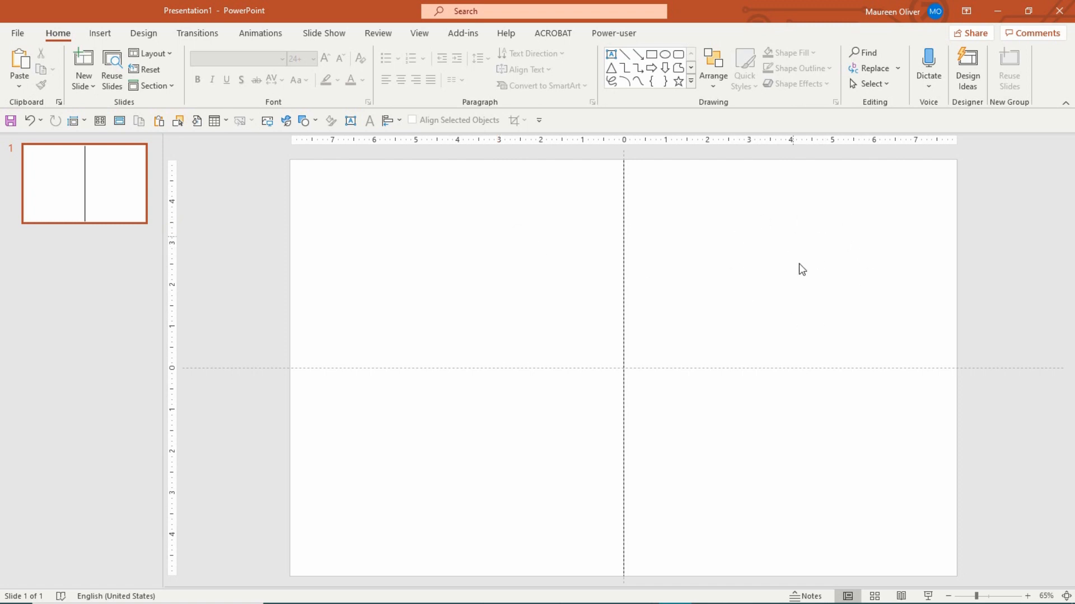
mouse_move(856, 289)
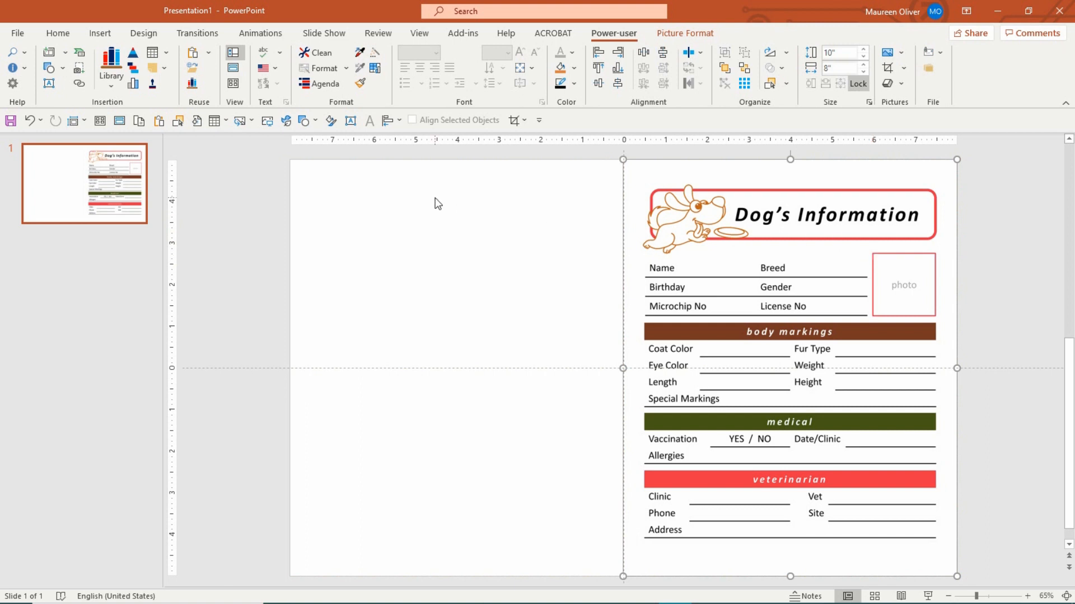
mouse_move(901, 215)
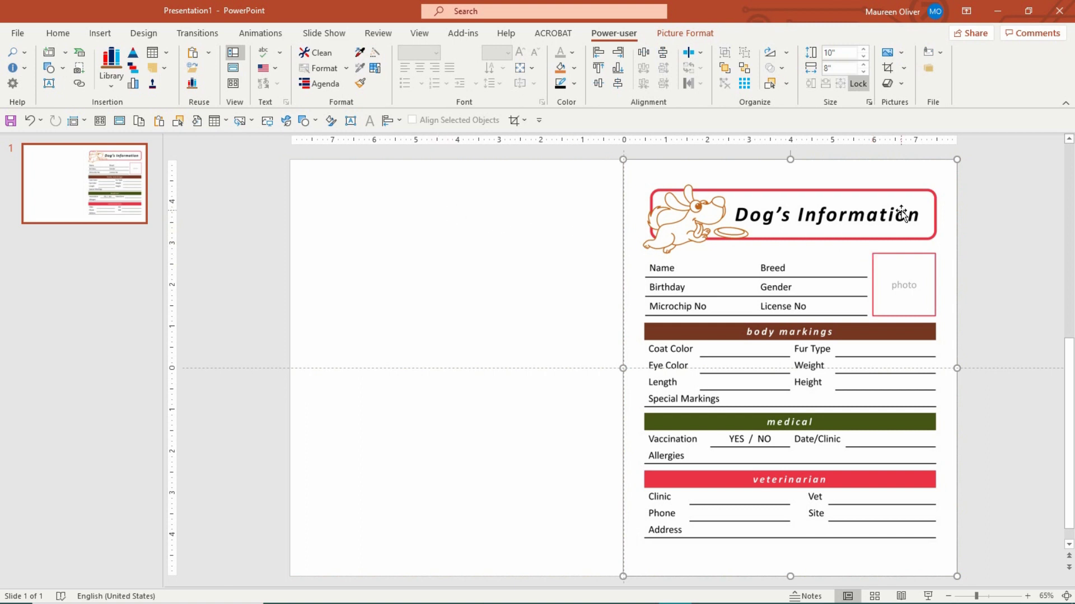
mouse_move(880, 198)
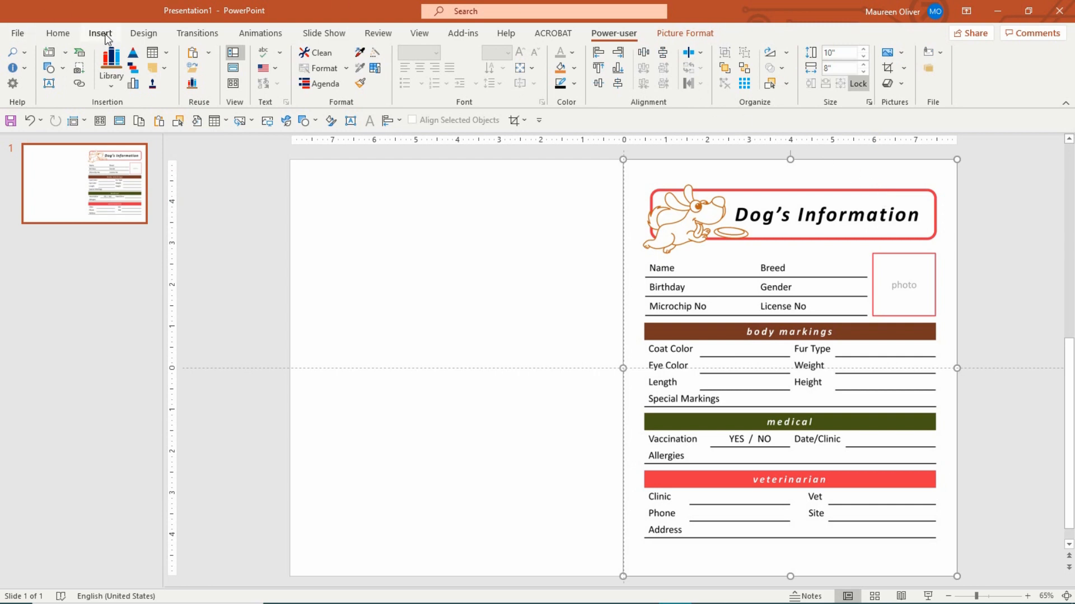
Step: Draw a rectangle over the slide's right half and remove its outline
click(244, 67)
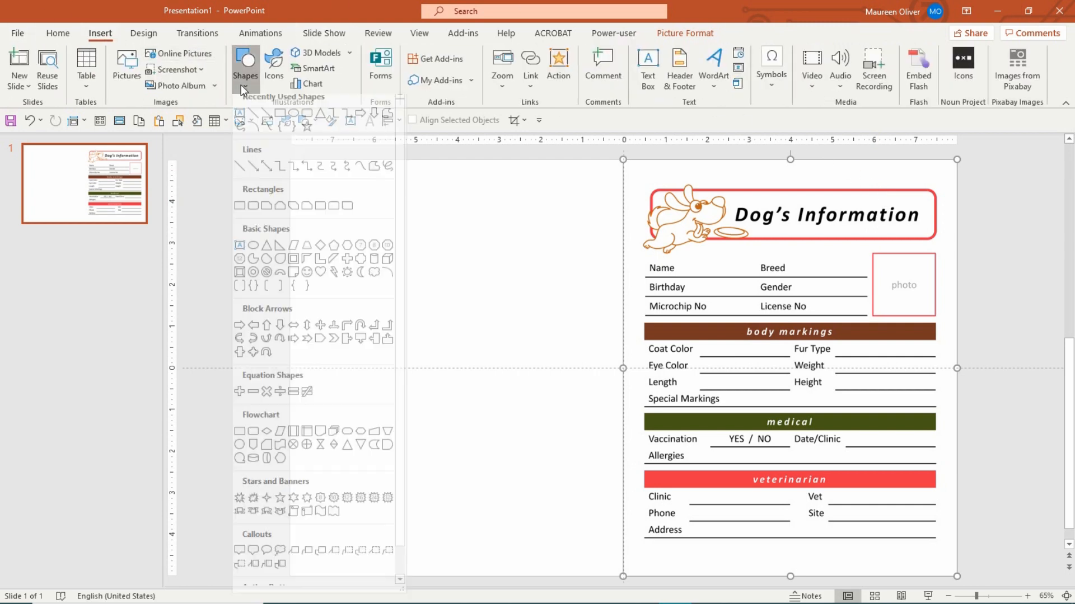
click(244, 67)
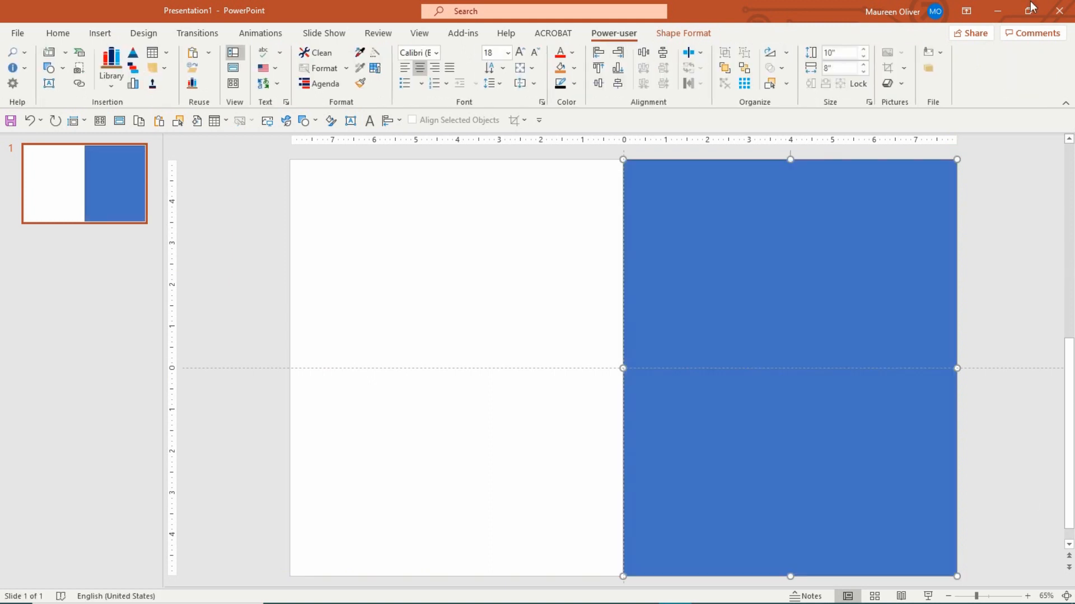
click(683, 33)
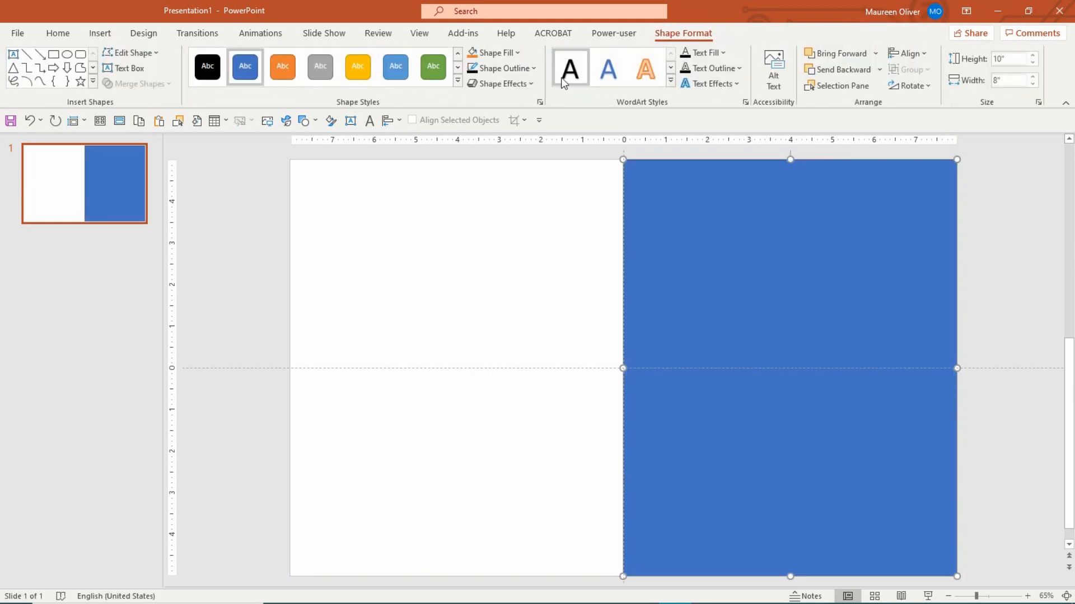
click(503, 67)
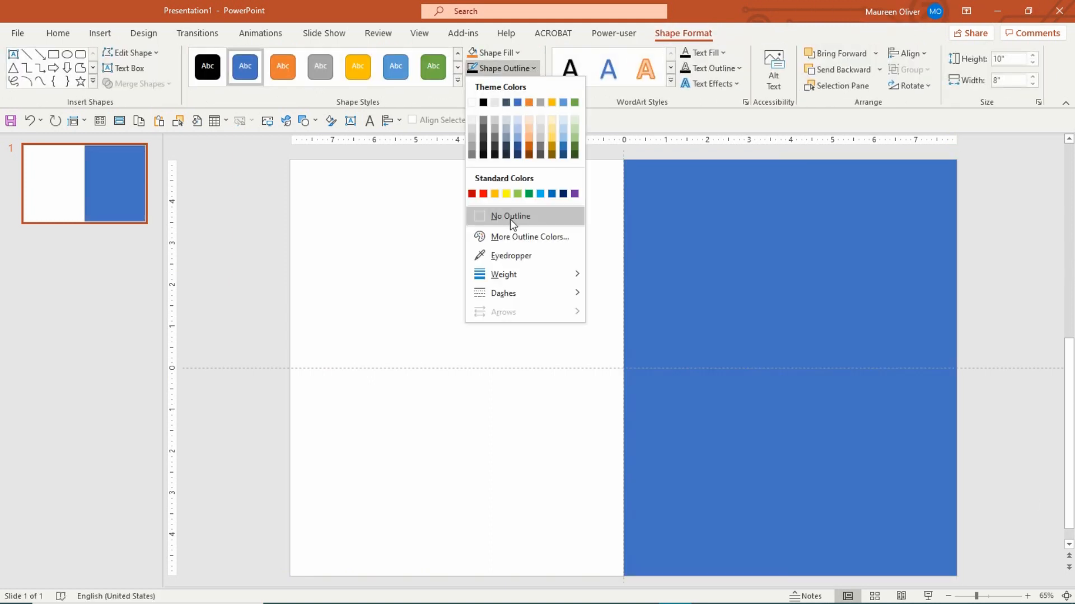
click(510, 216)
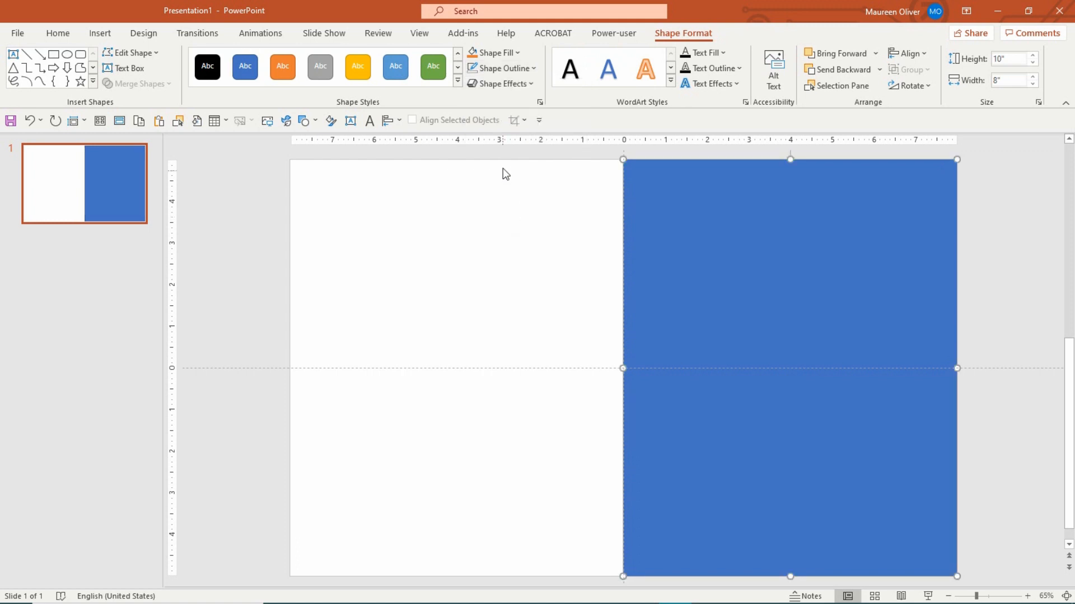
Step: Fill the rectangle white, then give it a dark-to-light Linear Right gradient
click(492, 52)
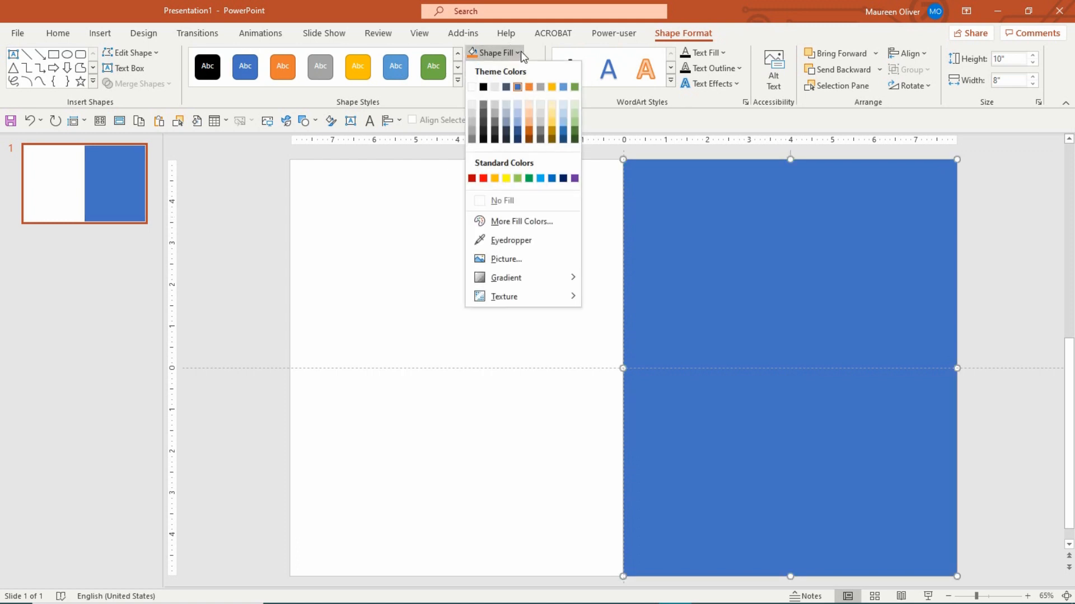
click(499, 201)
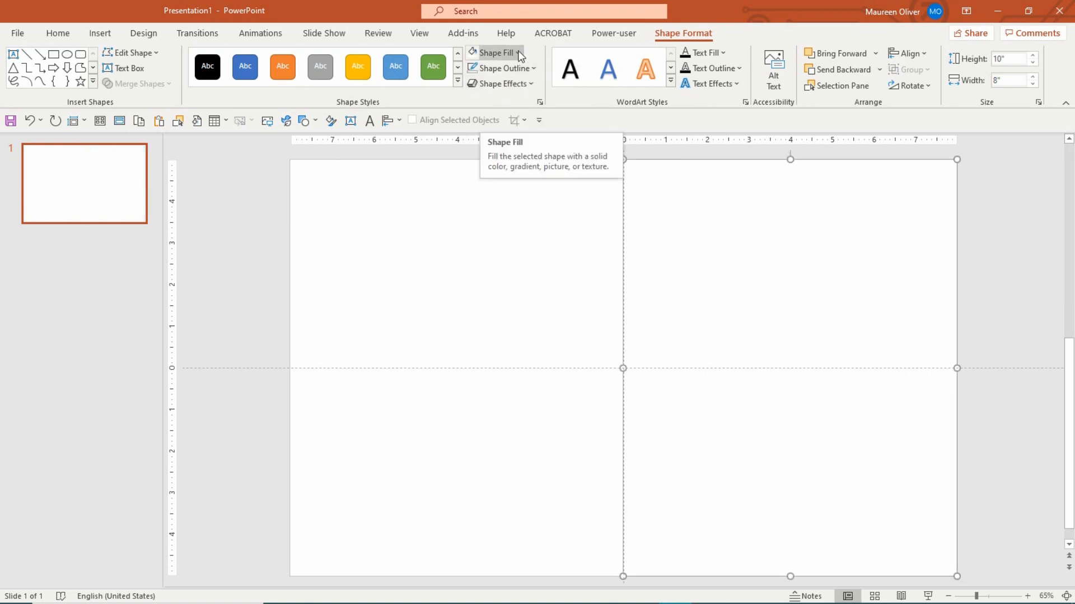
click(492, 52)
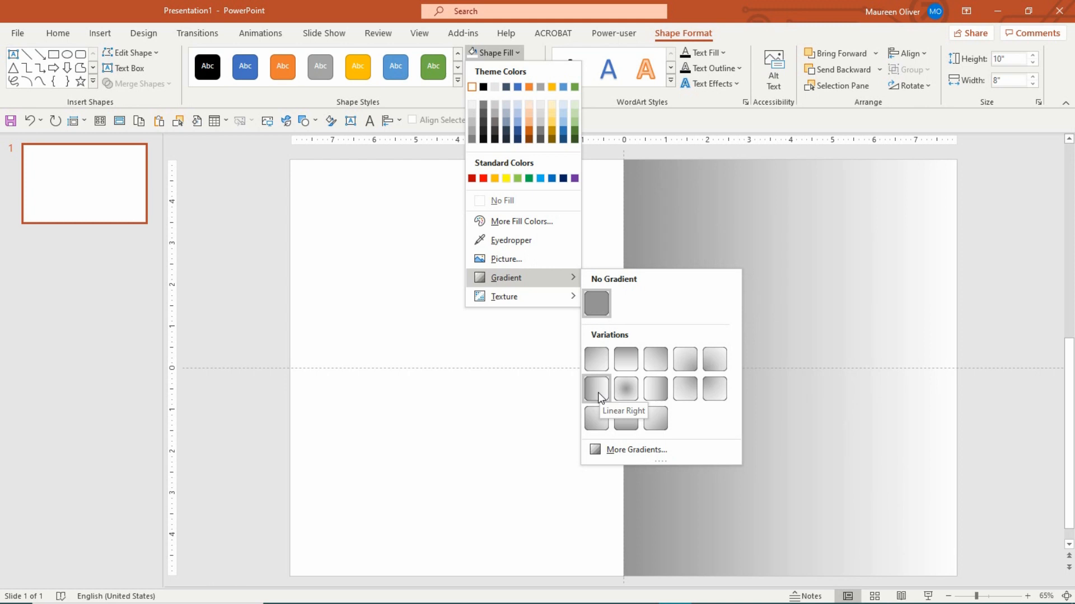
click(596, 389)
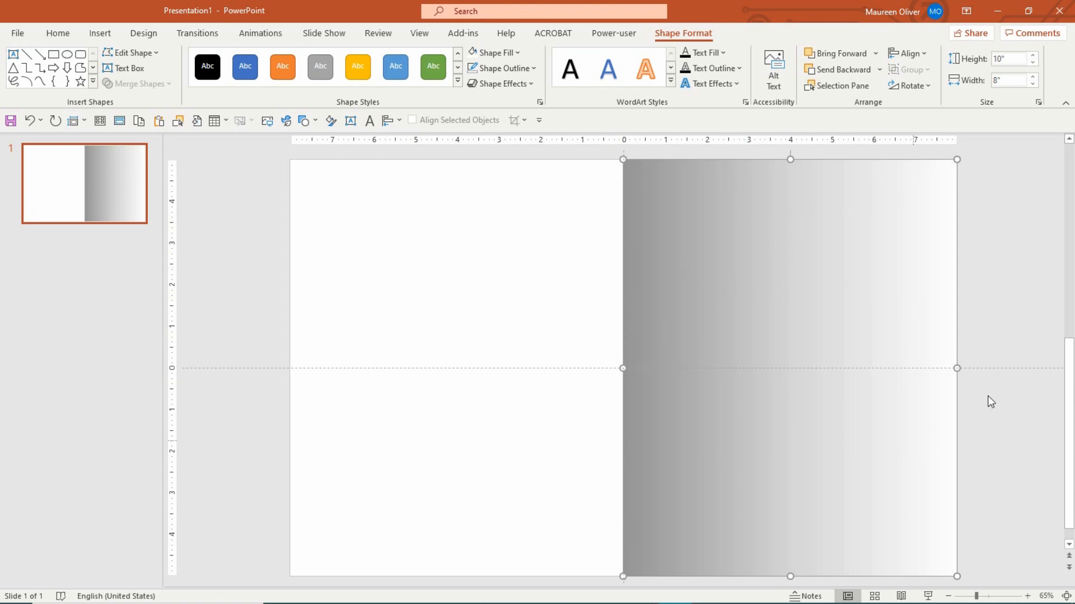
mouse_move(750, 458)
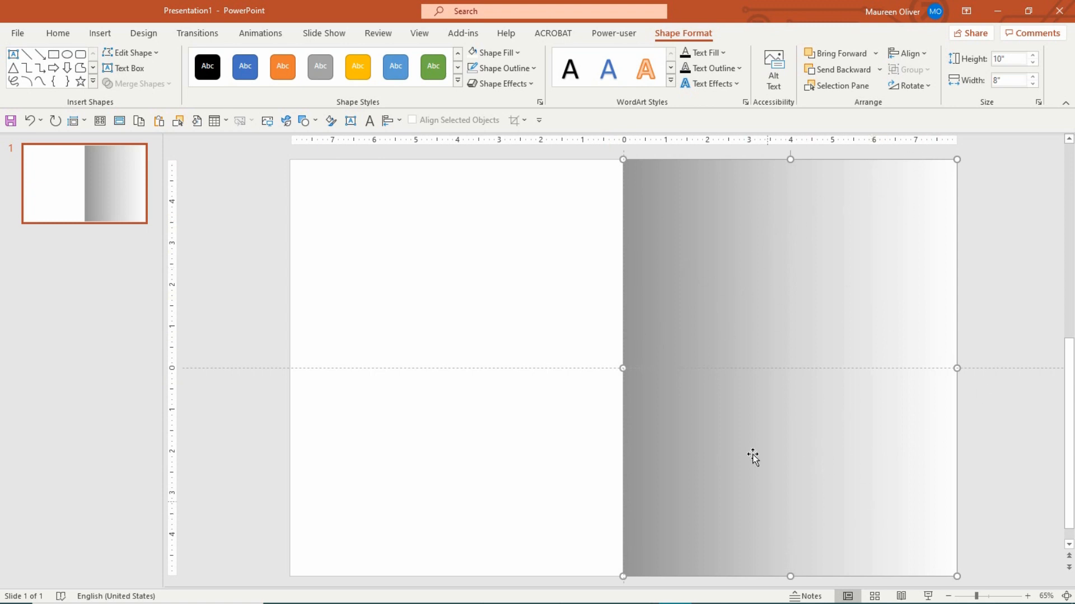
mouse_move(764, 263)
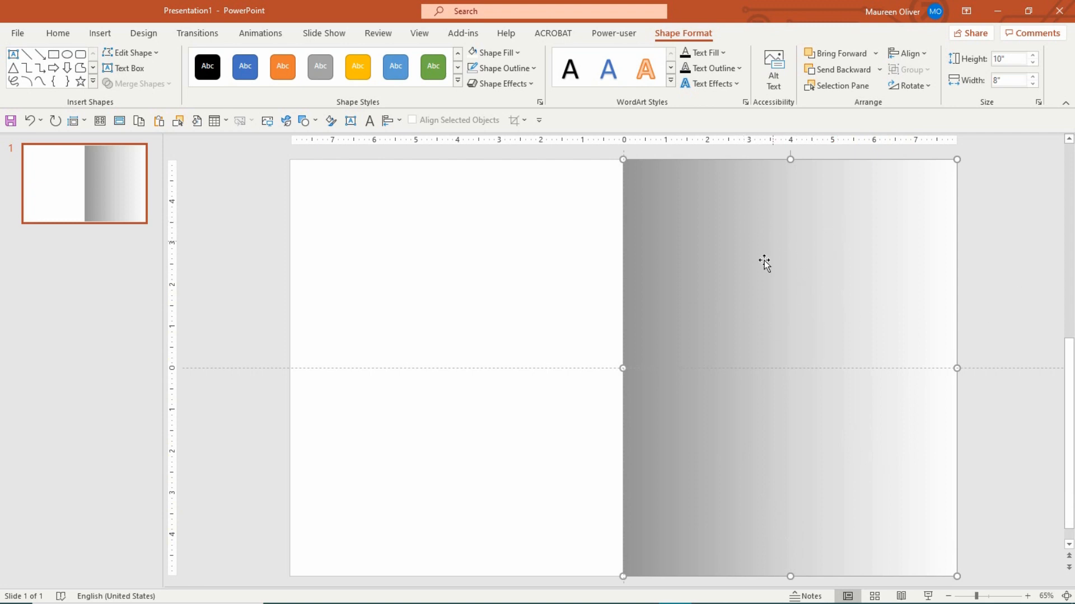
mouse_move(836, 190)
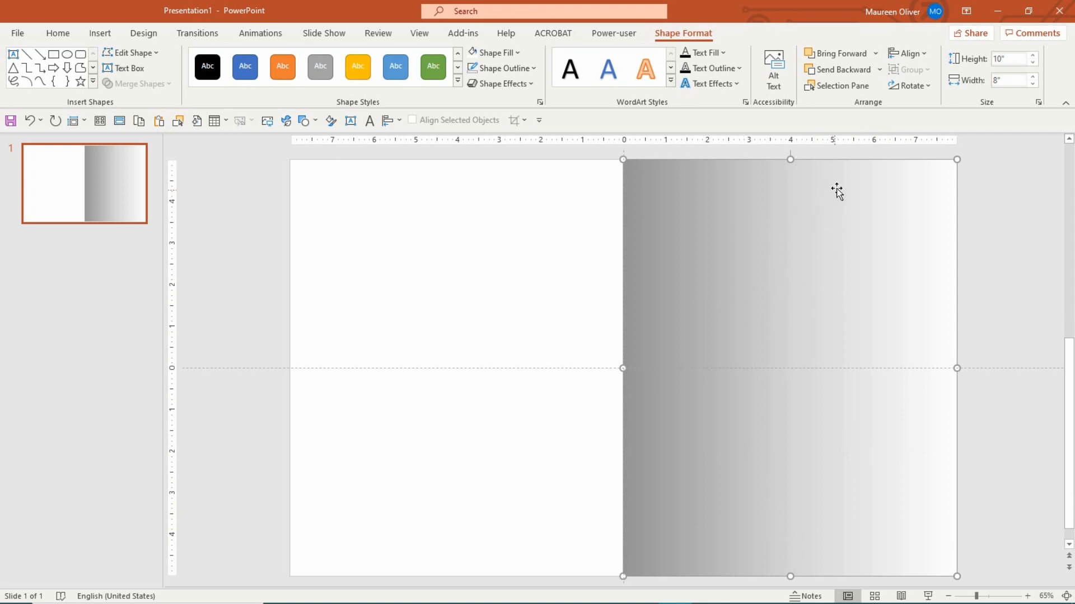
mouse_move(851, 165)
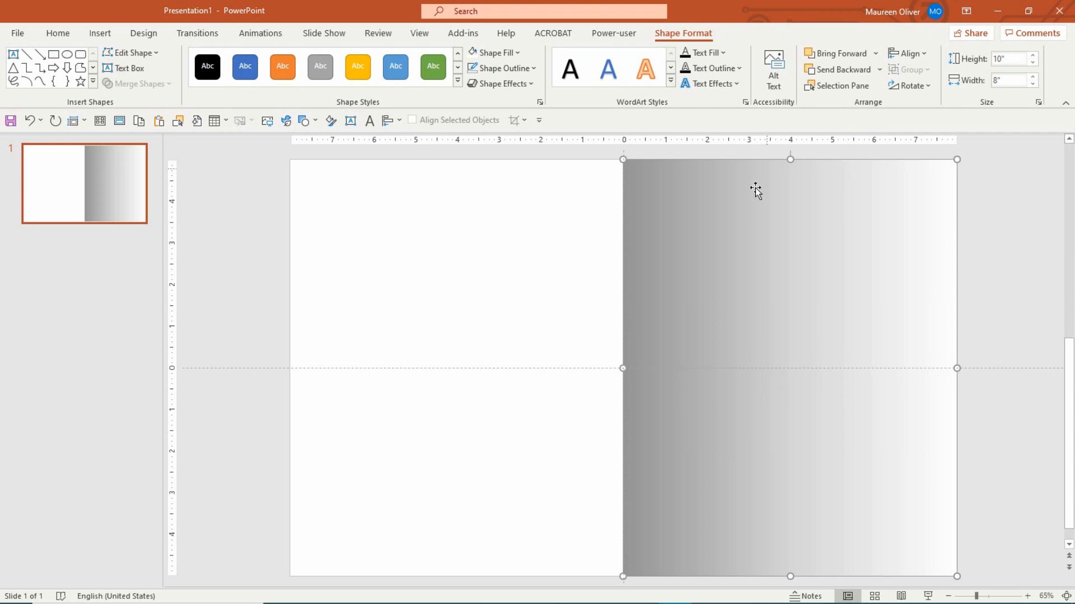
mouse_move(634, 174)
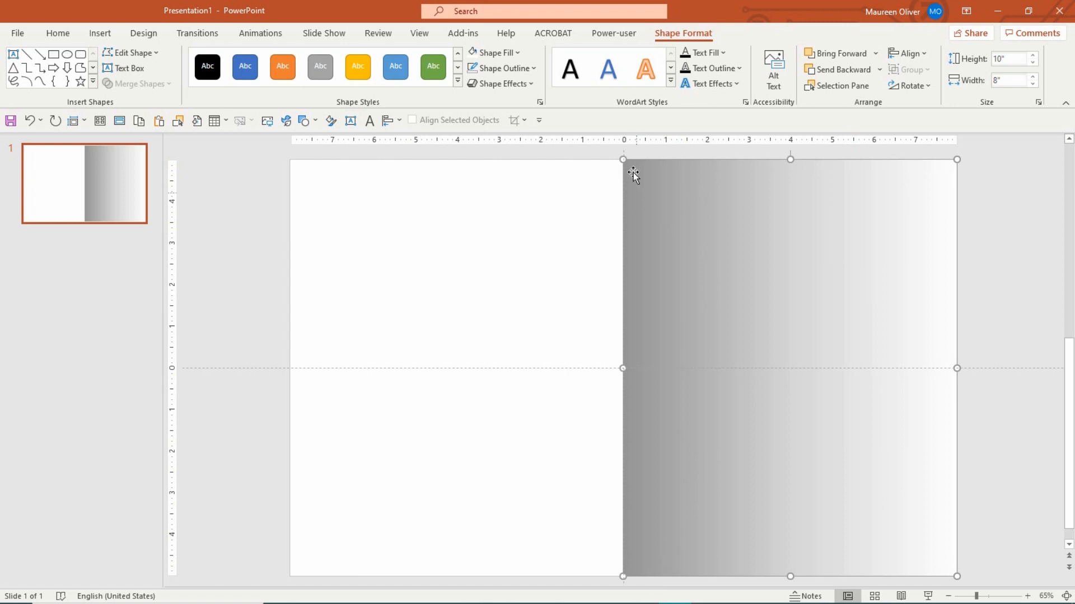
mouse_move(628, 279)
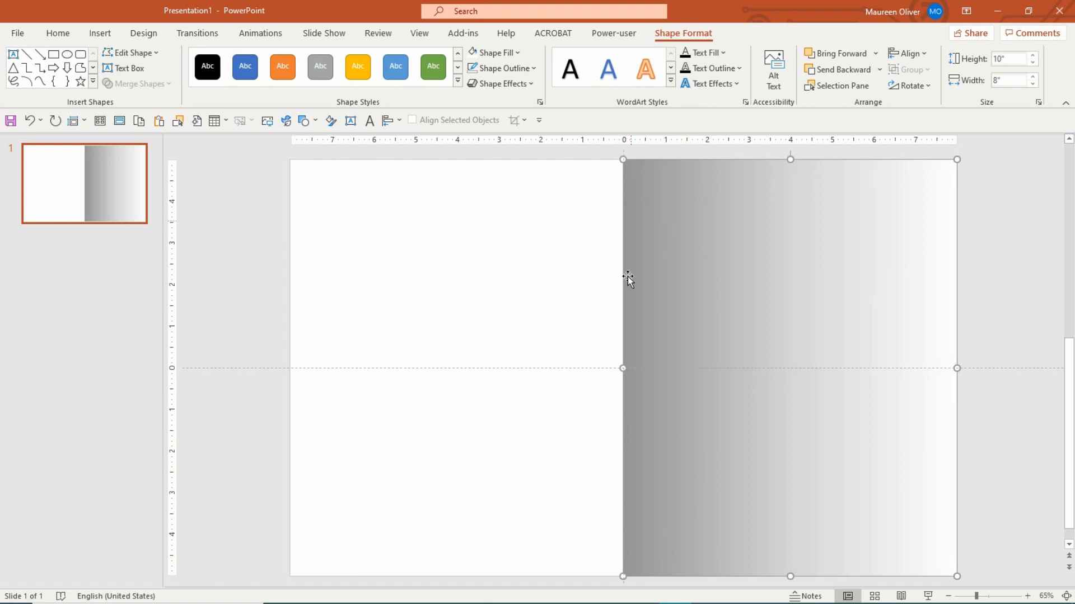
mouse_move(865, 173)
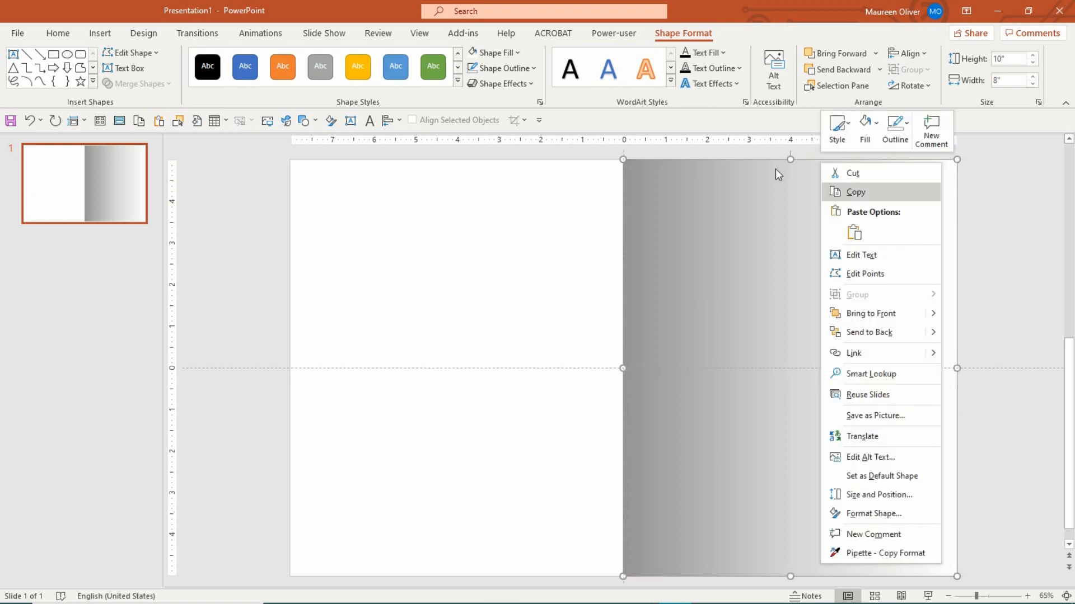
mouse_move(856, 485)
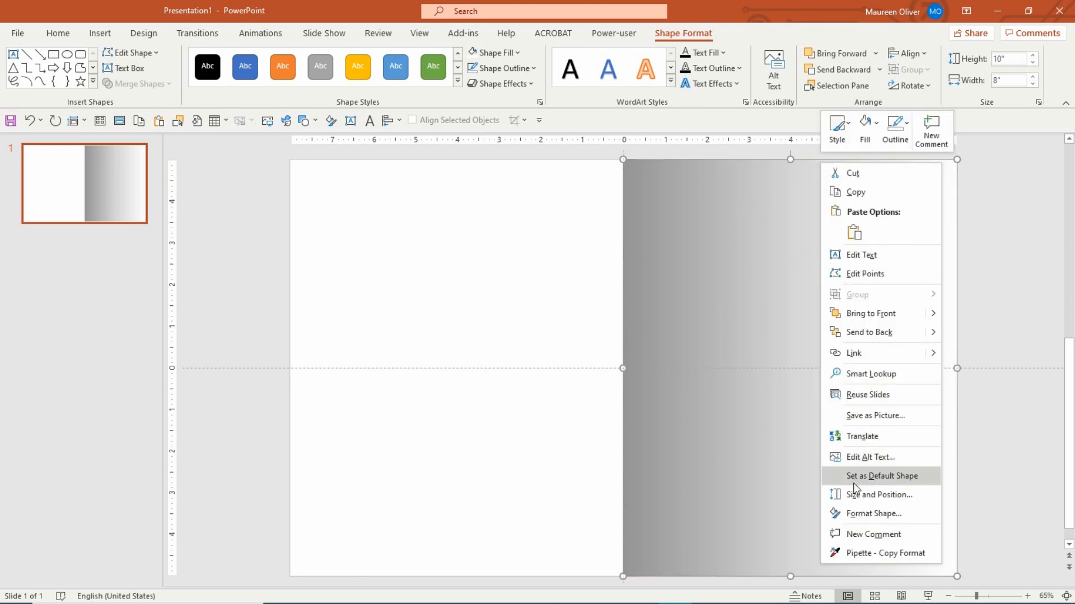
Step: Move a gradient stop to about 31% and raise transparency so the template shows through
click(874, 514)
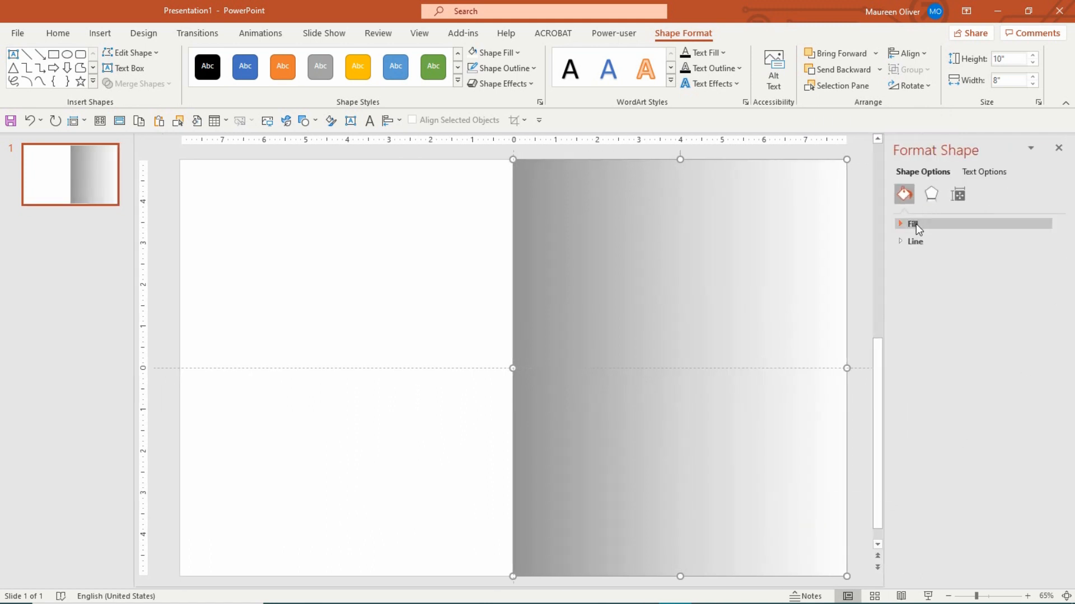
click(911, 224)
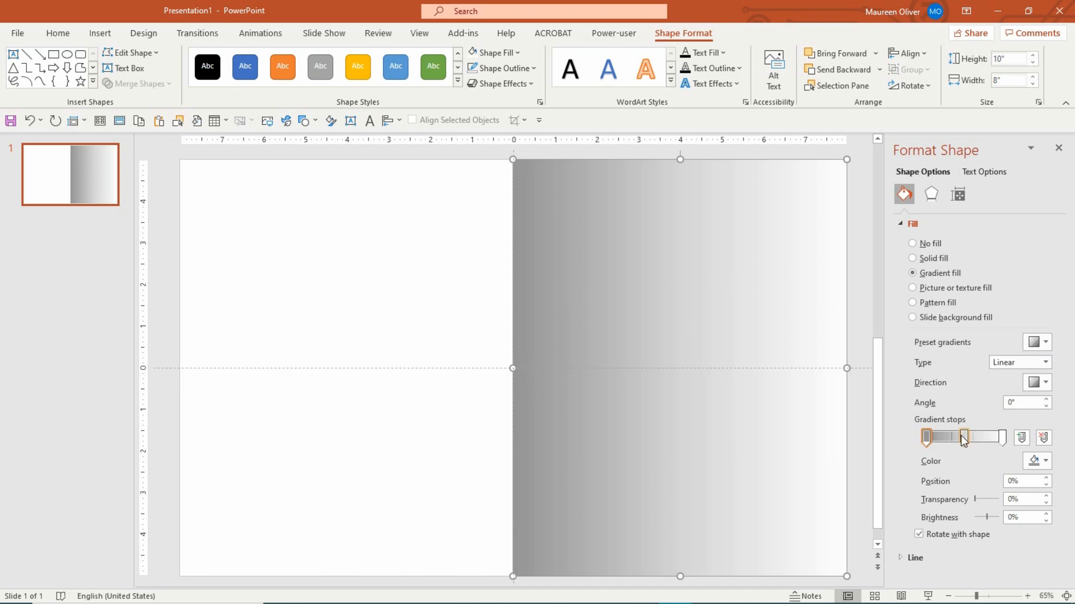
mouse_move(963, 440)
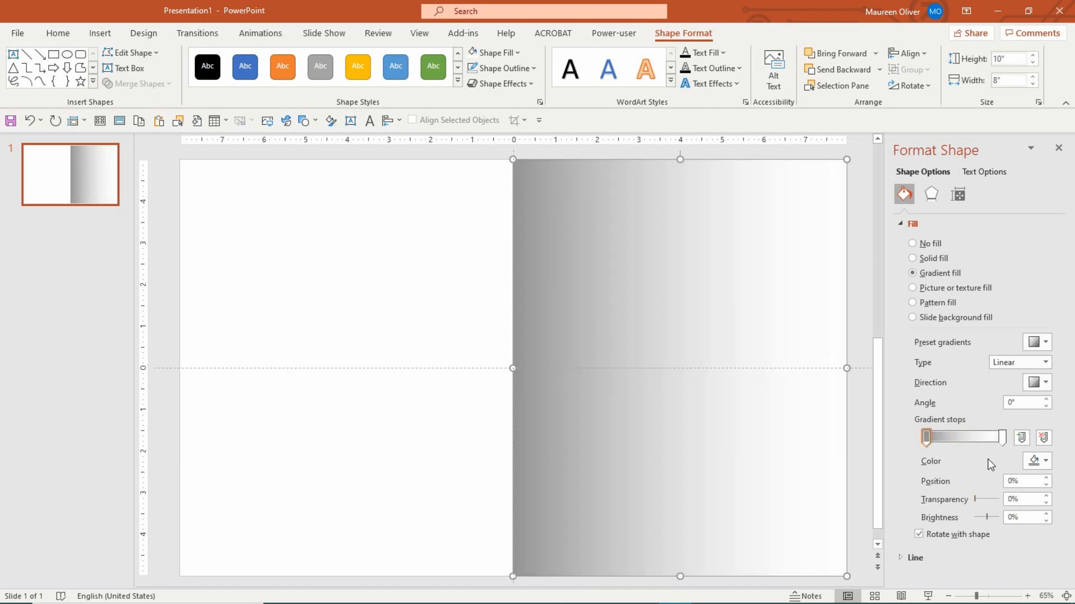
click(995, 439)
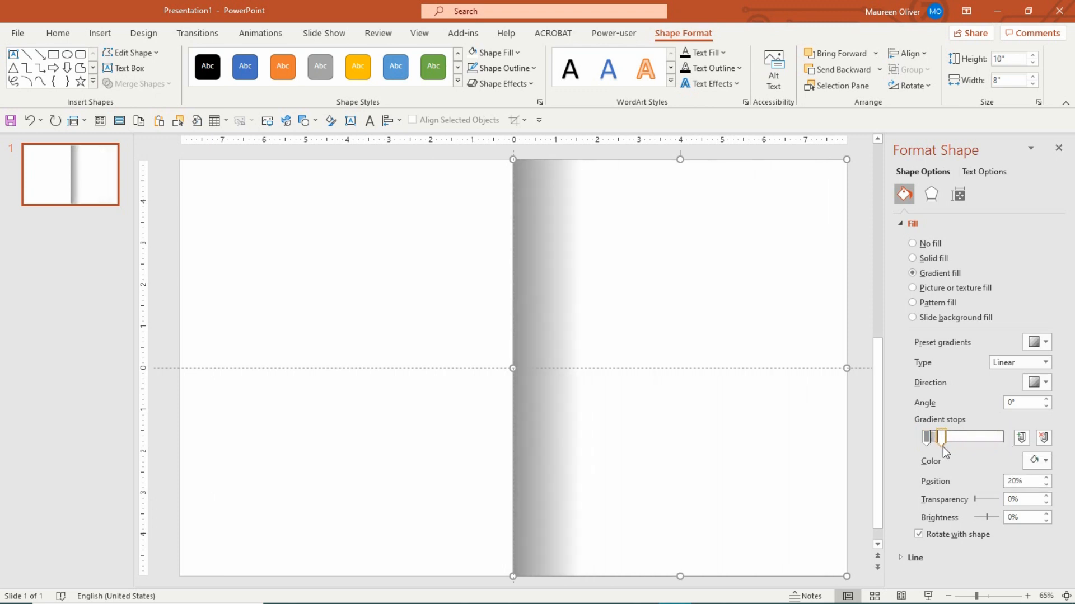
drag(940, 437, 959, 437)
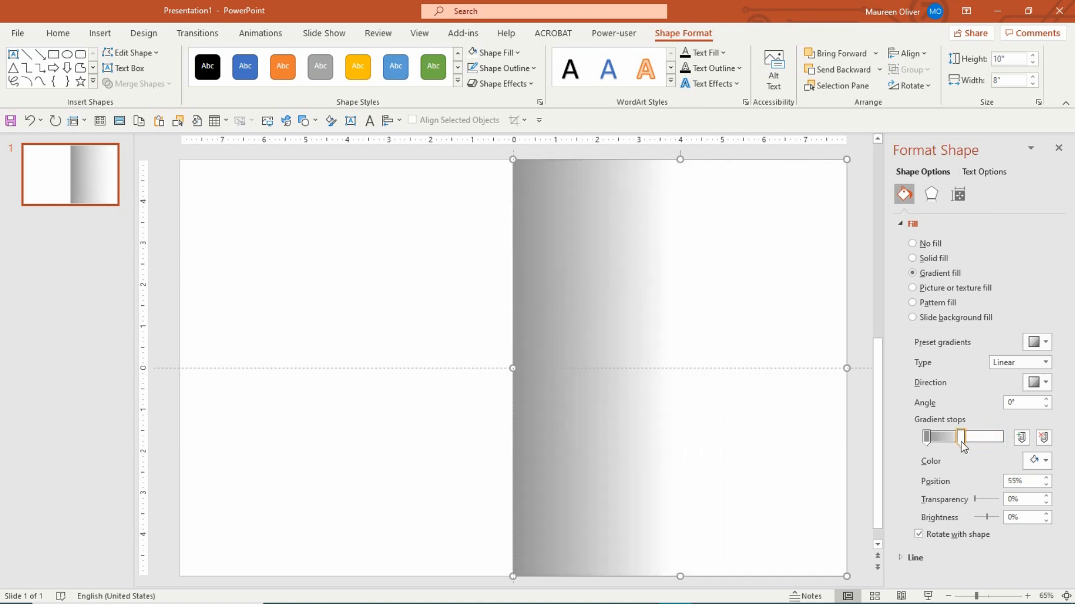
drag(959, 437, 949, 437)
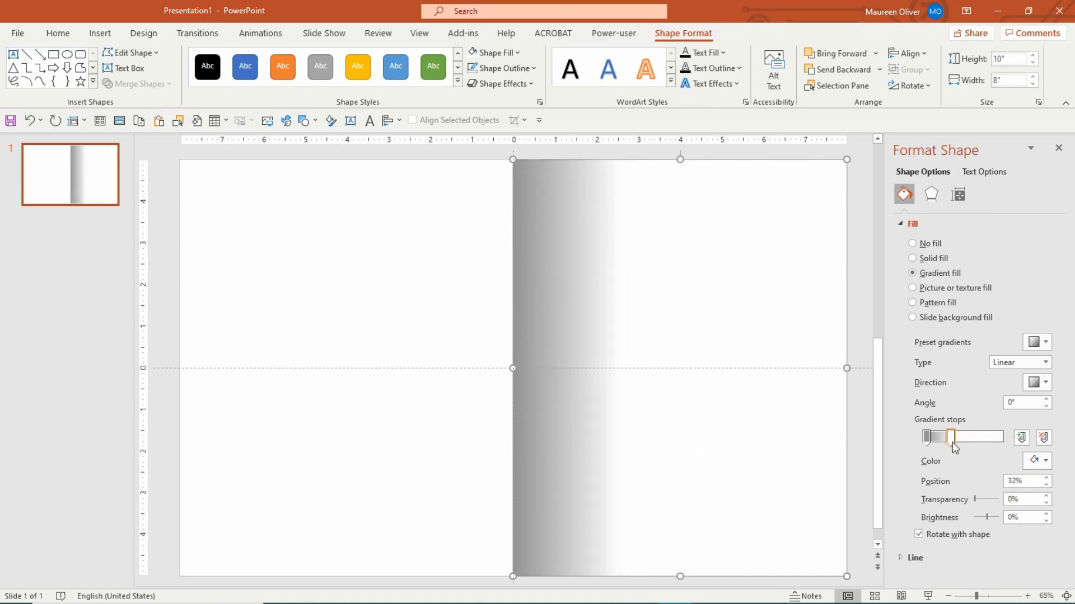
drag(952, 438, 950, 438)
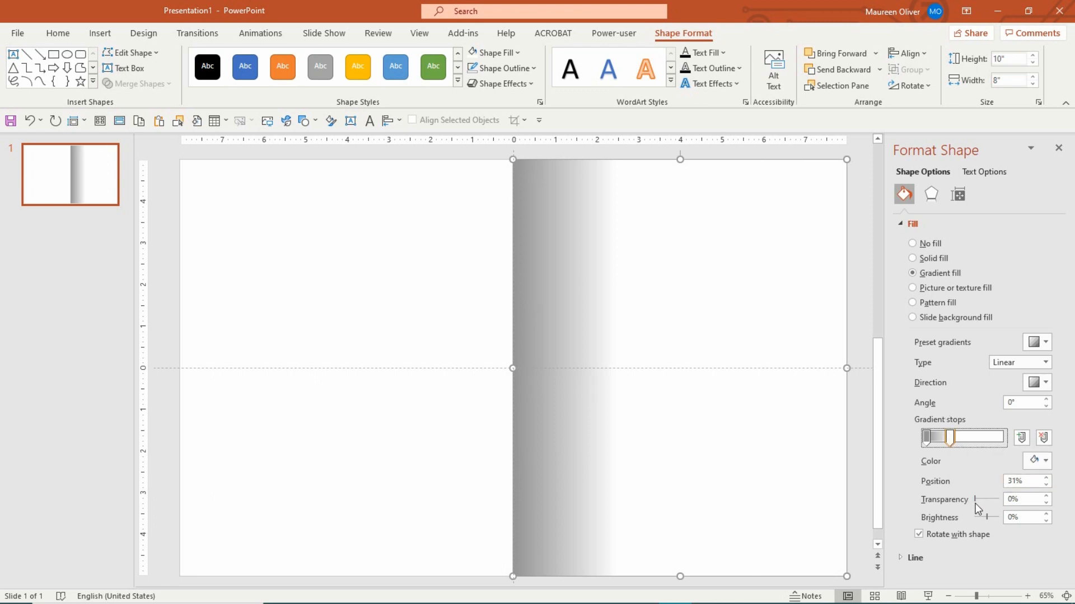
drag(977, 498, 997, 498)
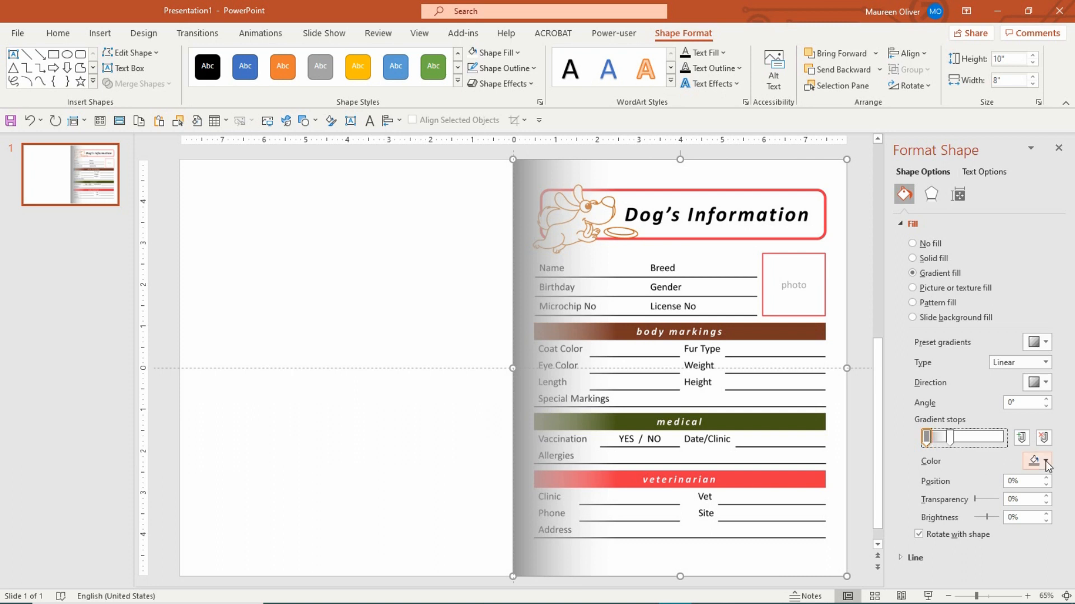
Step: Choose the colour for the darkest gradient stop, setting its brightness to 50%
click(1046, 462)
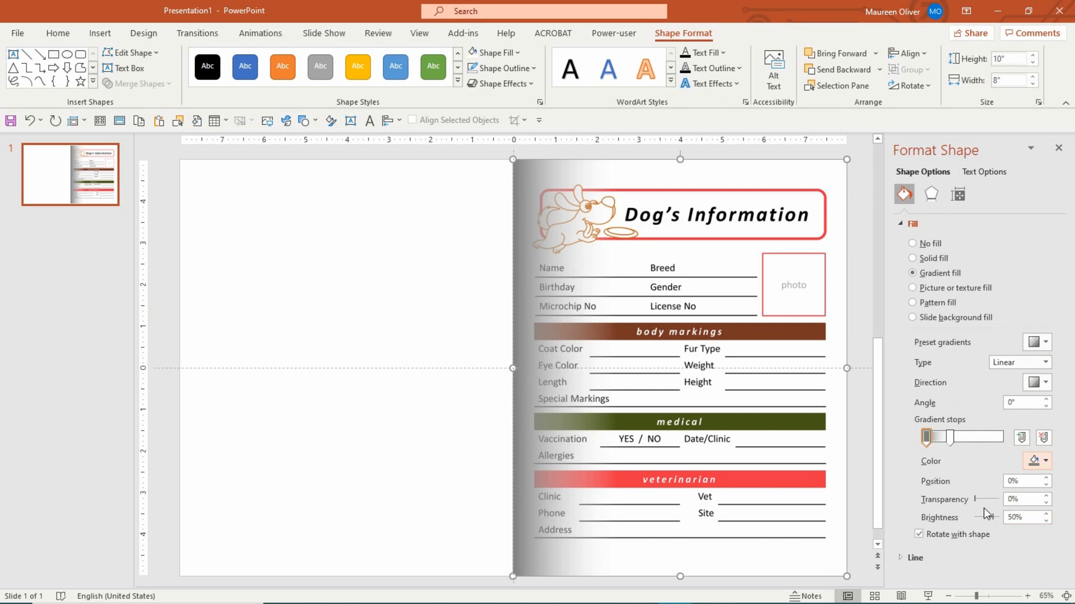
mouse_move(980, 506)
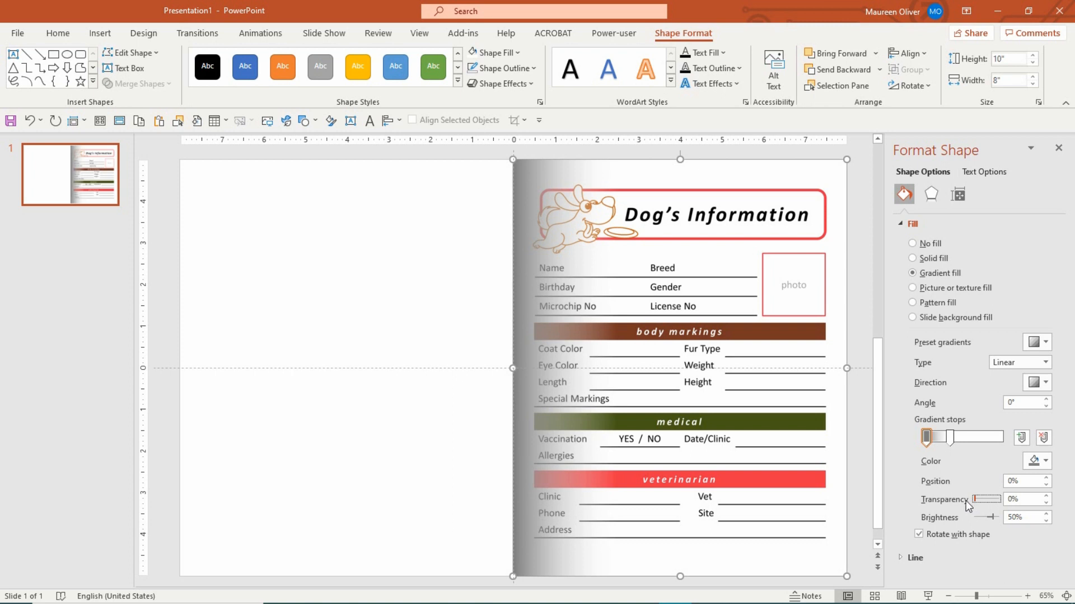
mouse_move(994, 511)
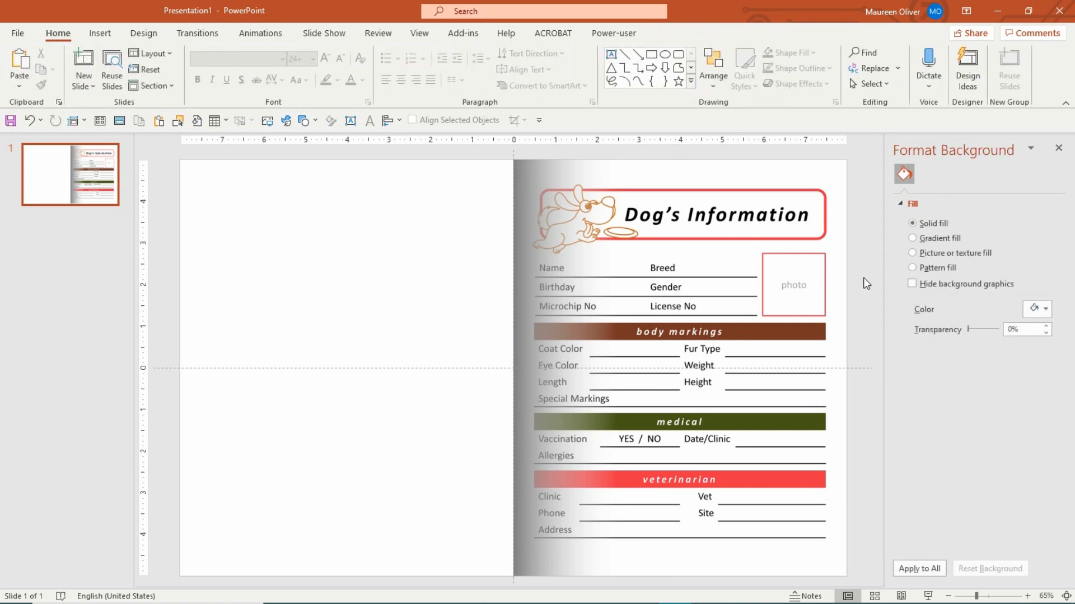
mouse_move(585, 304)
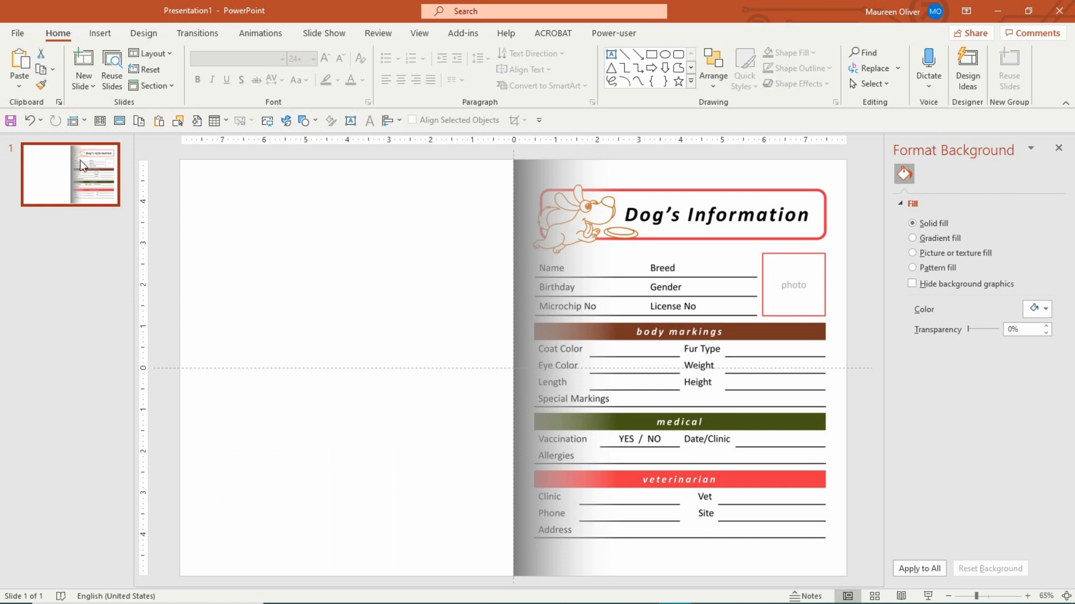
mouse_move(62, 185)
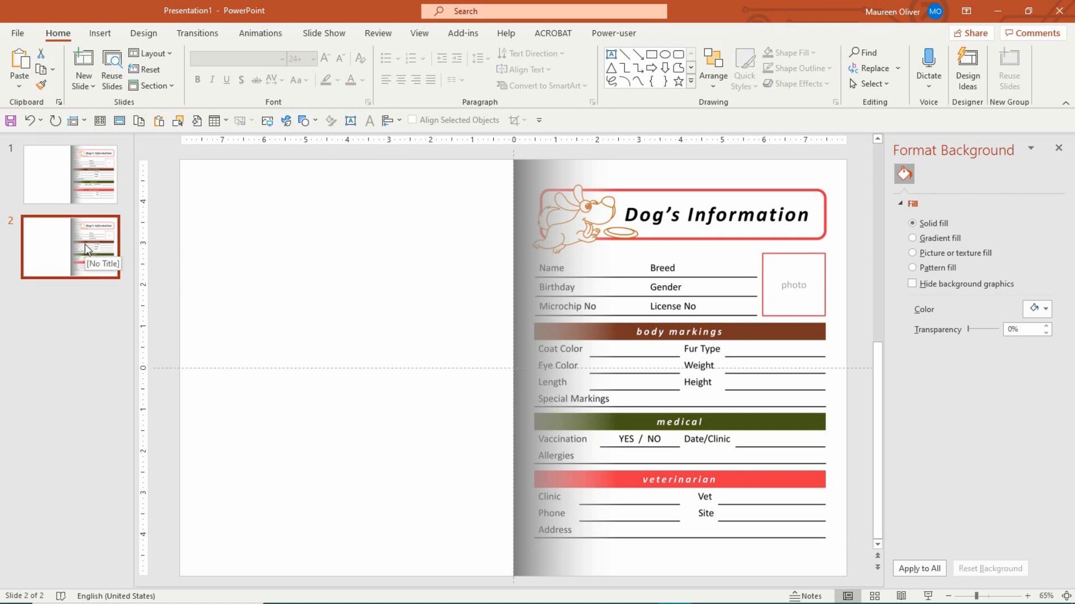
mouse_move(83, 251)
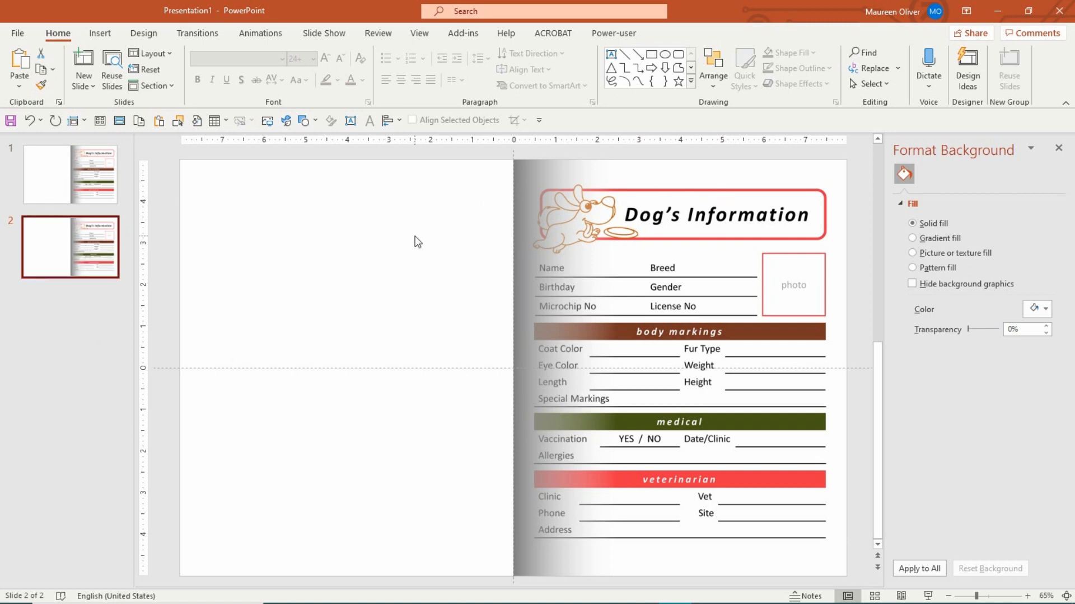
mouse_move(725, 241)
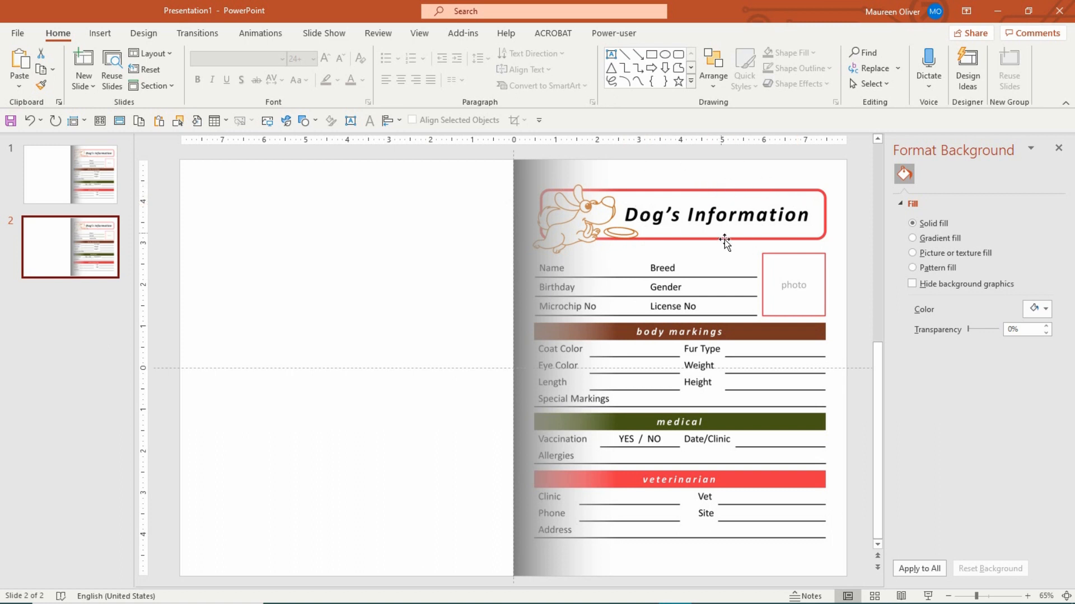
mouse_move(765, 234)
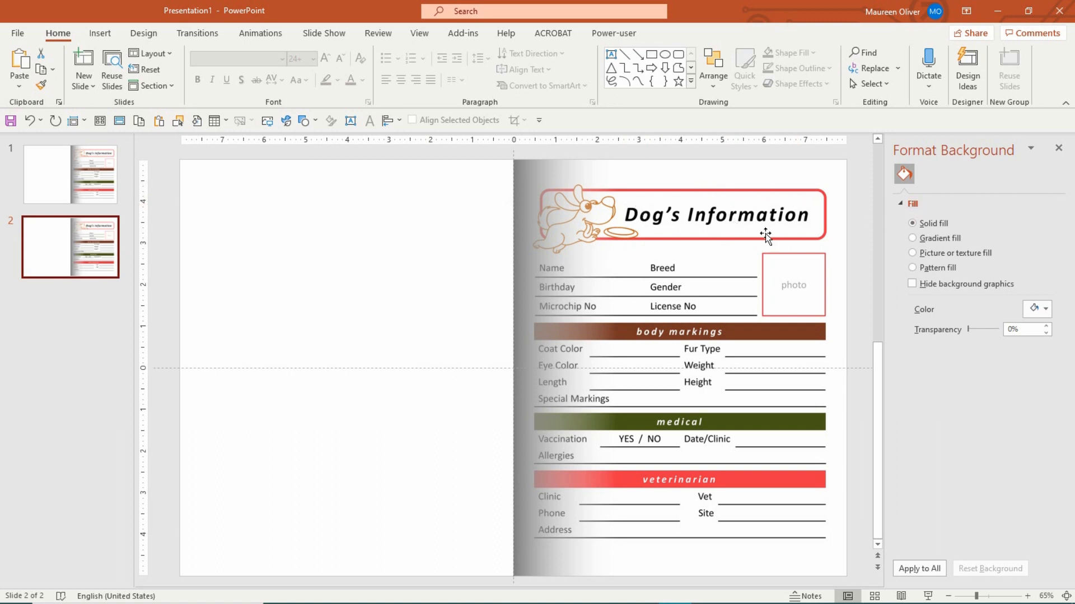
mouse_move(721, 167)
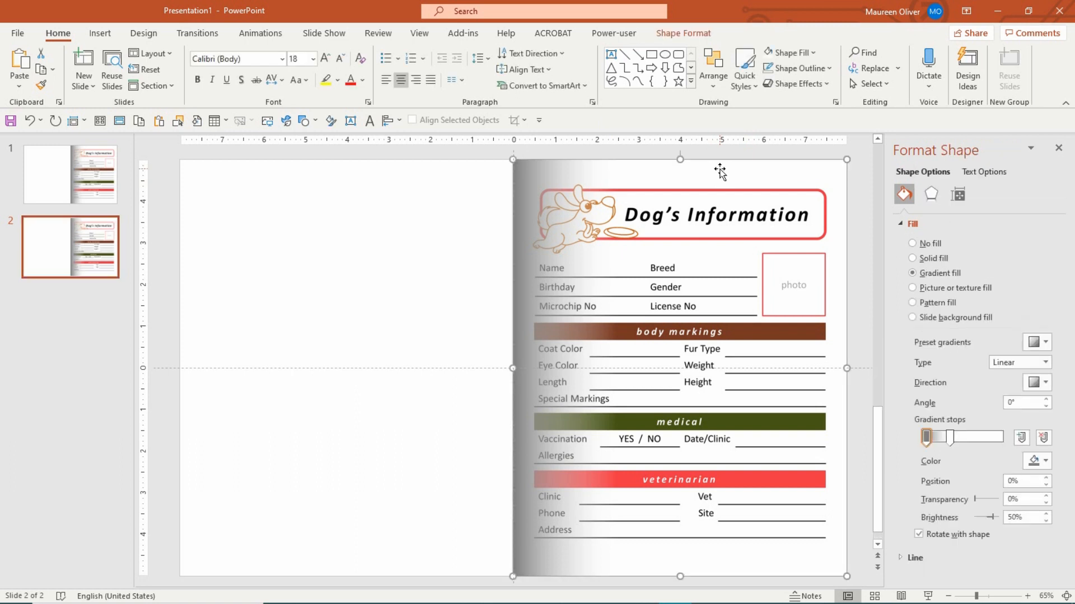
mouse_move(731, 190)
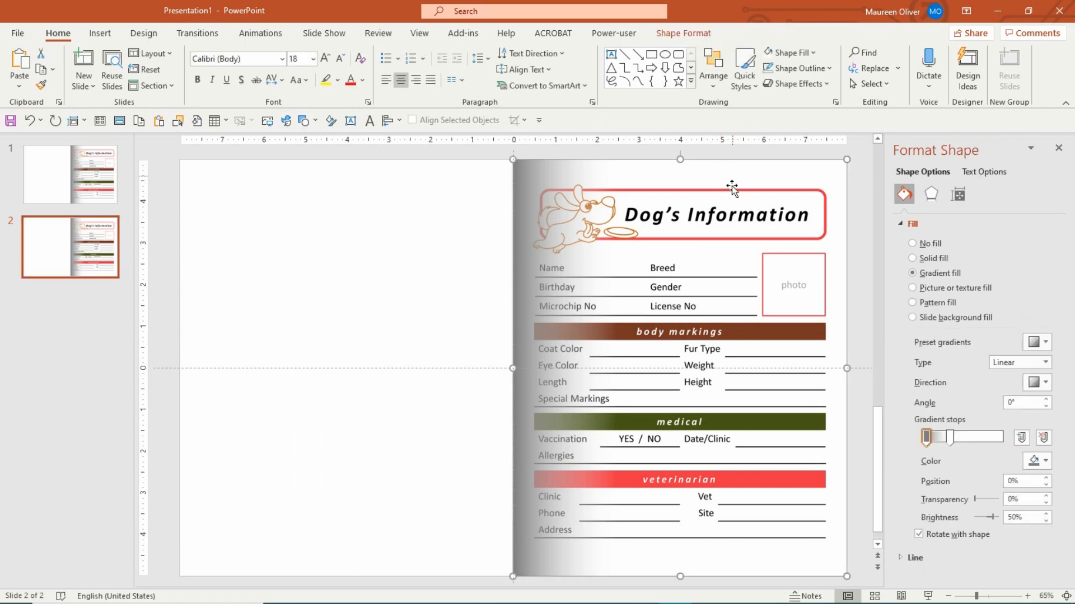
Step: Copy the shadow rectangle to the left half and flip it horizontally toward the fold
click(613, 33)
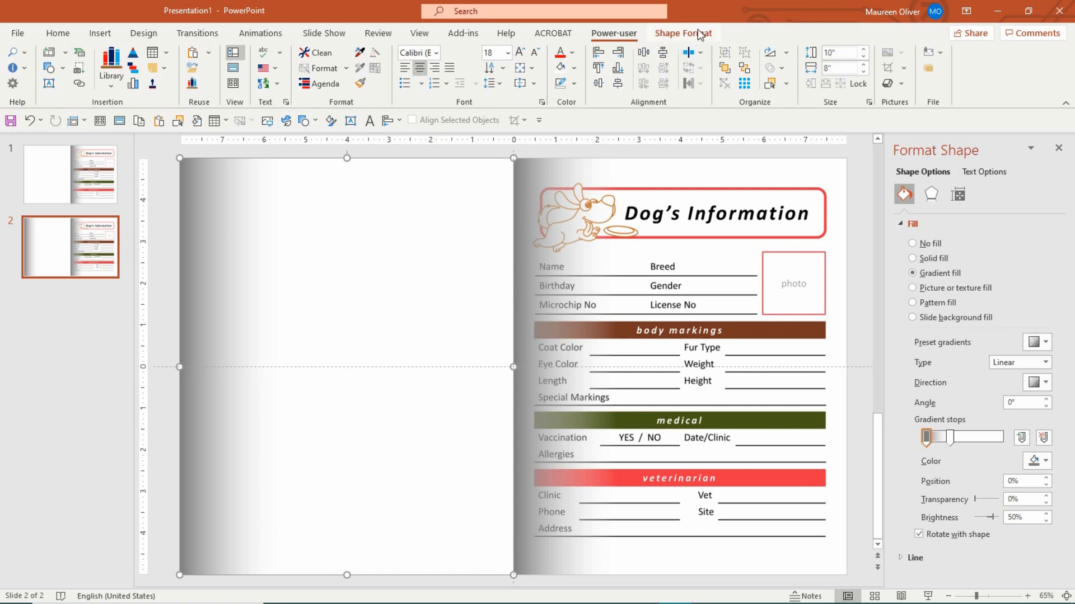
click(682, 33)
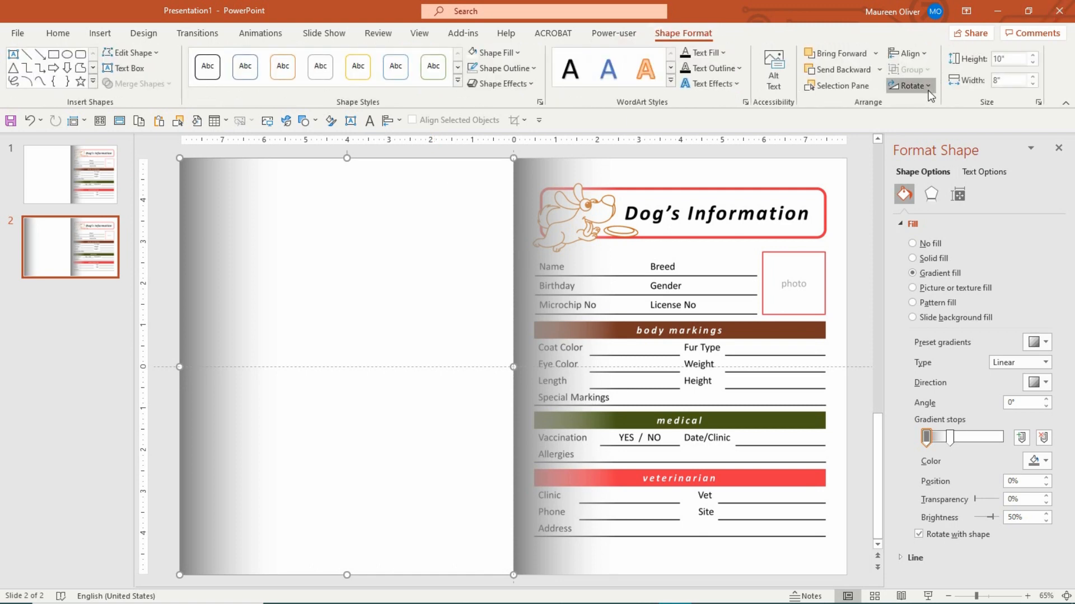
click(911, 85)
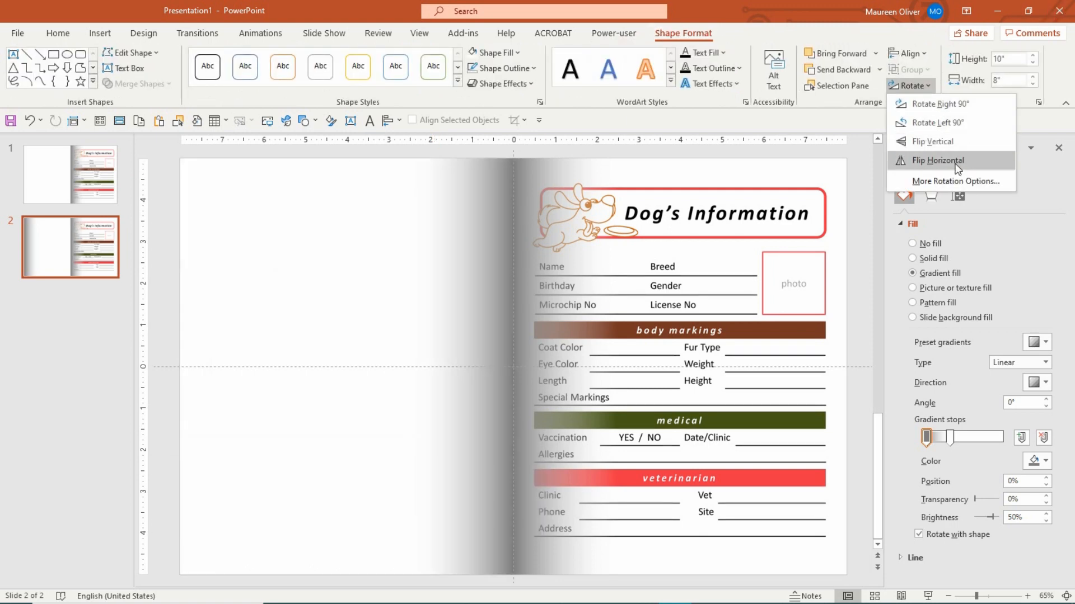
click(937, 161)
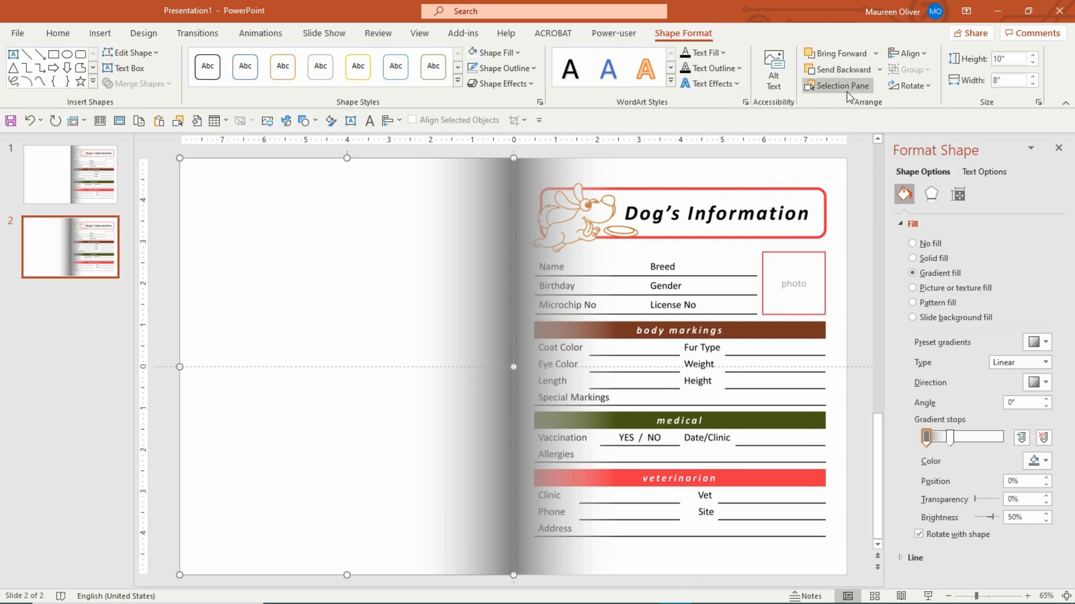
Step: Show the Selection Pane listing the slide's objects
click(841, 85)
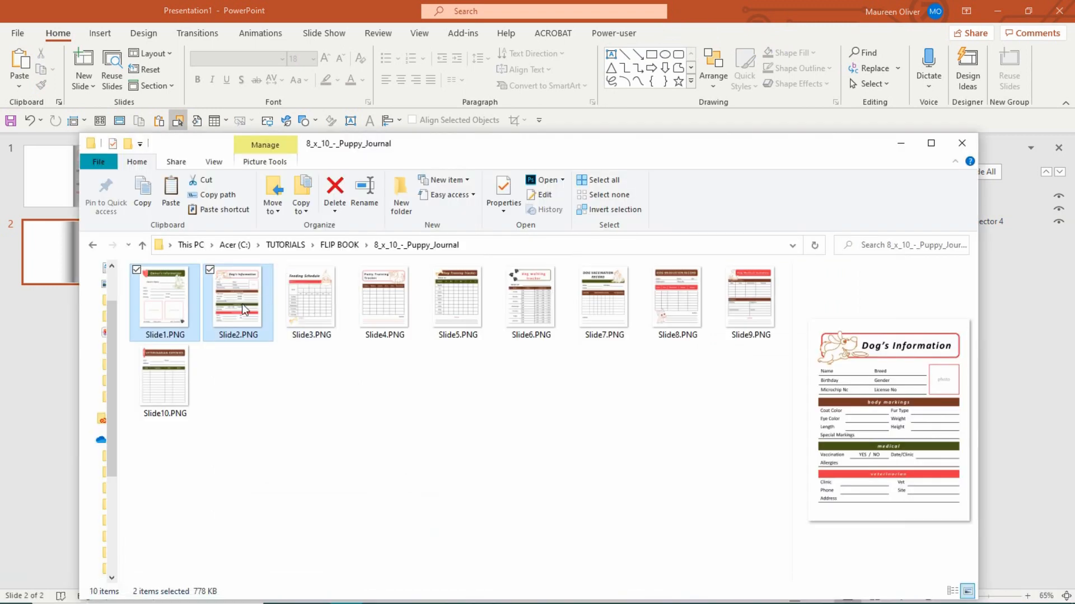
Step: Select Slide3.PNG, the Feeding Schedule page image, in File Explorer
click(311, 300)
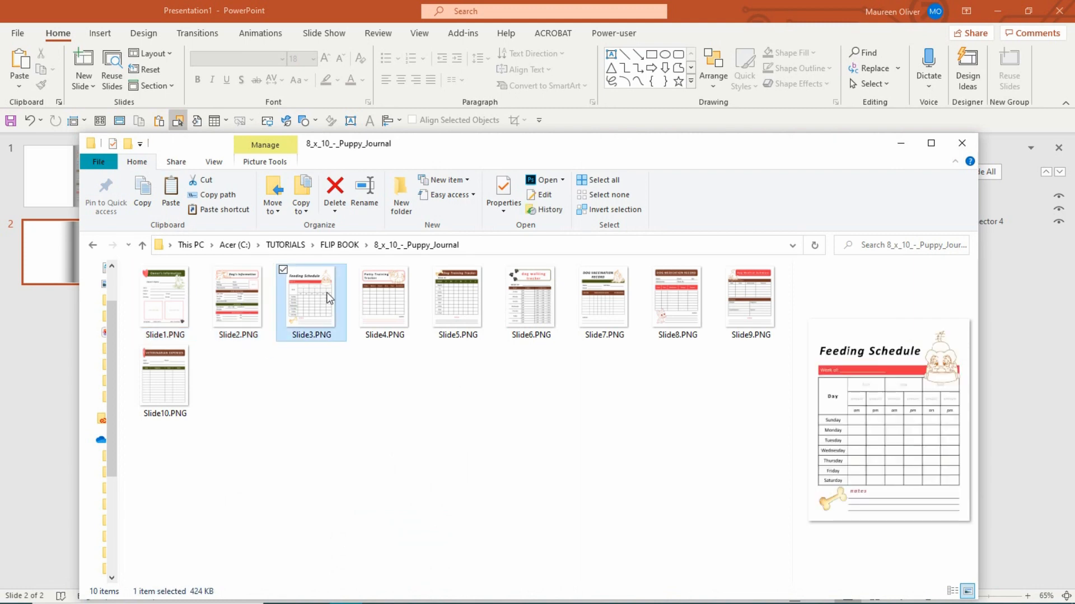
mouse_move(803, 153)
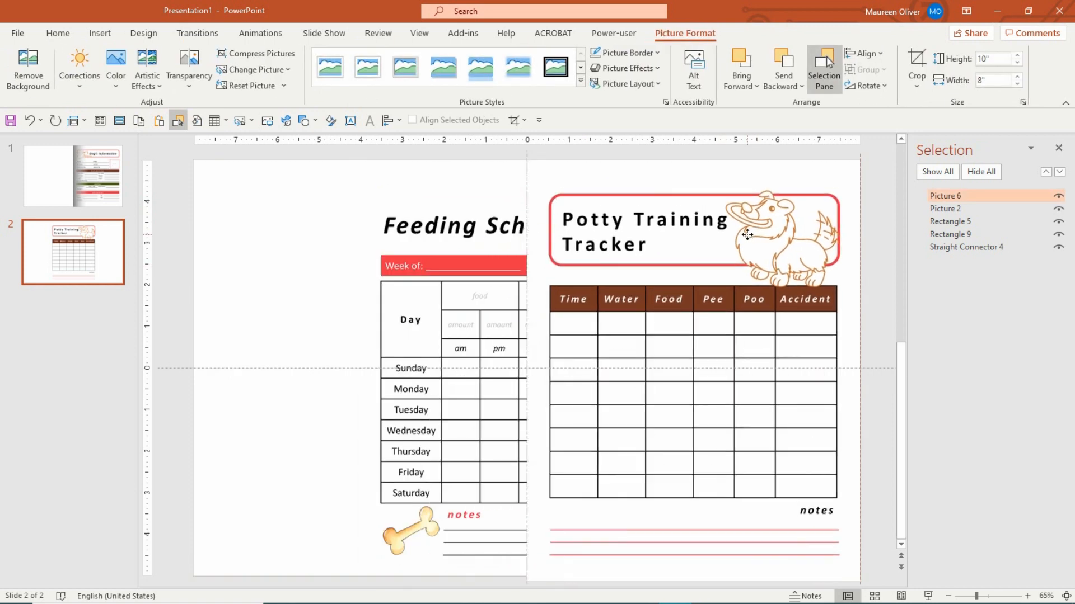
Step: Position the Feeding Schedule image on the left page of slide 2 beneath the fold shadows
drag(747, 235, 750, 229)
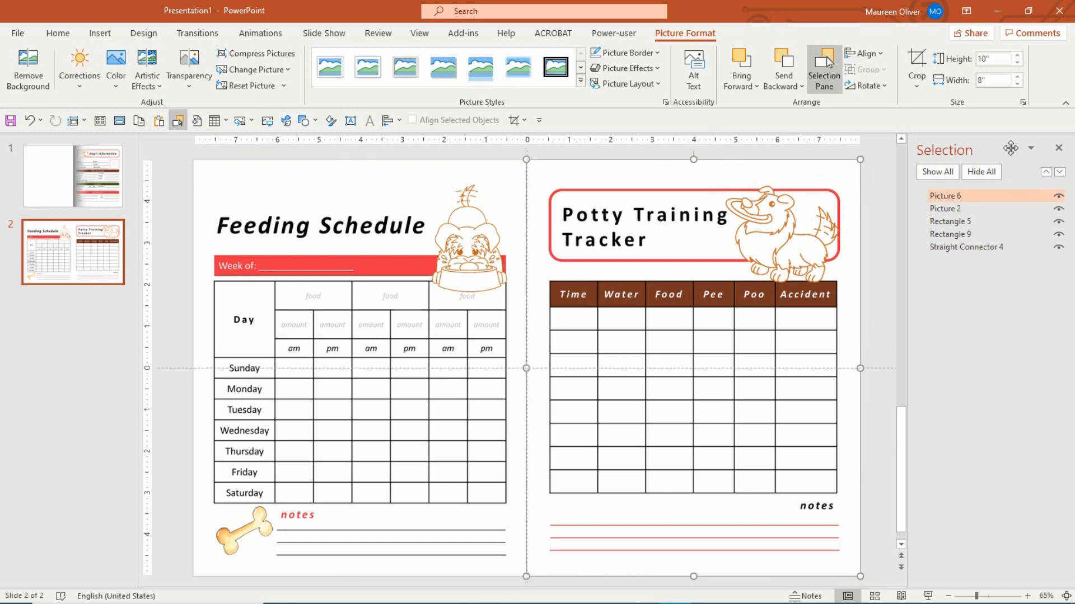
mouse_move(792, 284)
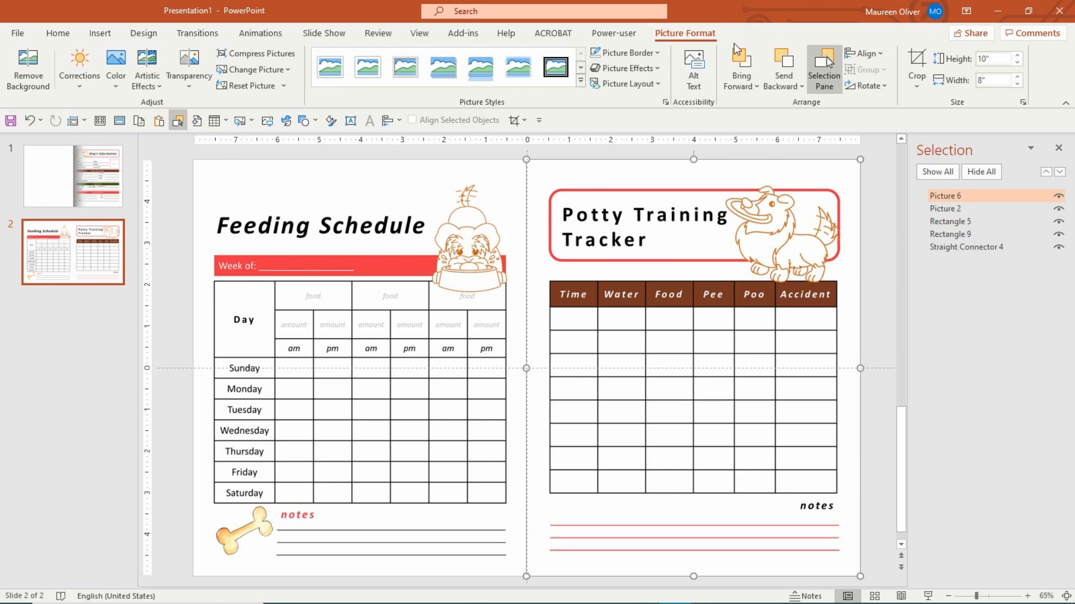
mouse_move(793, 89)
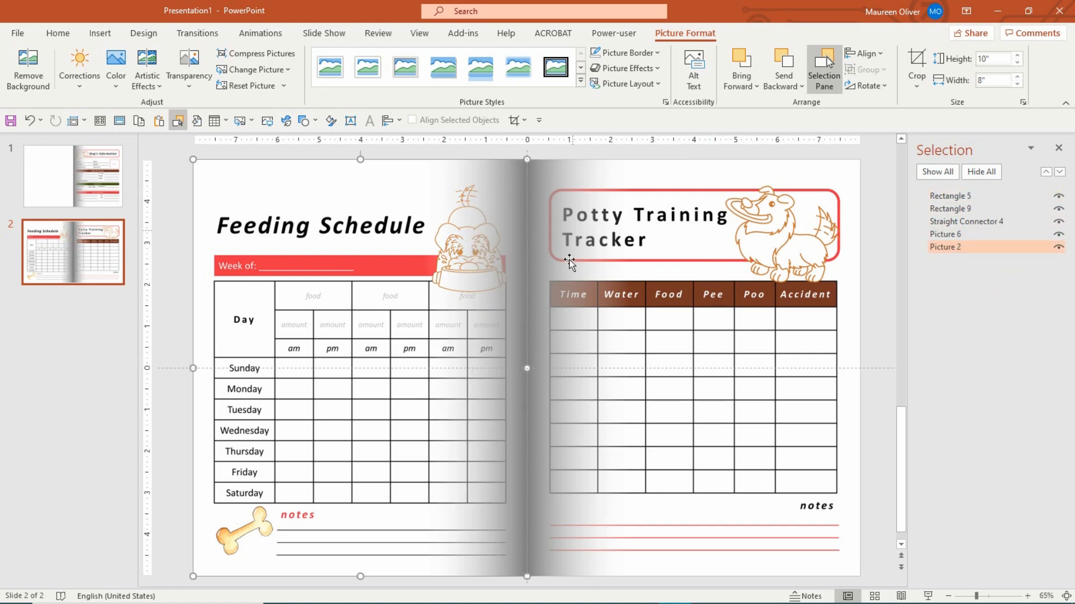
mouse_move(694, 229)
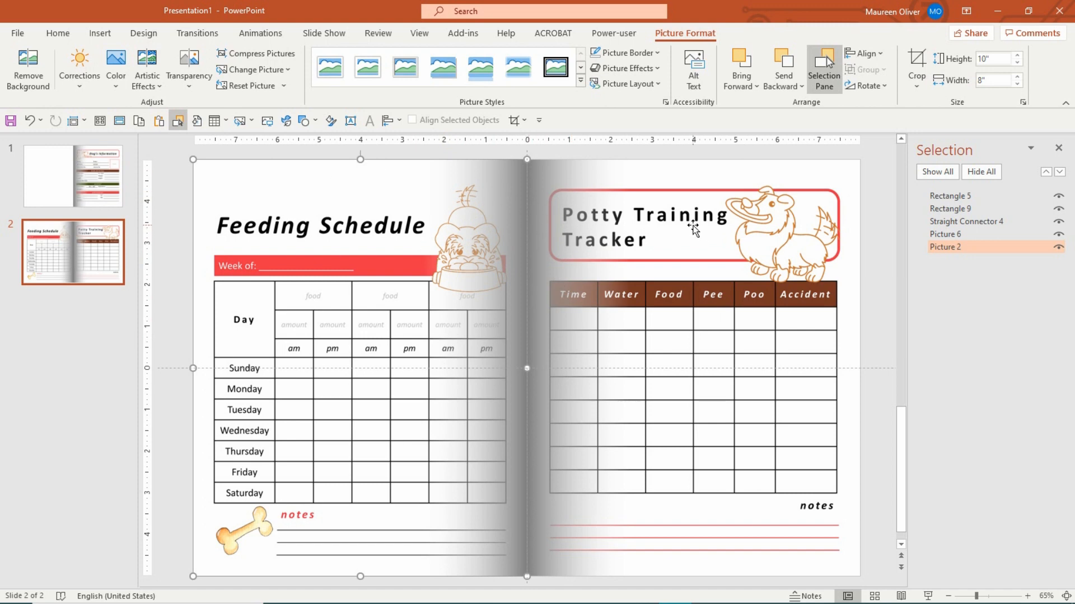
mouse_move(138, 299)
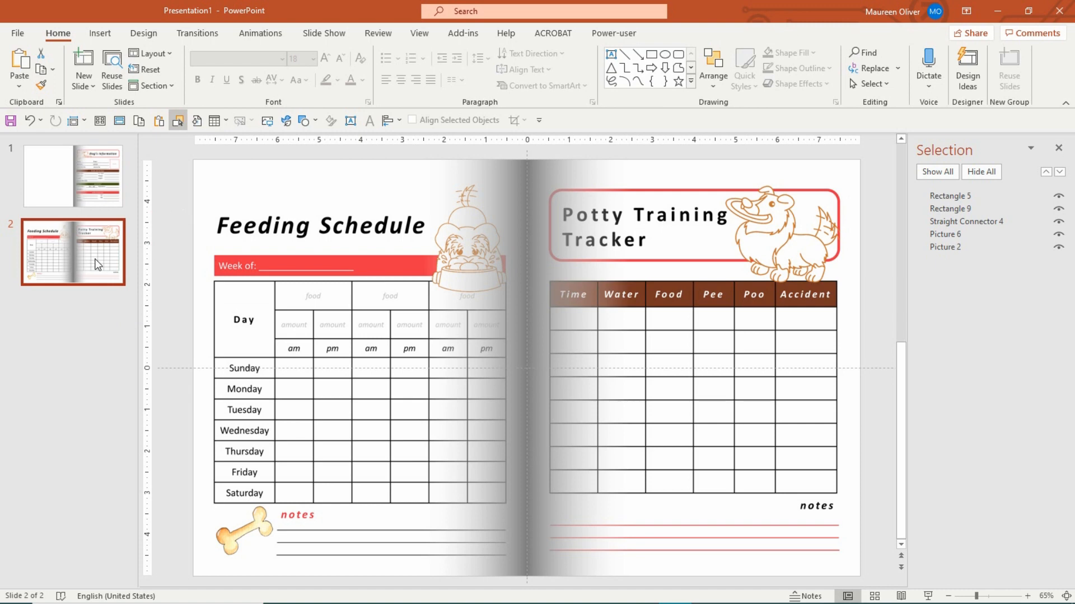
click(97, 265)
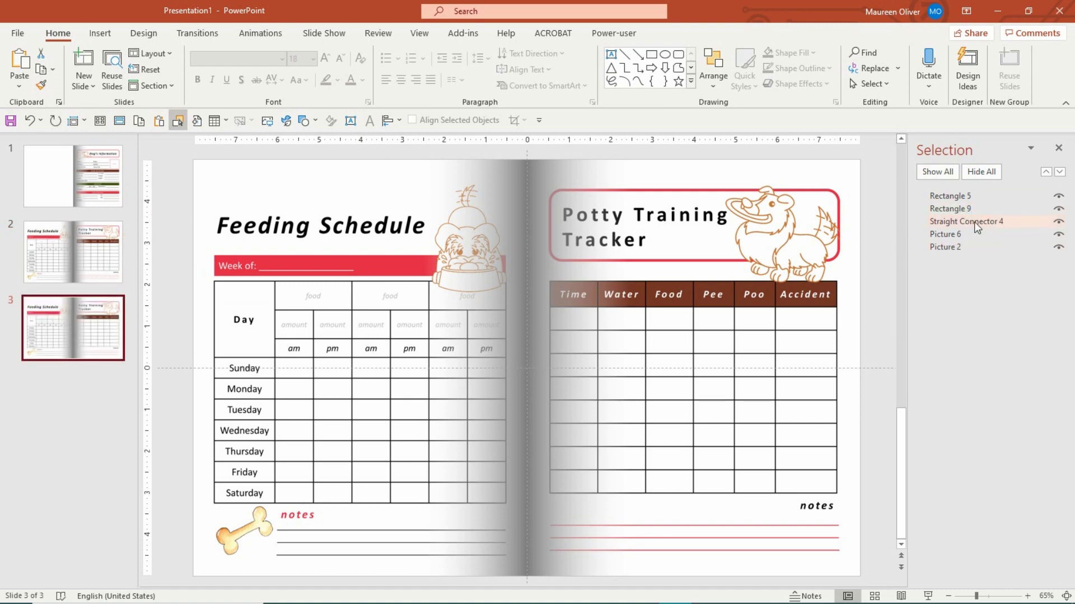
Step: Replace slide 3's old page pictures with the Dog Walking and Dog Training Tracker images
click(944, 234)
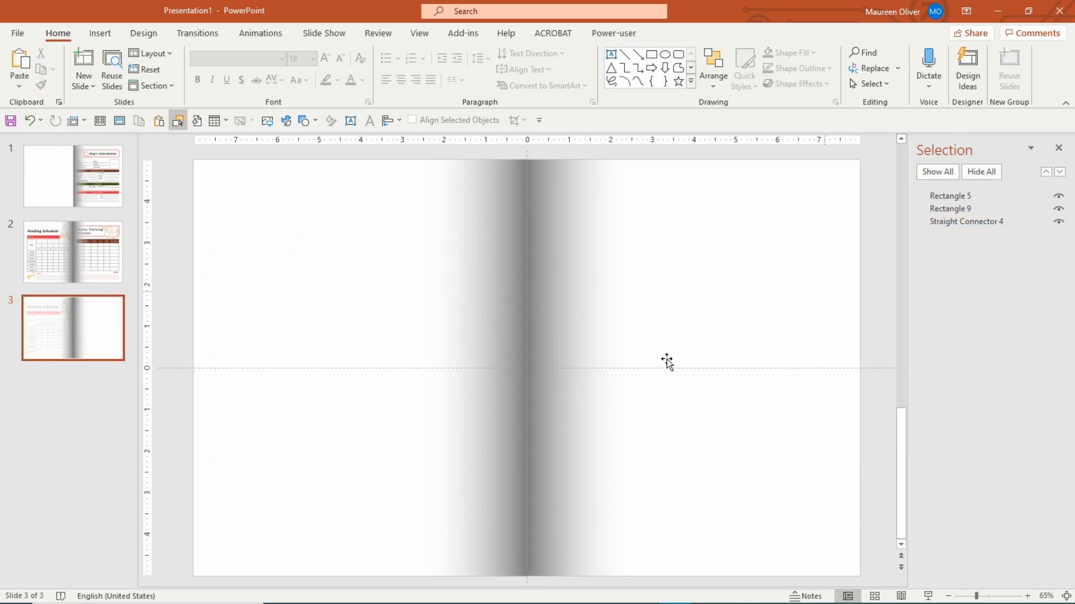
click(346, 588)
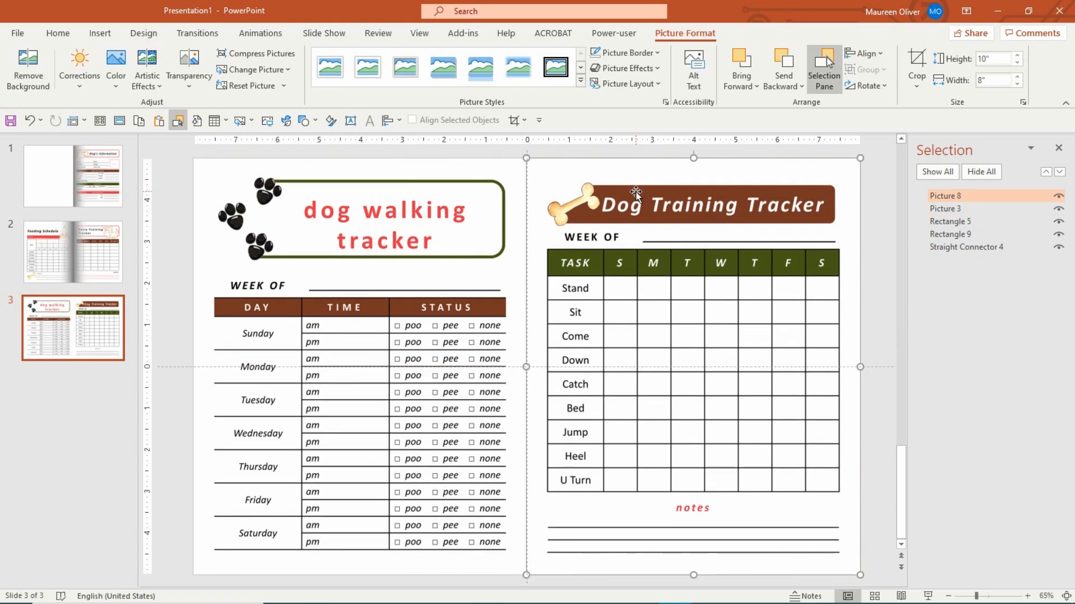
mouse_move(987, 203)
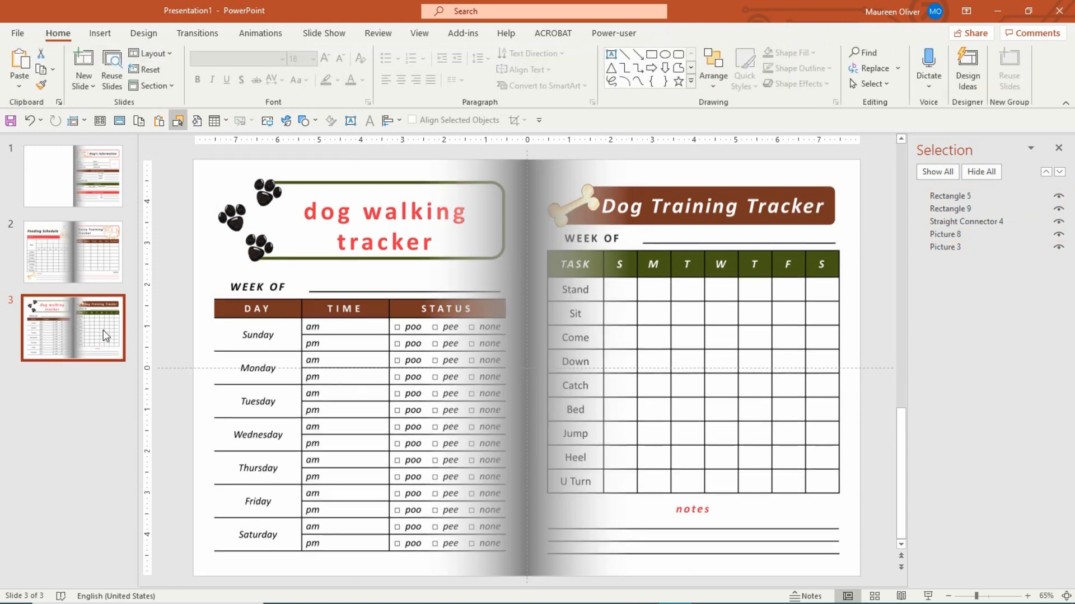
Step: Duplicate slide 3 and swap in the Dog Medication Record and Dog Vaccination Record images behind the shading
click(73, 327)
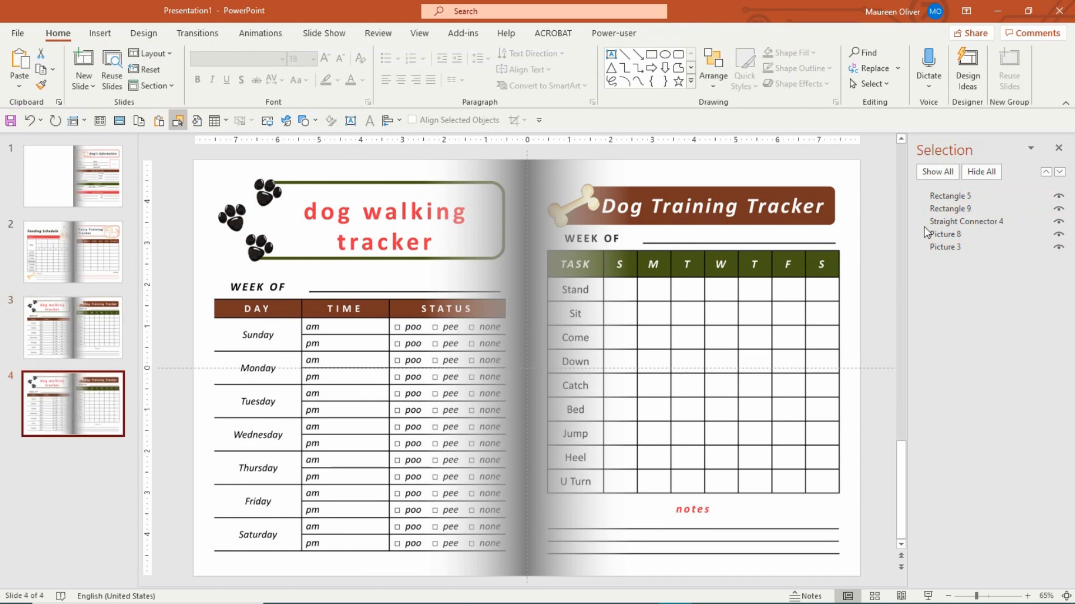
click(944, 234)
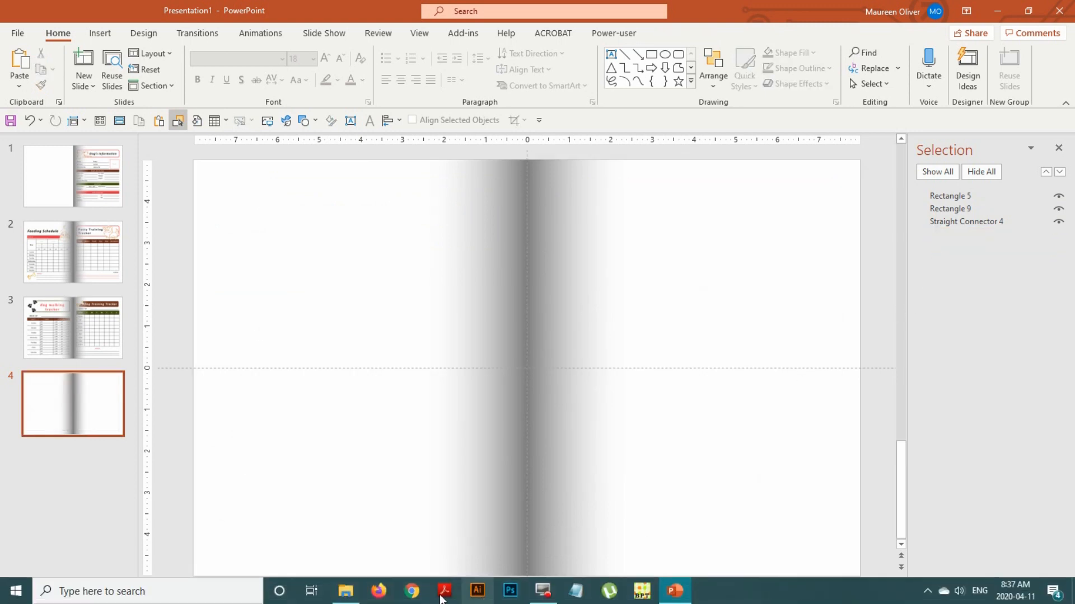
click(345, 591)
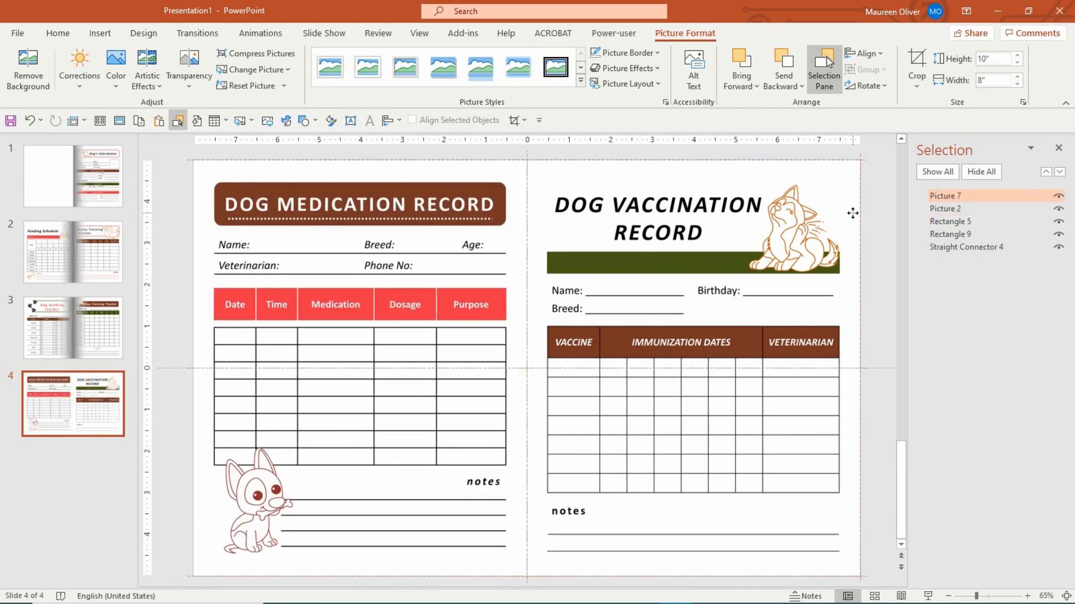
click(945, 196)
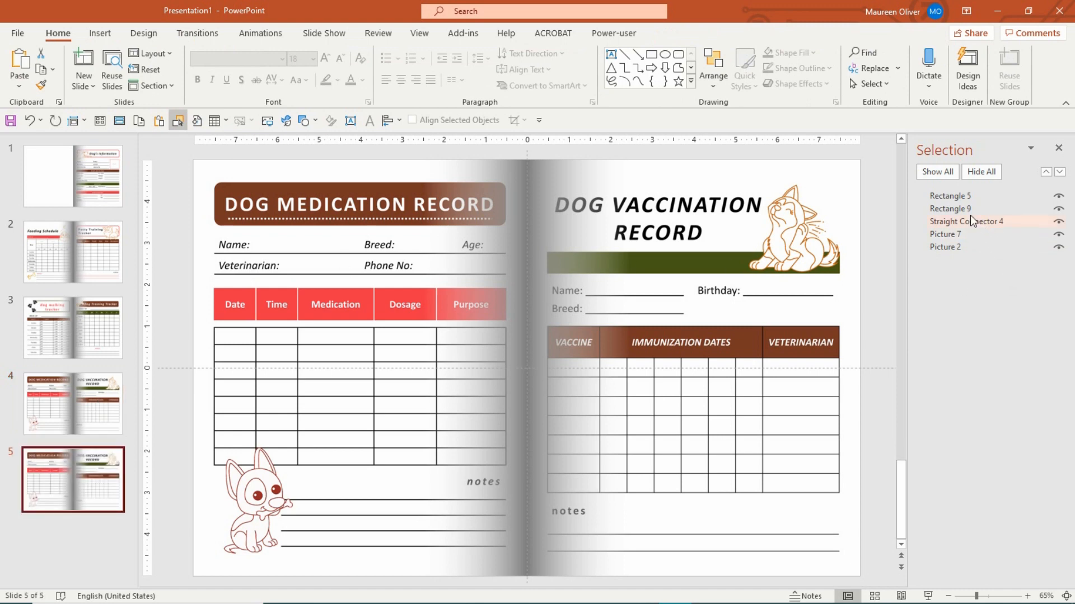
Step: Replace slide 5's pictures with the Veterinarian Expenses and Dog Medical Summary images, then return to slide 1
click(944, 234)
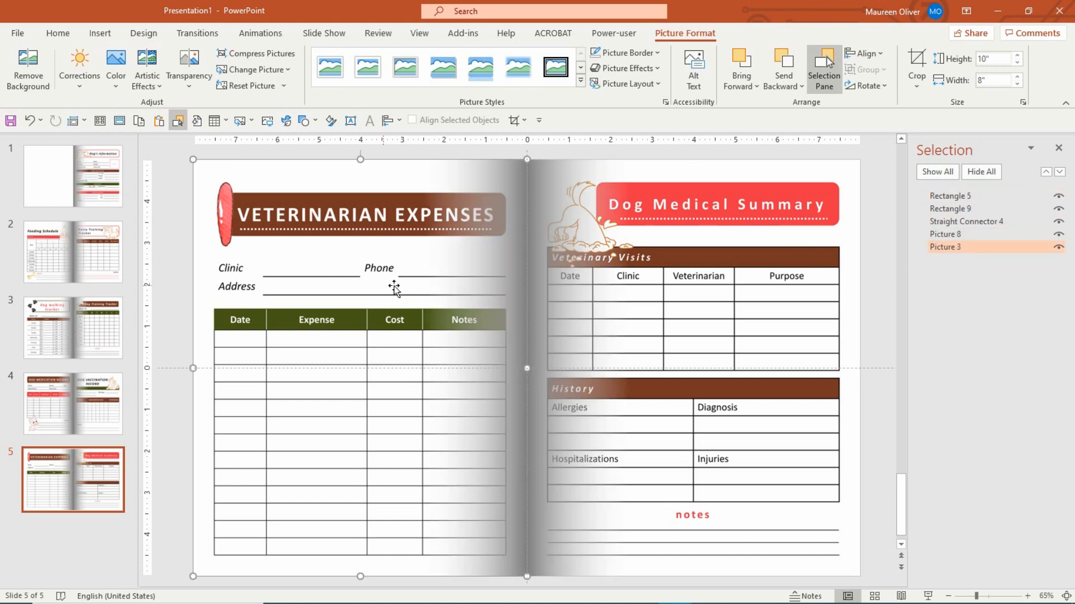
click(73, 403)
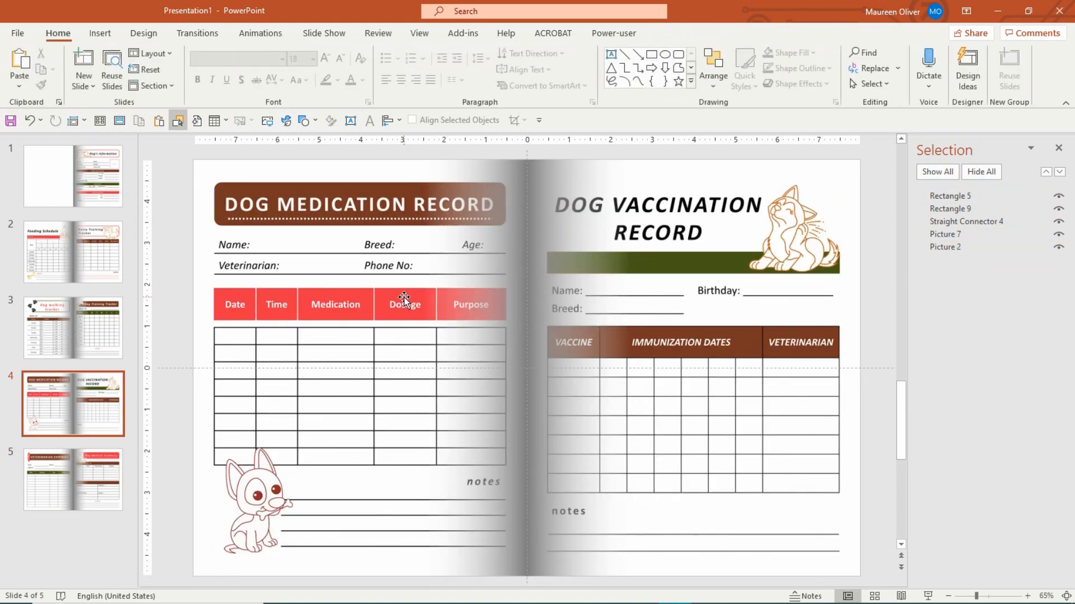
click(73, 175)
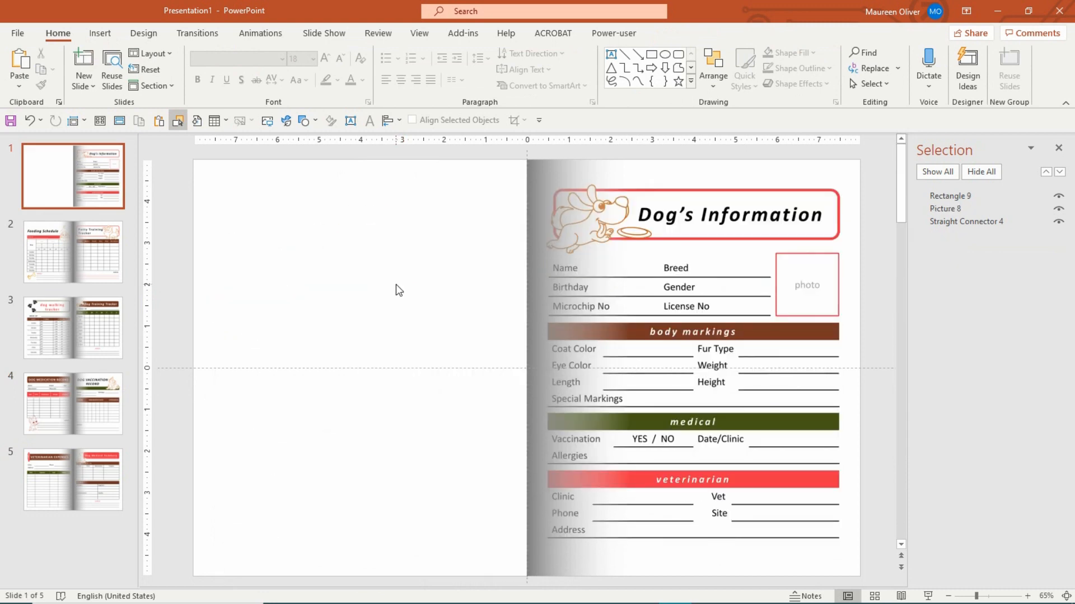
mouse_move(341, 302)
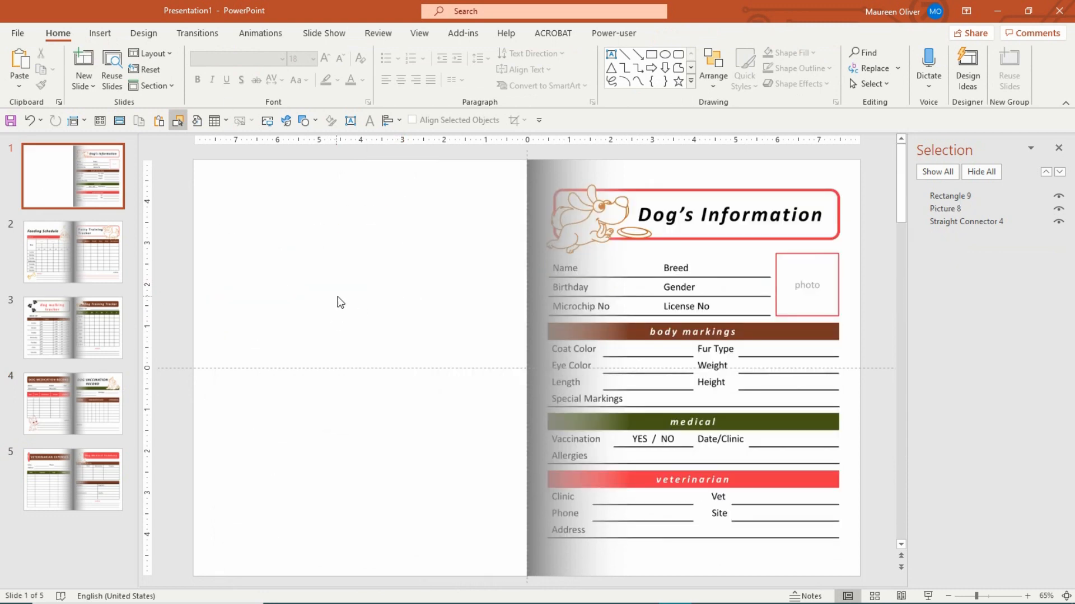
Step: Show the full transitions gallery to pick the Page Curl effect for slide 1
click(73, 252)
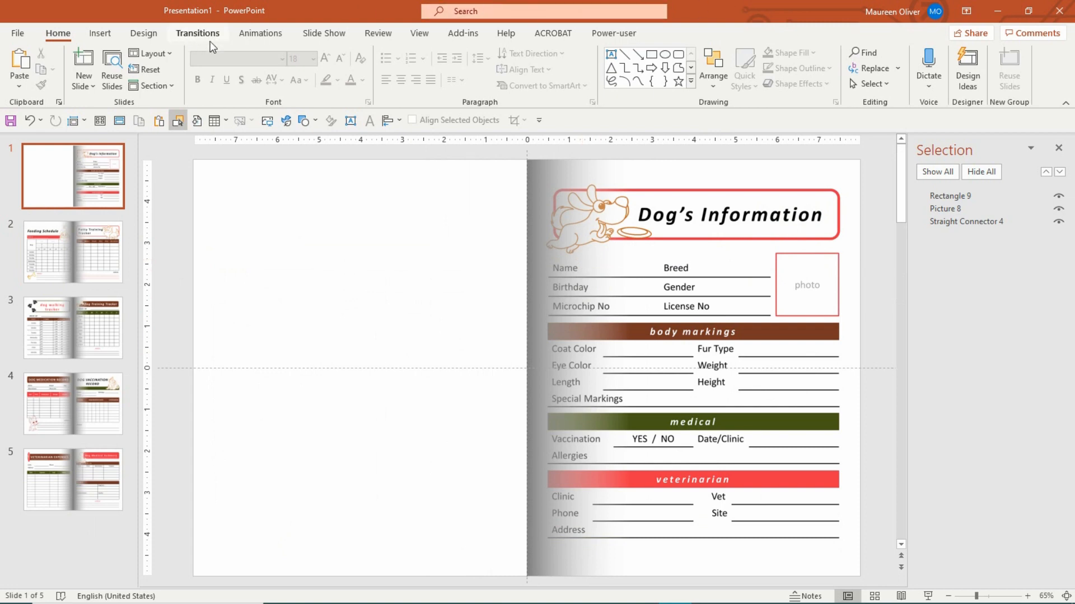
click(197, 33)
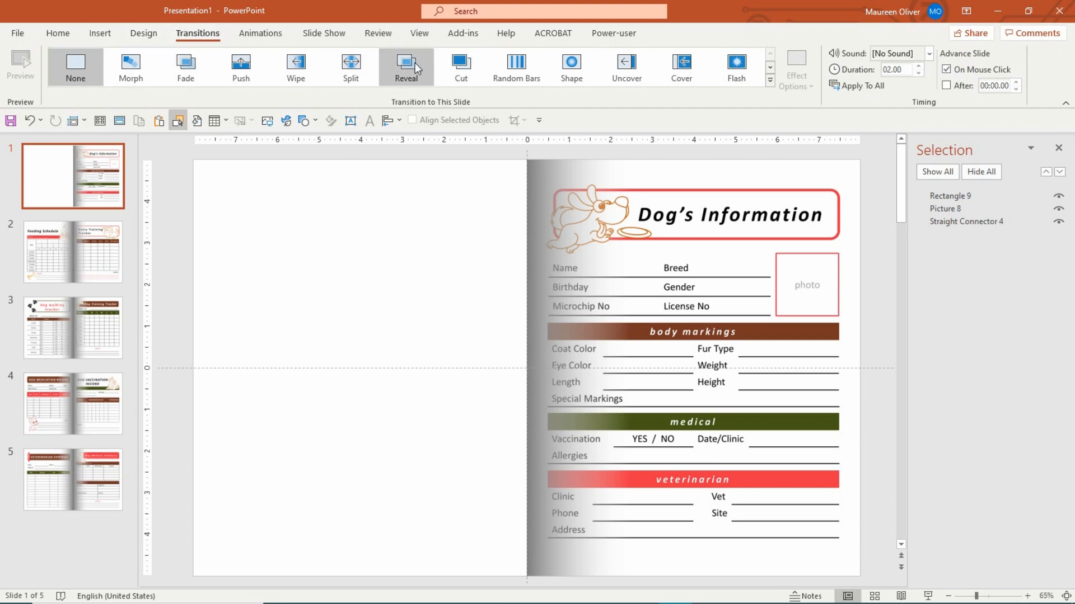
click(770, 67)
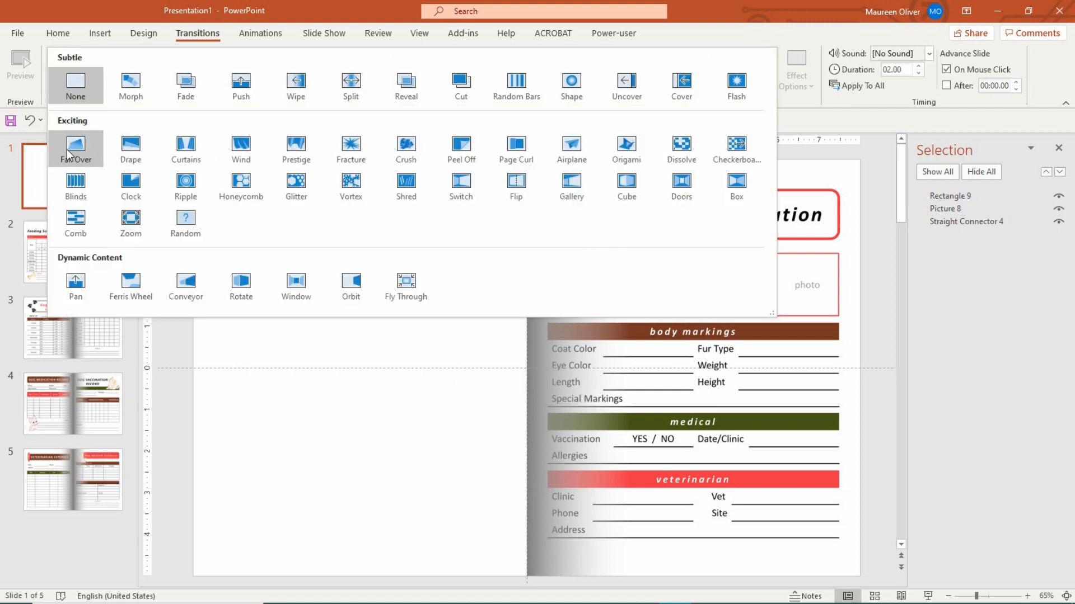
mouse_move(79, 131)
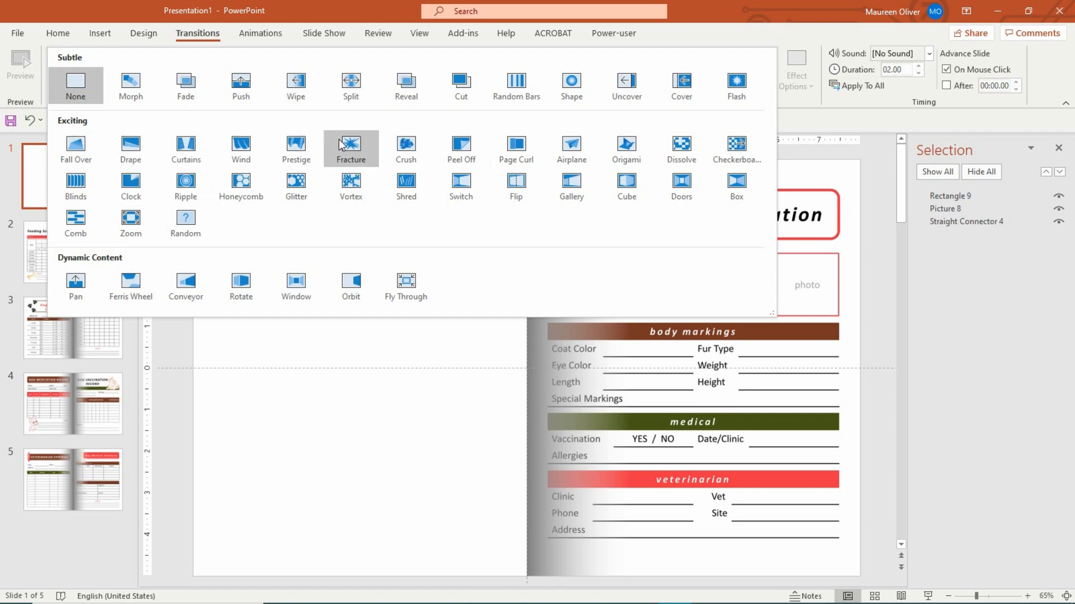
mouse_move(522, 150)
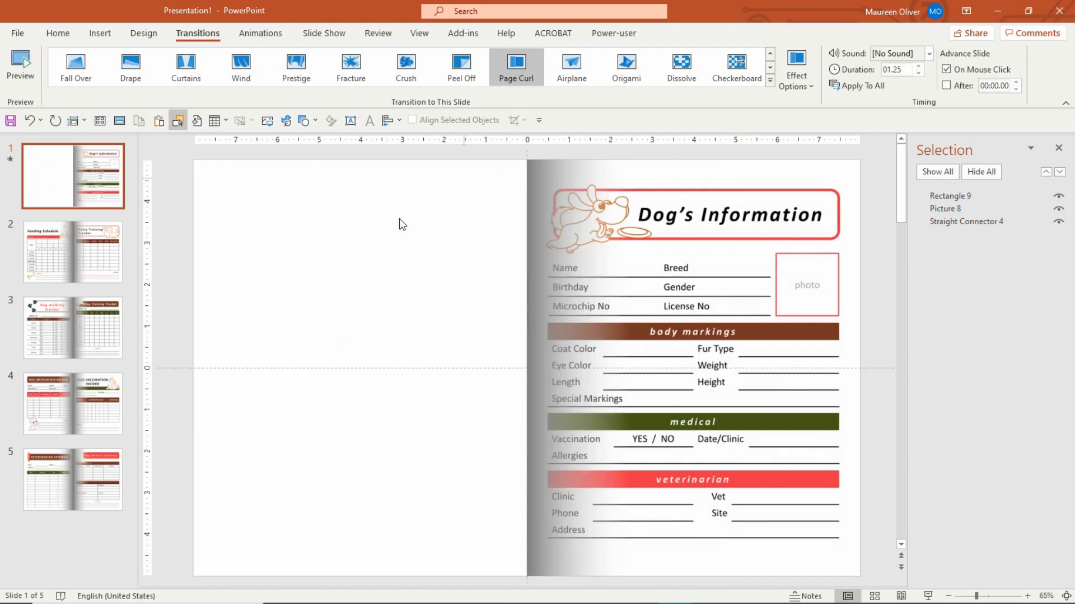
mouse_move(373, 156)
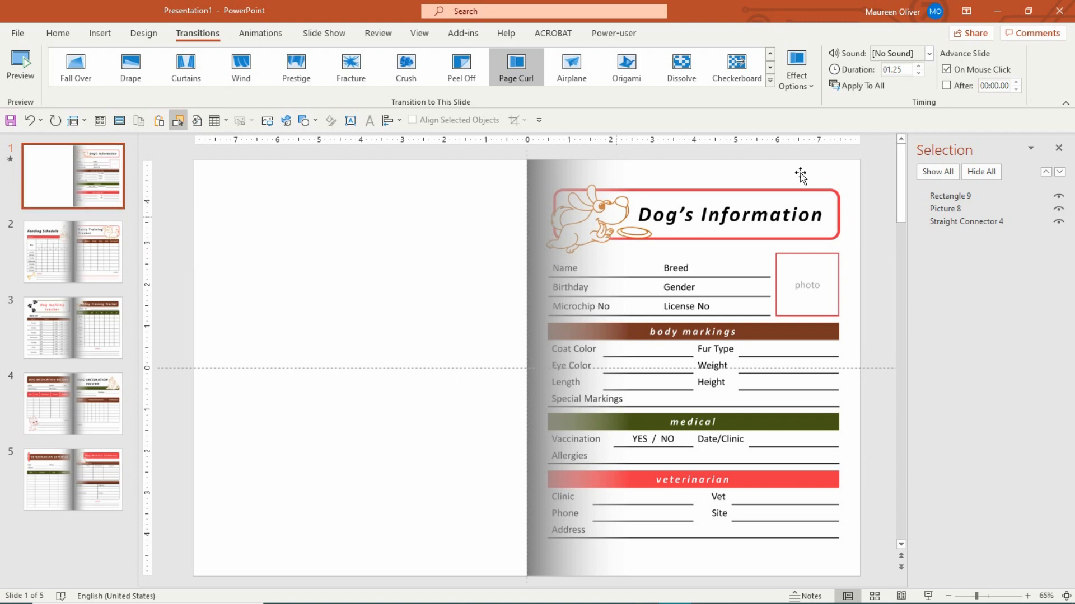
mouse_move(260, 50)
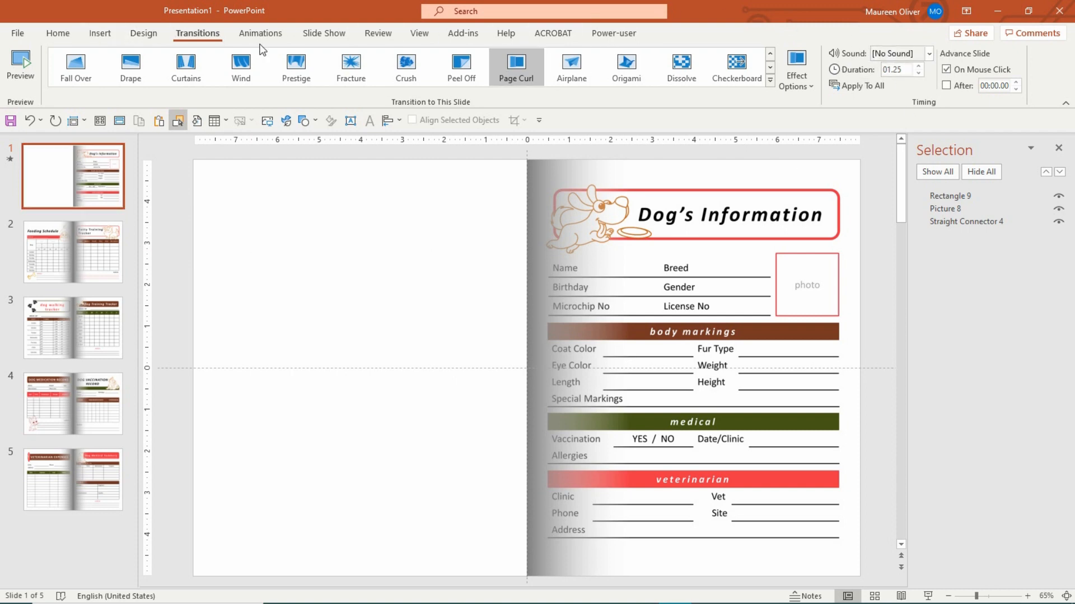
mouse_move(848, 53)
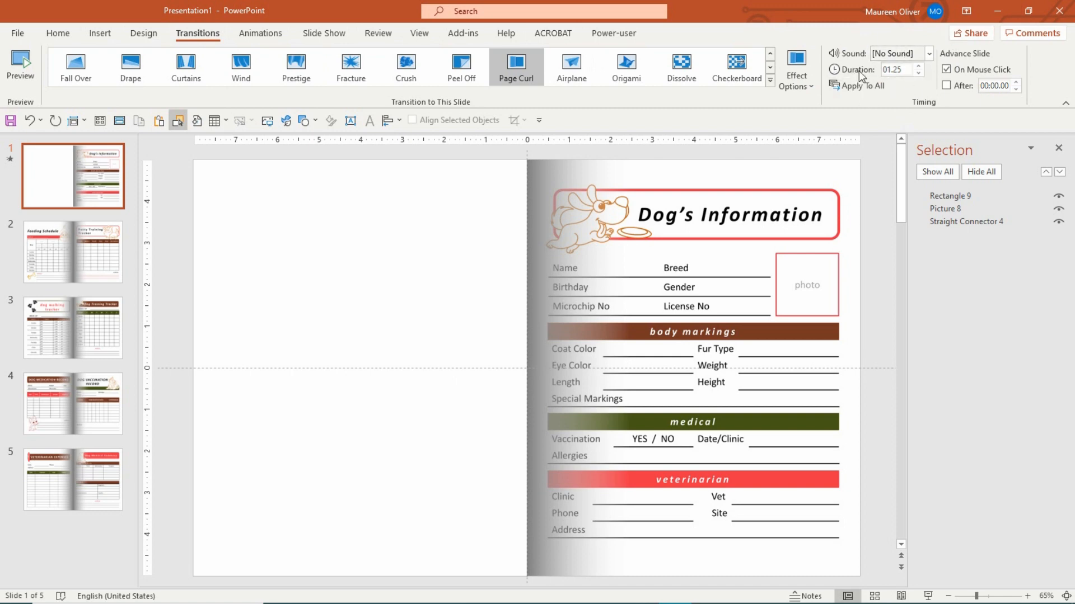
mouse_move(861, 76)
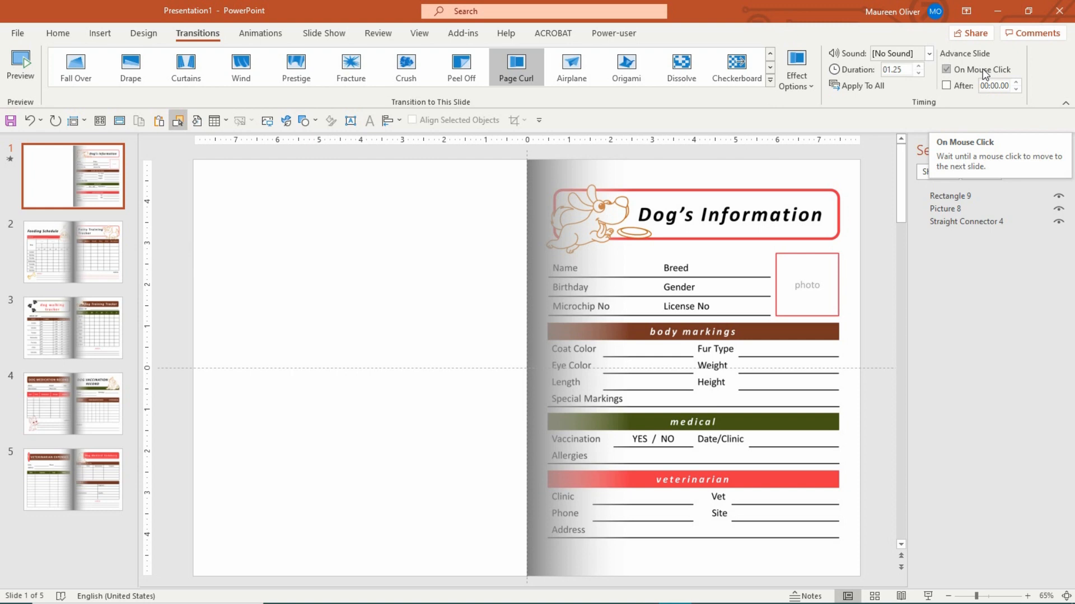
Step: Make slides advance automatically after 00:02.00 instead of on mouse click
click(947, 70)
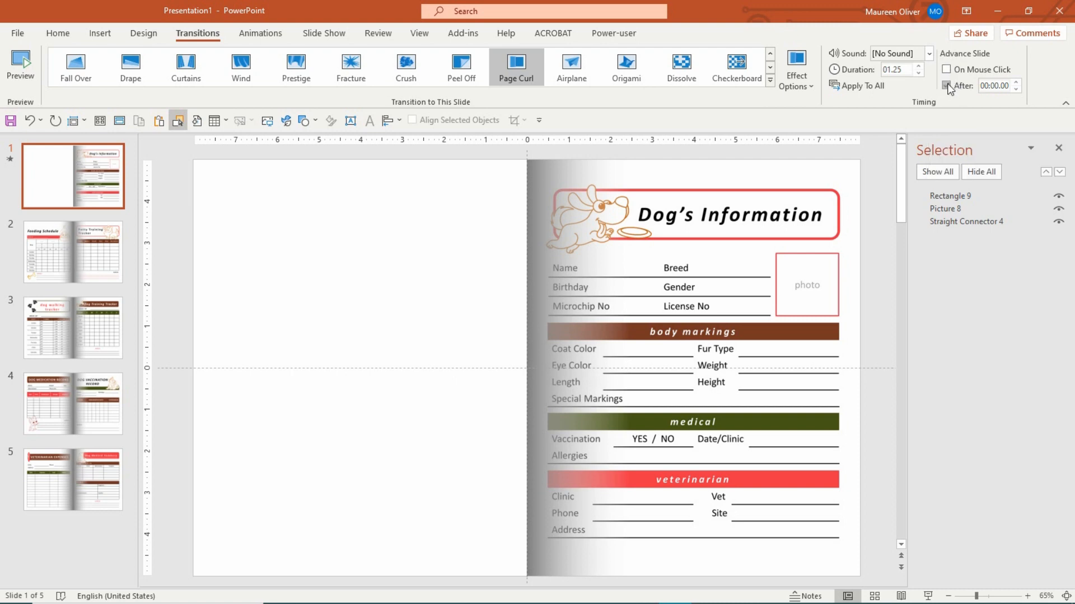
click(947, 86)
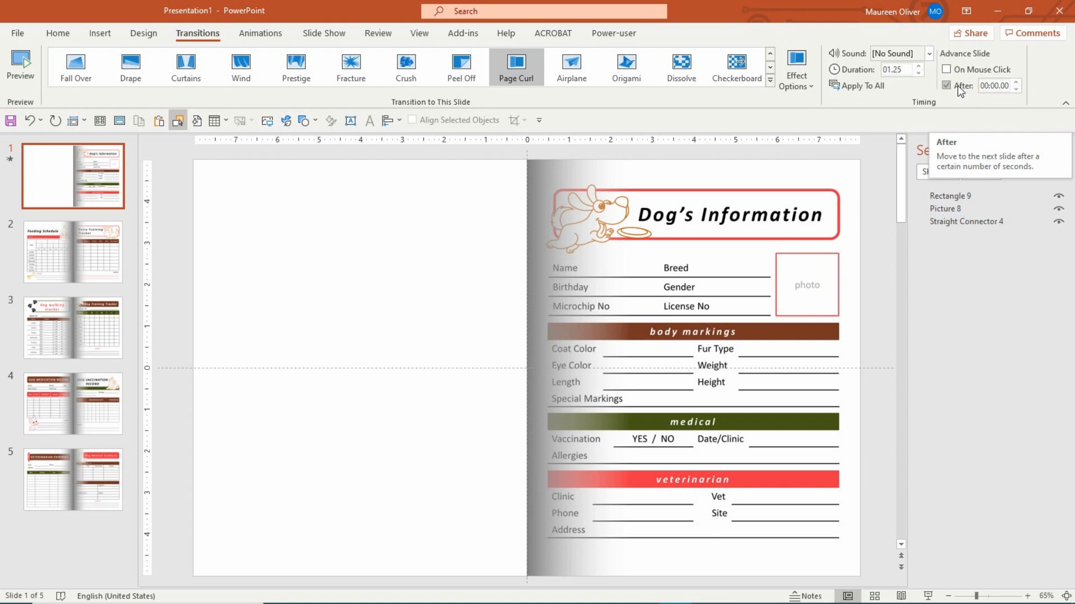
mouse_move(969, 93)
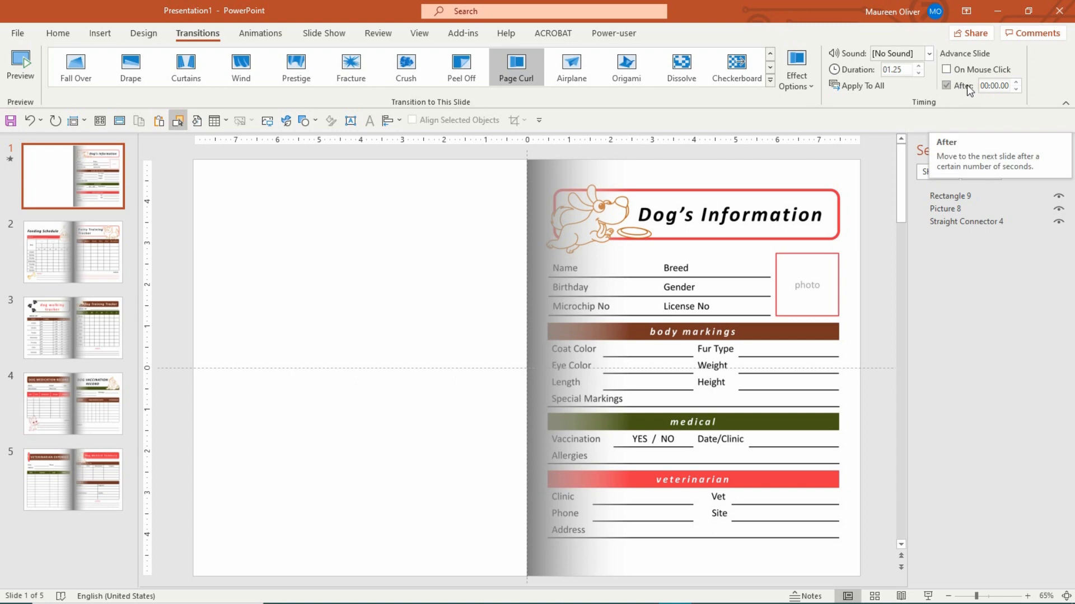
click(1017, 83)
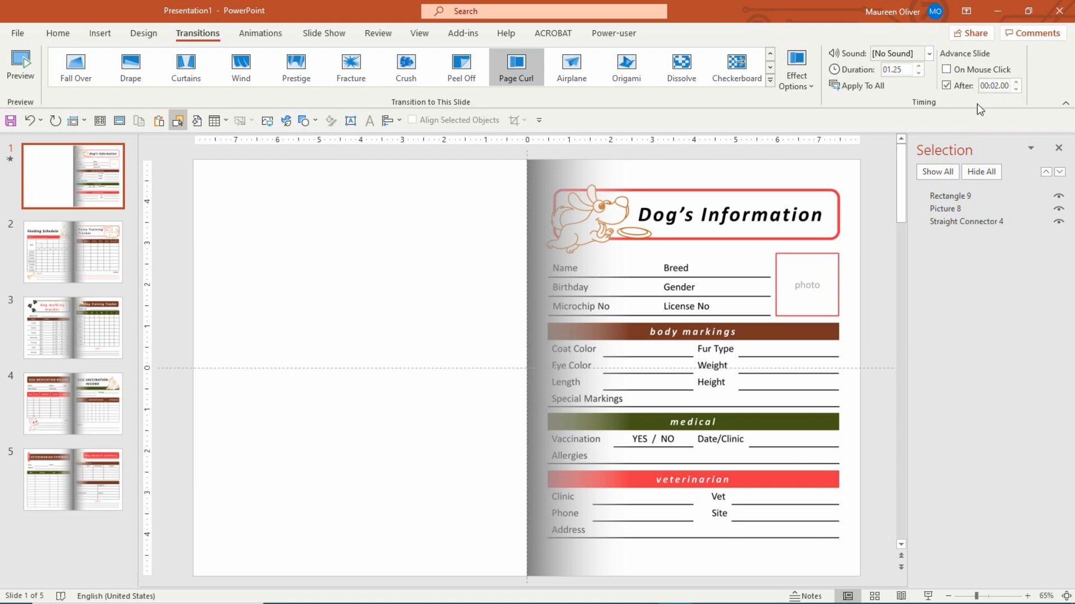
mouse_move(974, 112)
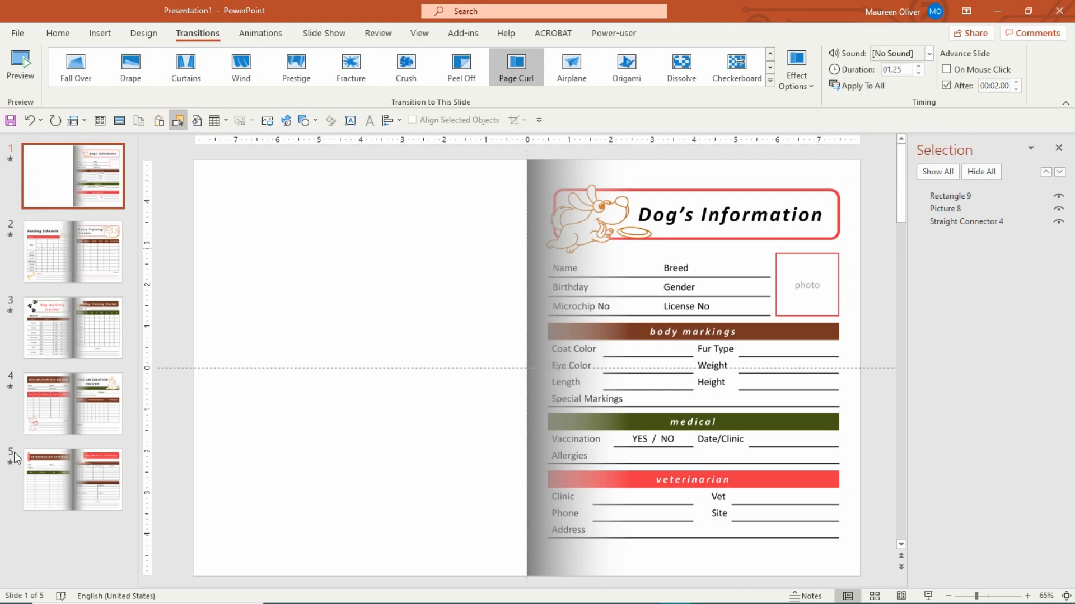
mouse_move(774, 5)
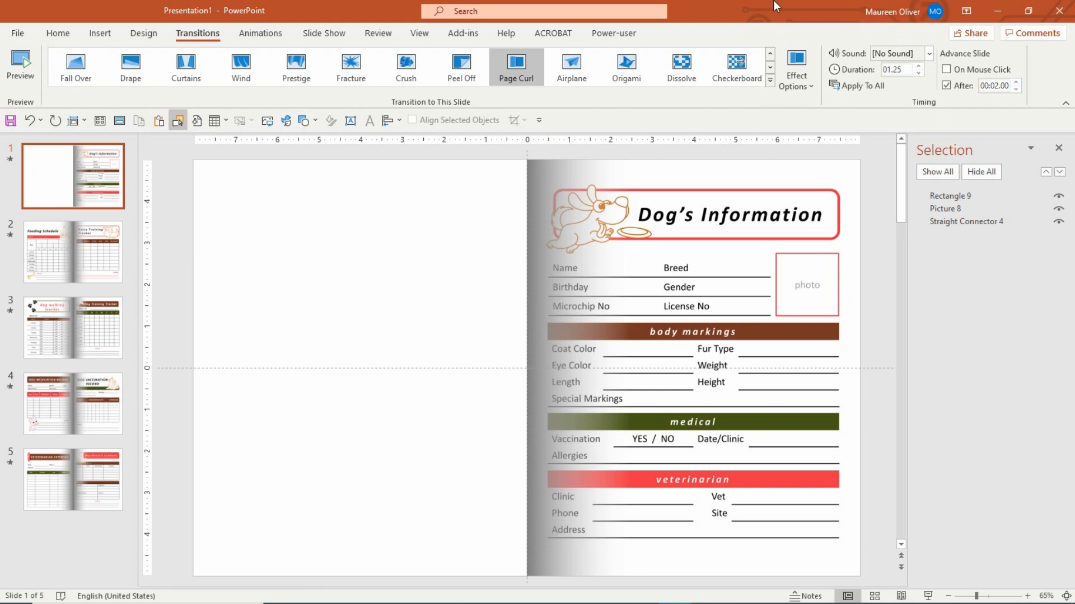
mouse_move(320, 14)
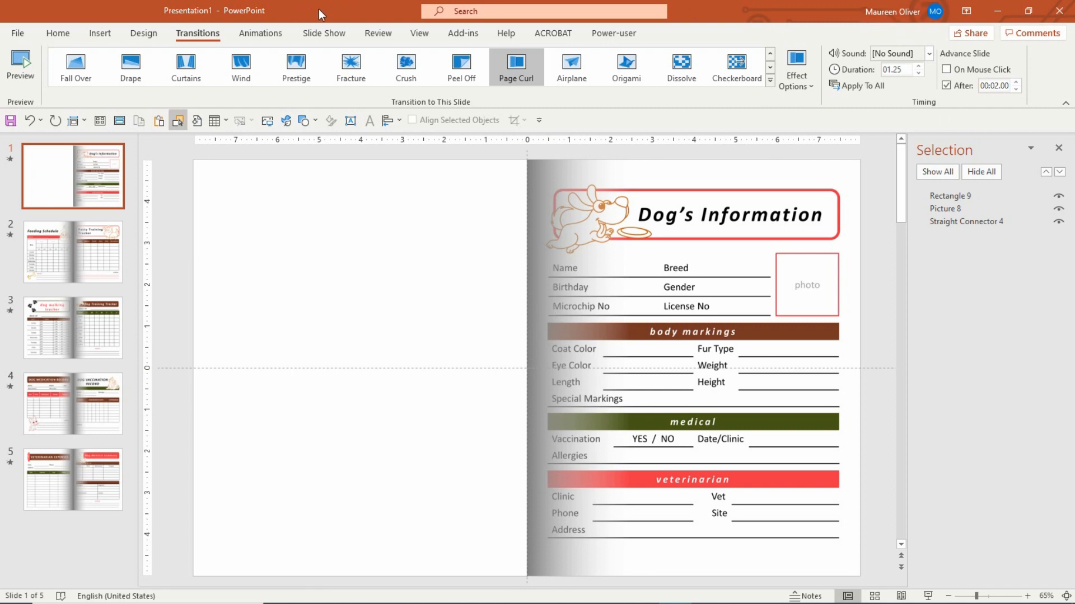
click(324, 33)
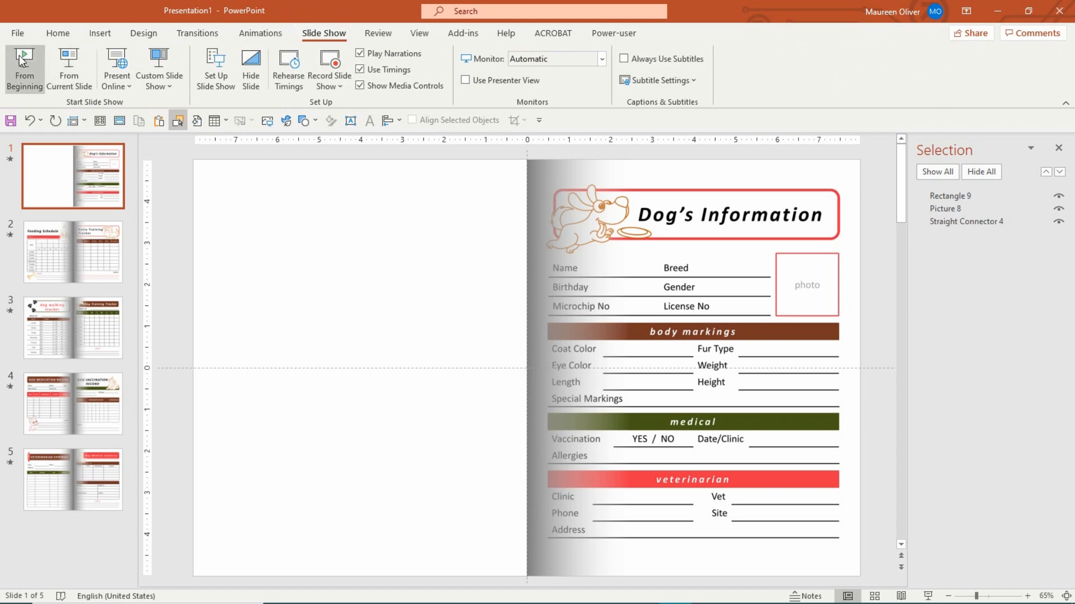
click(25, 56)
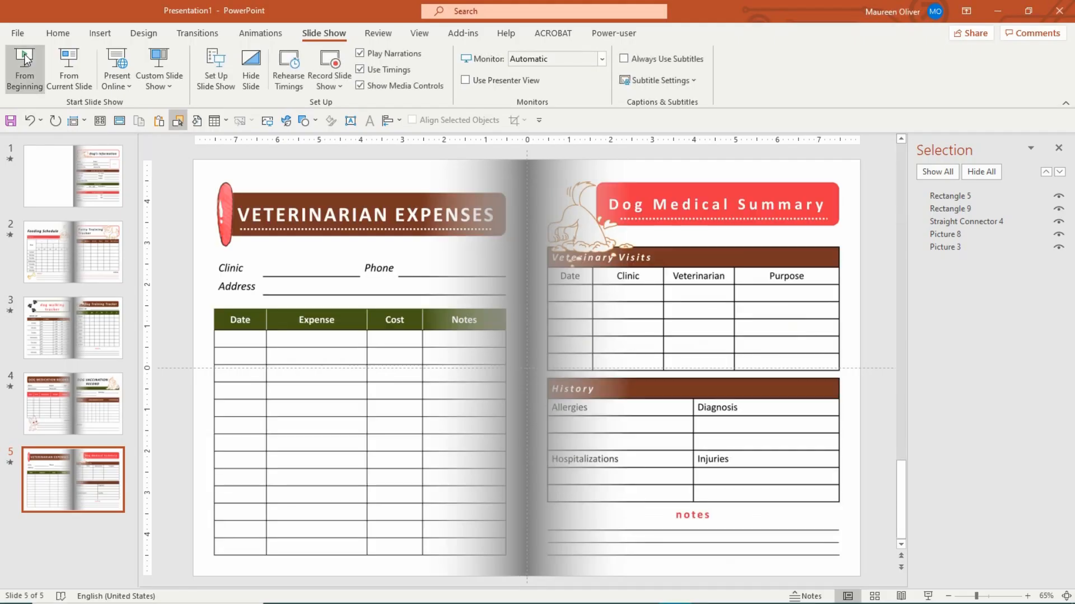
click(73, 175)
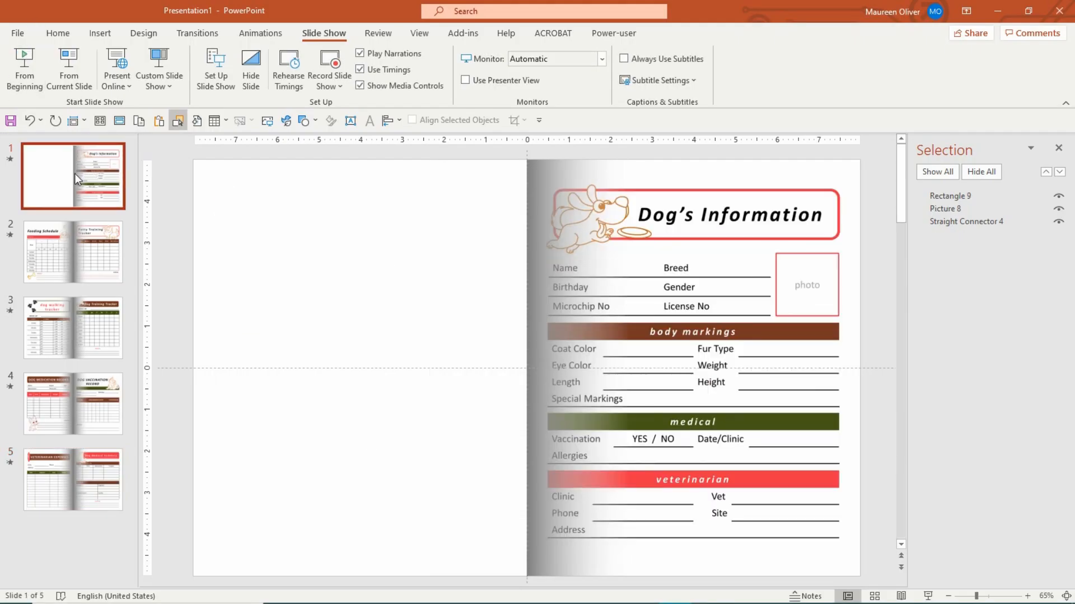
mouse_move(35, 172)
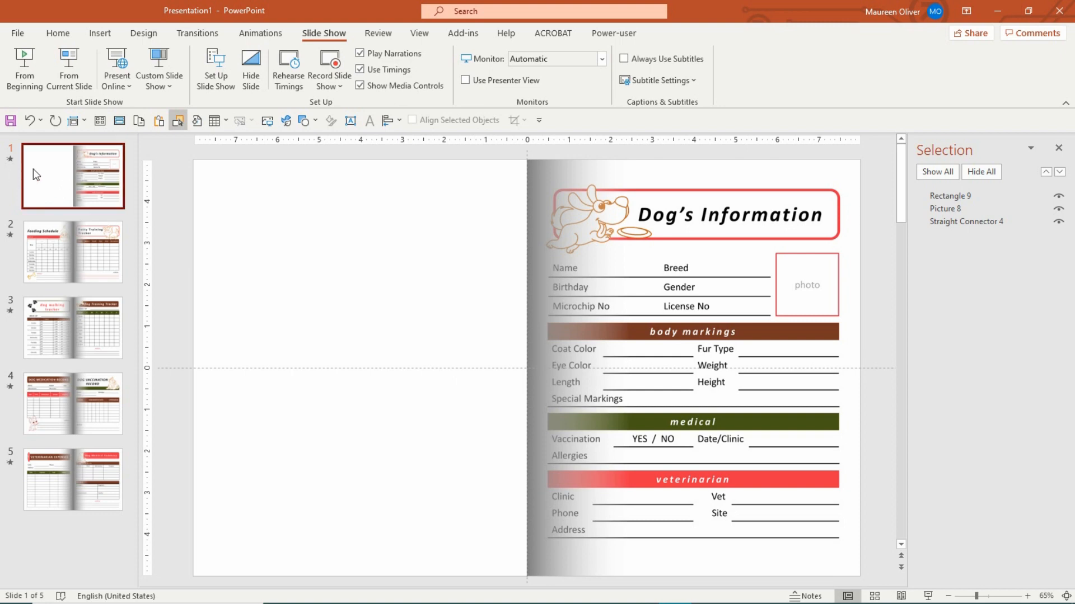
mouse_move(309, 63)
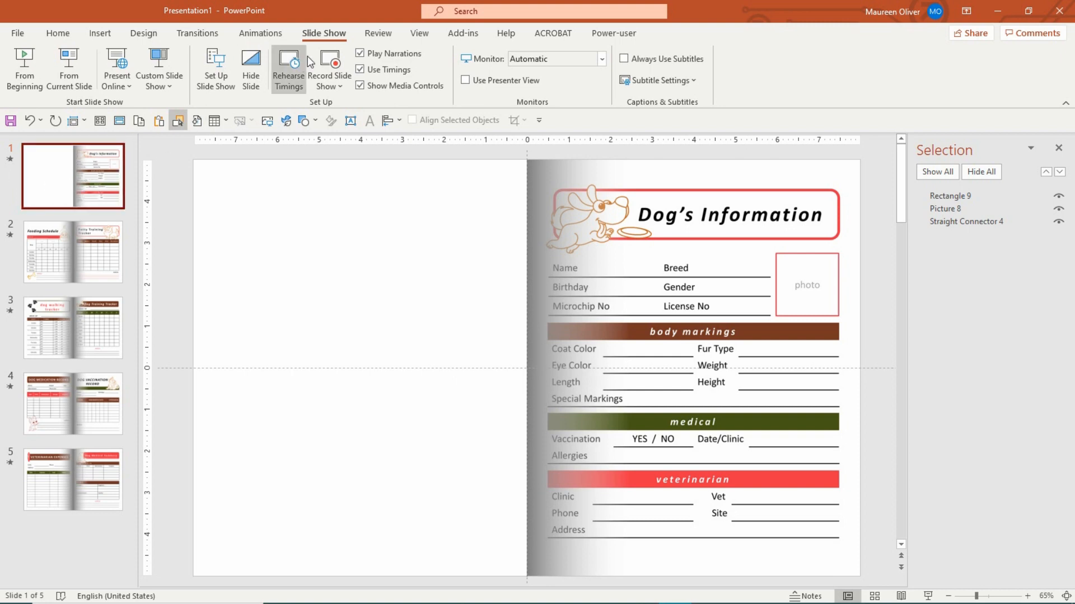
Step: Set slide 1 to advance automatically after 2 seconds and play the slide show from the beginning
click(198, 33)
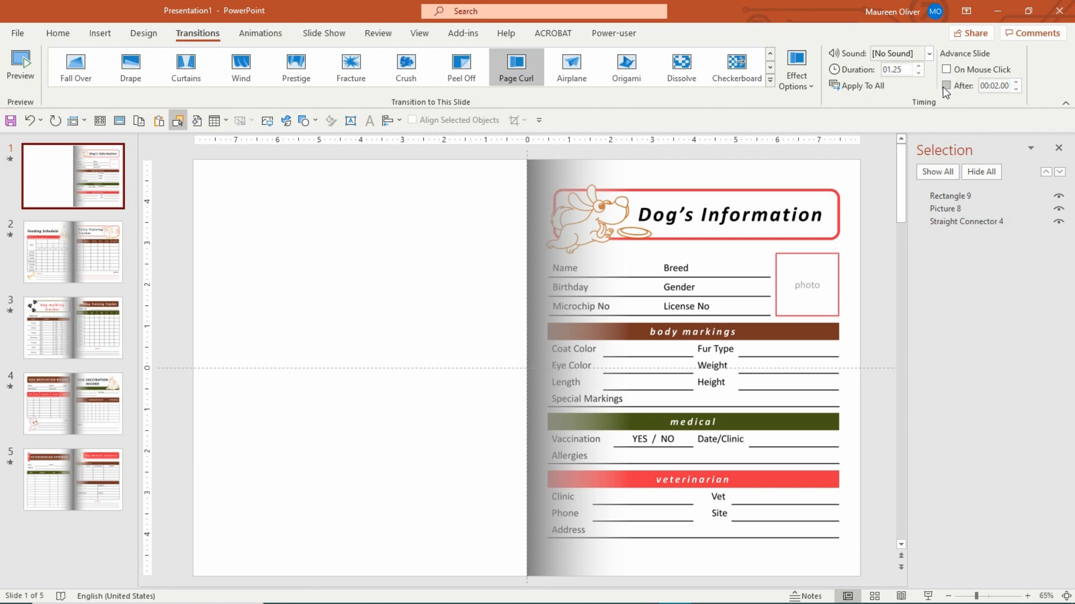
click(946, 86)
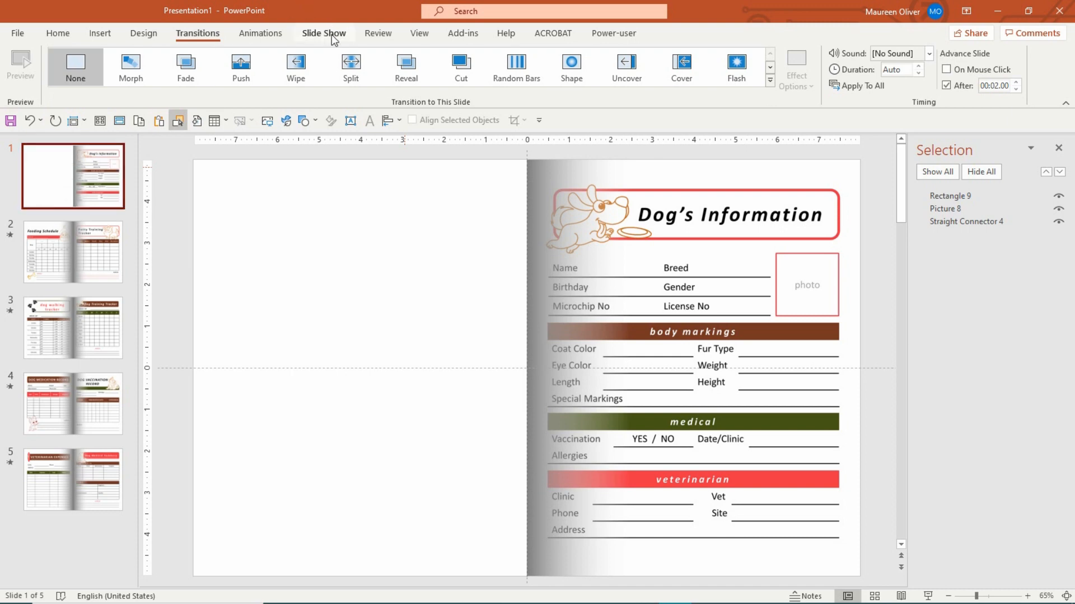
click(324, 33)
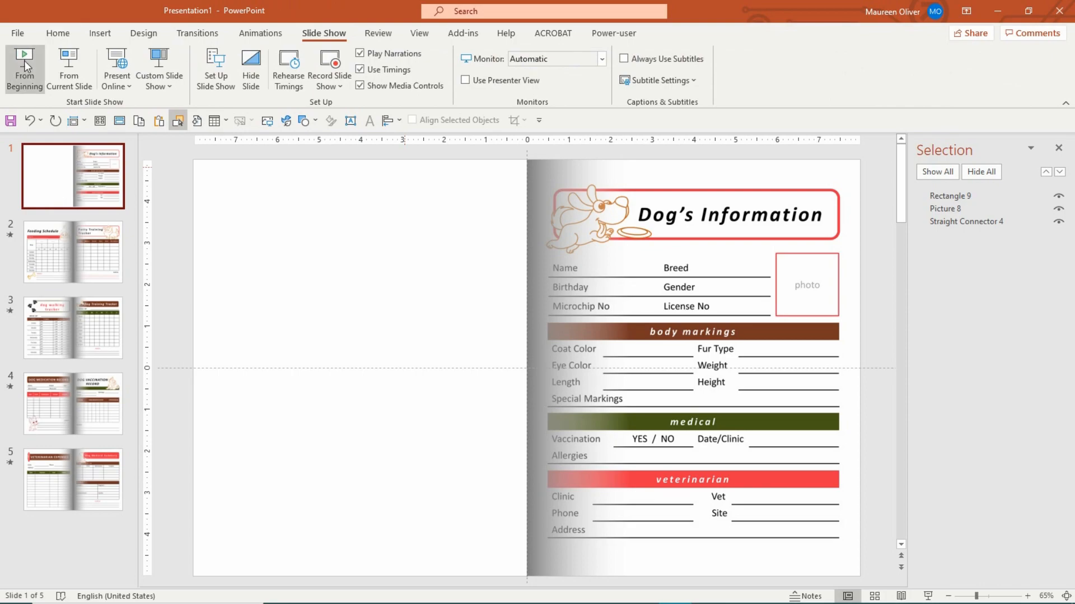
click(24, 53)
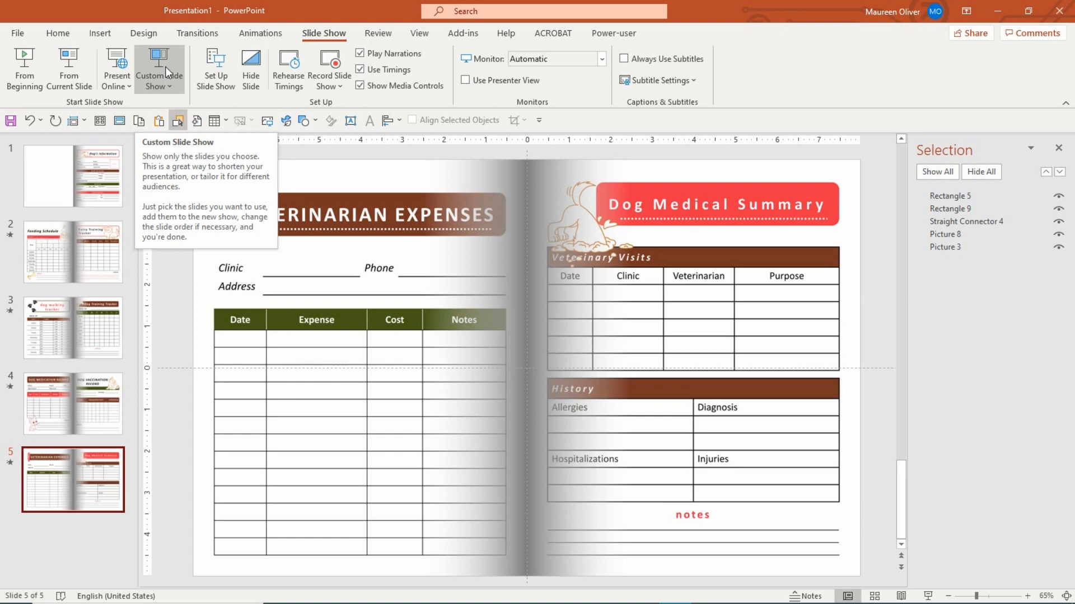
mouse_move(929, 5)
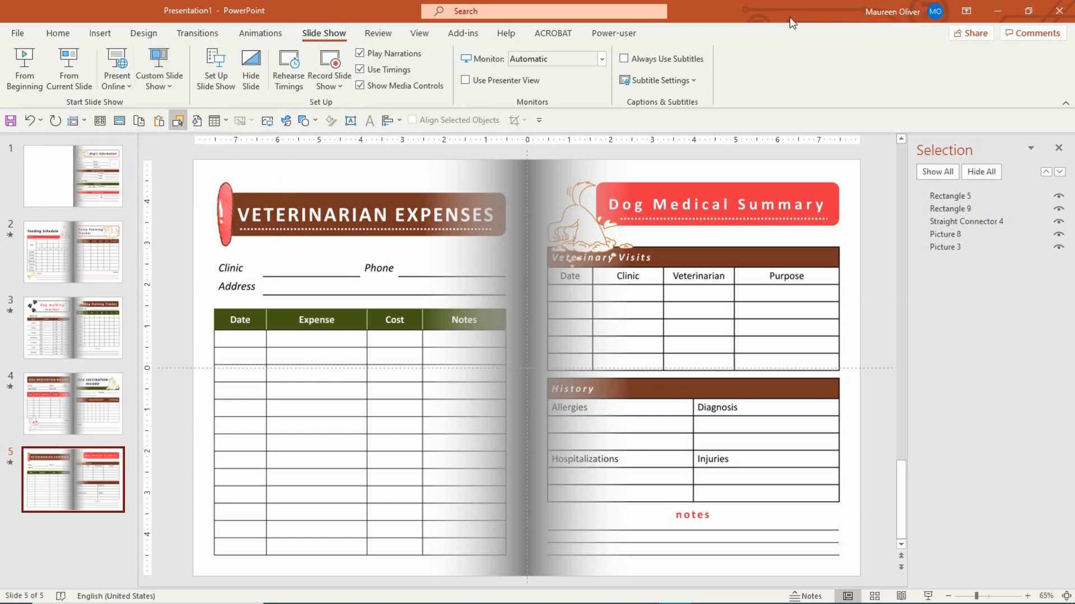
mouse_move(443, 141)
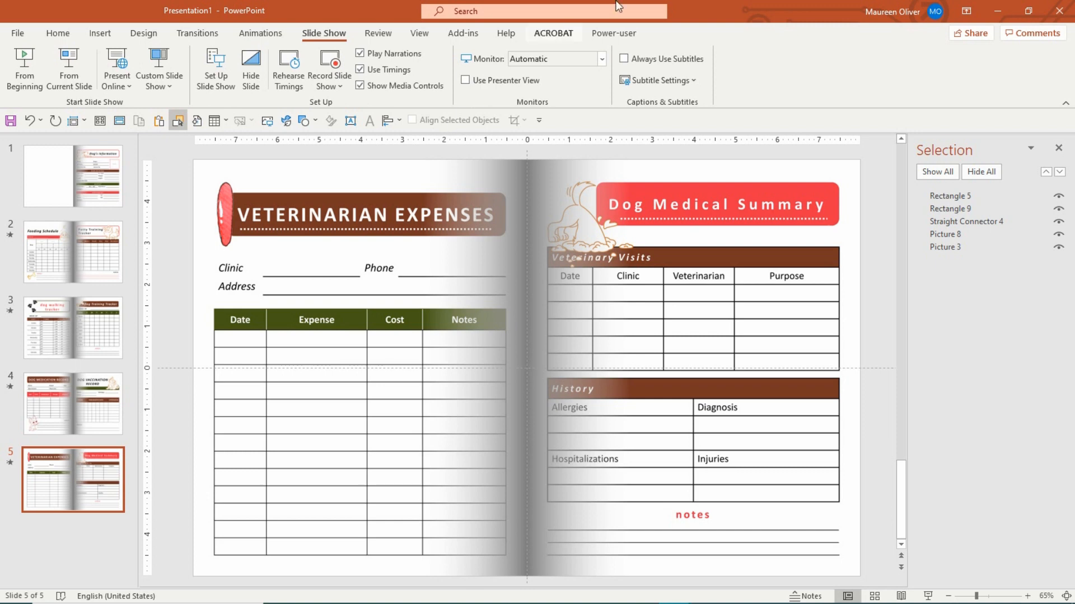
Step: Bring up Export > Create a Video with Full HD (1080p) and recorded timings kept
click(17, 33)
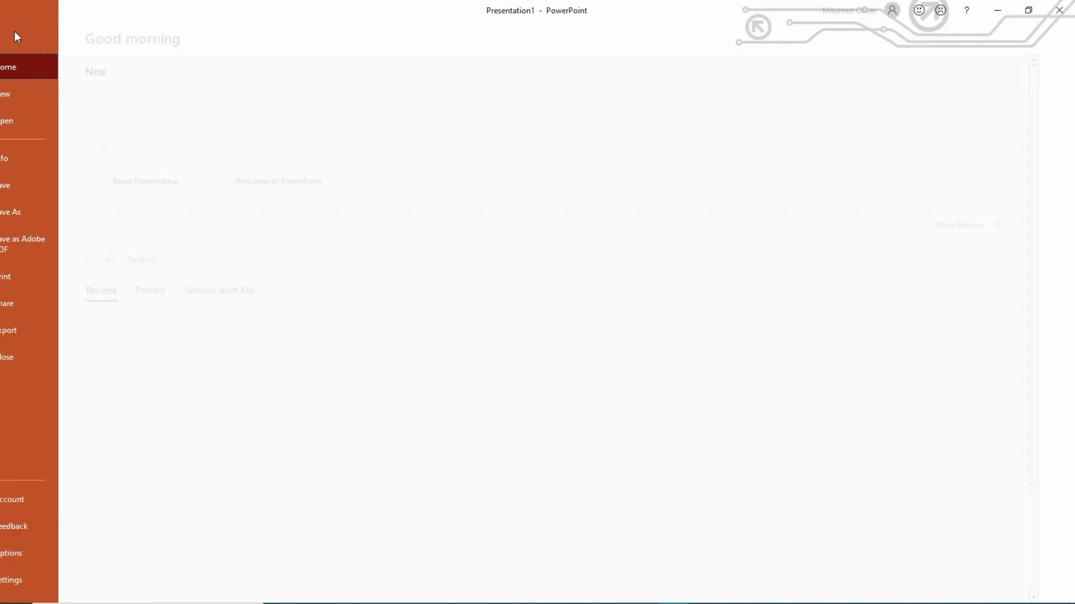
click(38, 331)
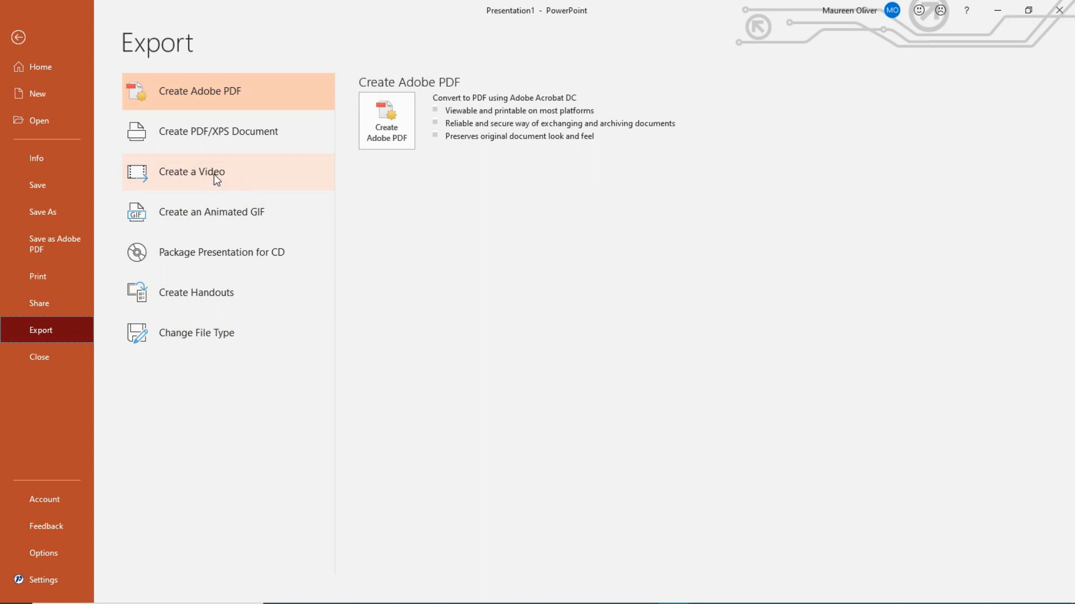
click(192, 172)
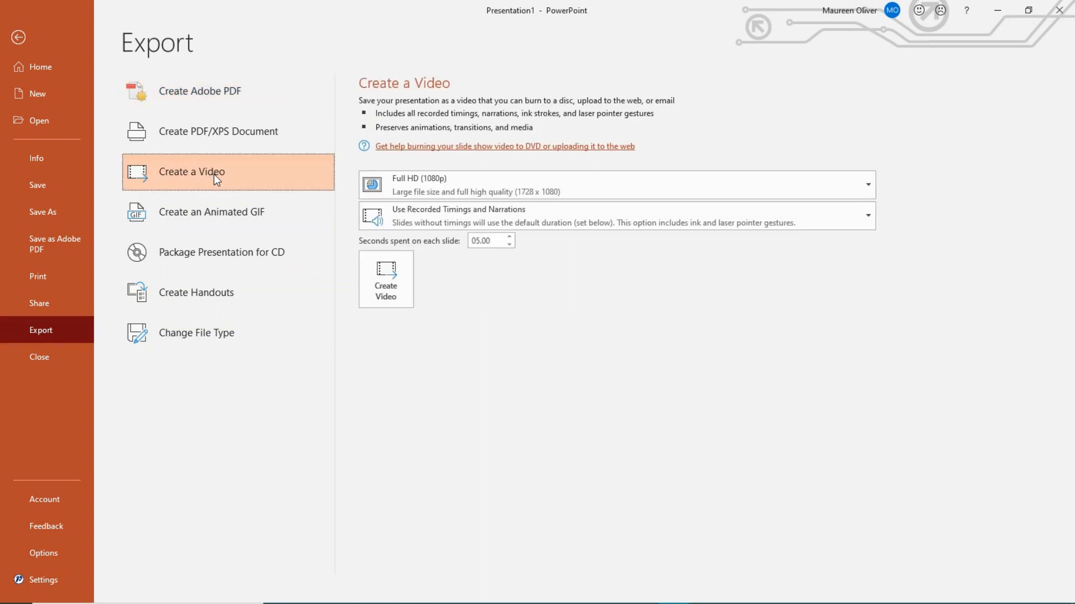
mouse_move(262, 171)
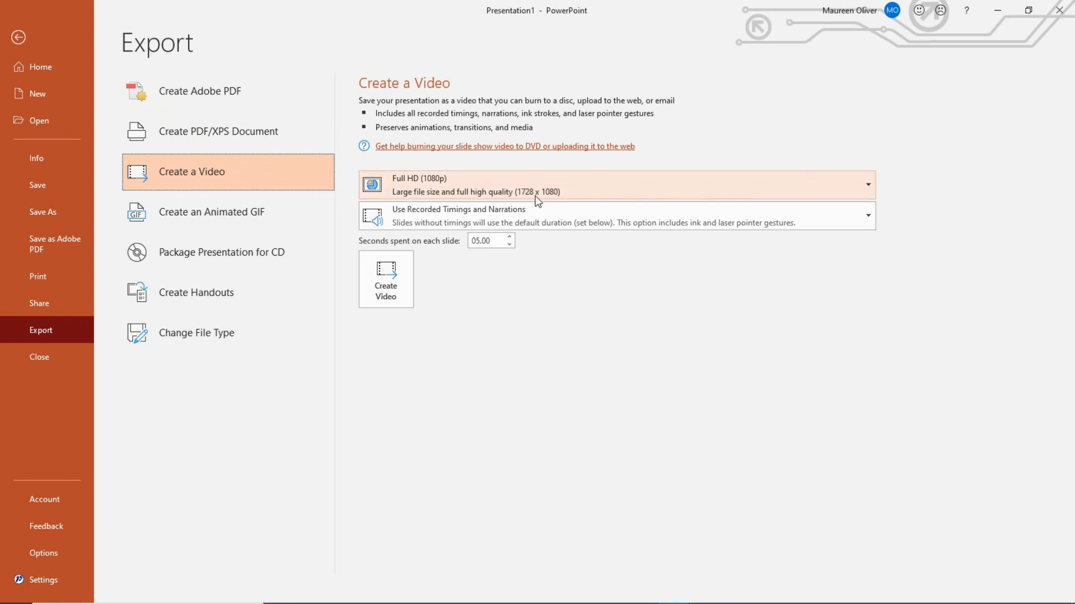
mouse_move(409, 185)
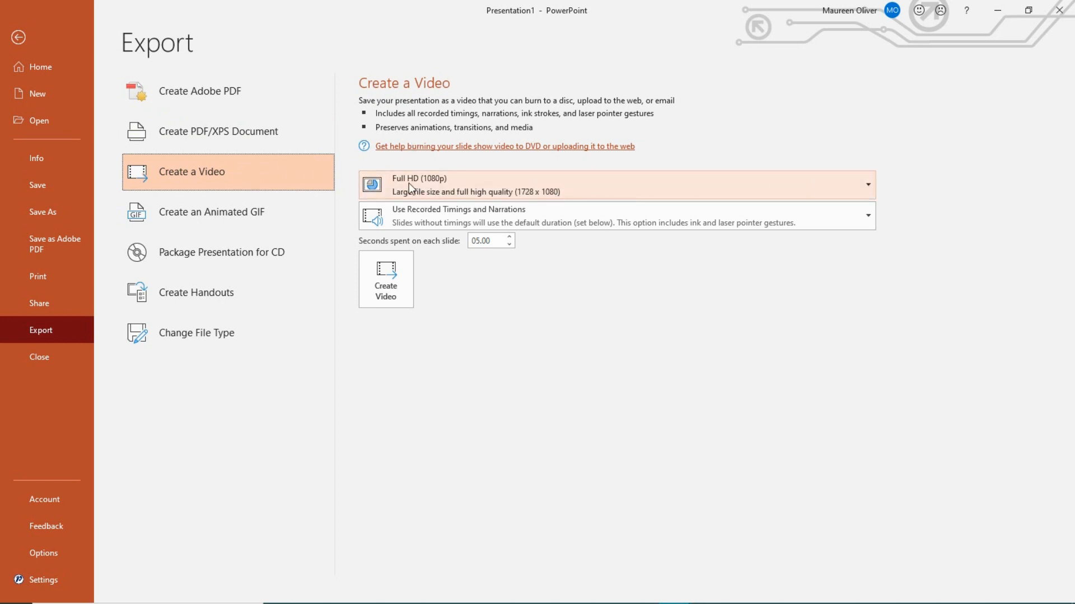
mouse_move(446, 184)
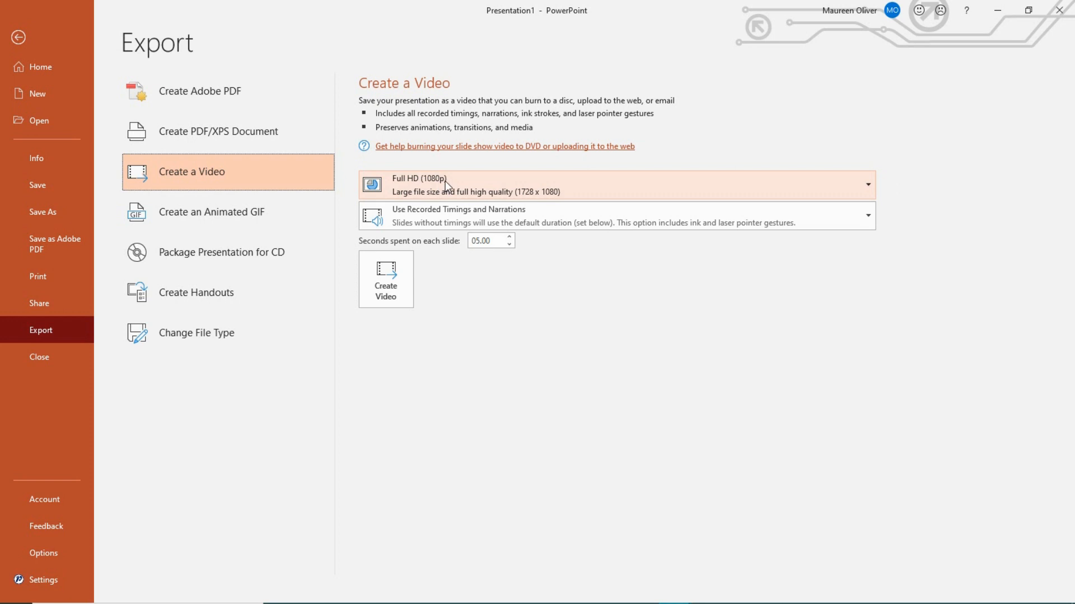
mouse_move(679, 153)
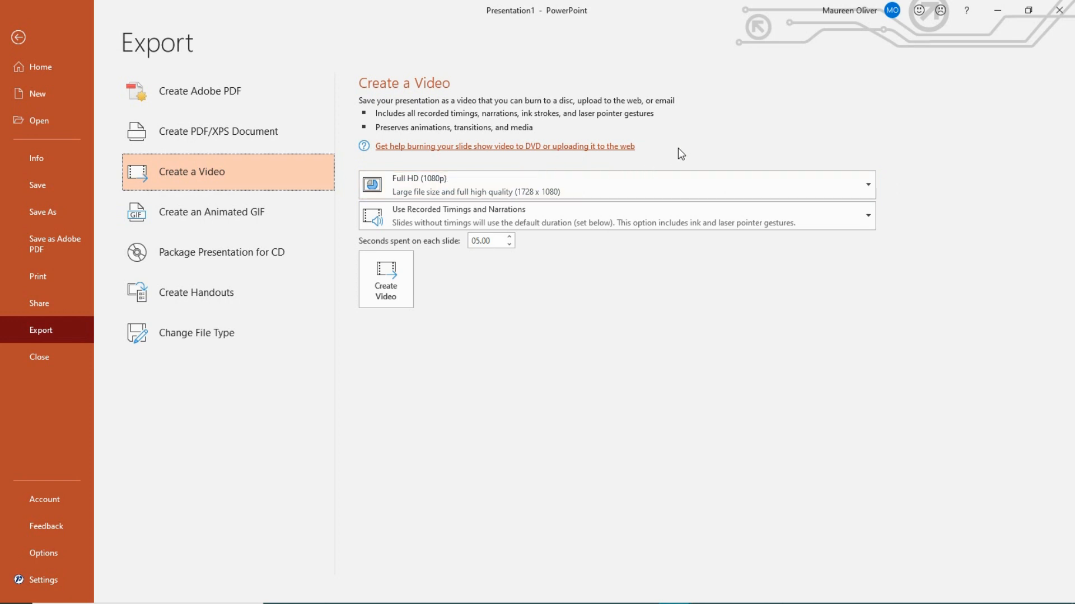
mouse_move(409, 226)
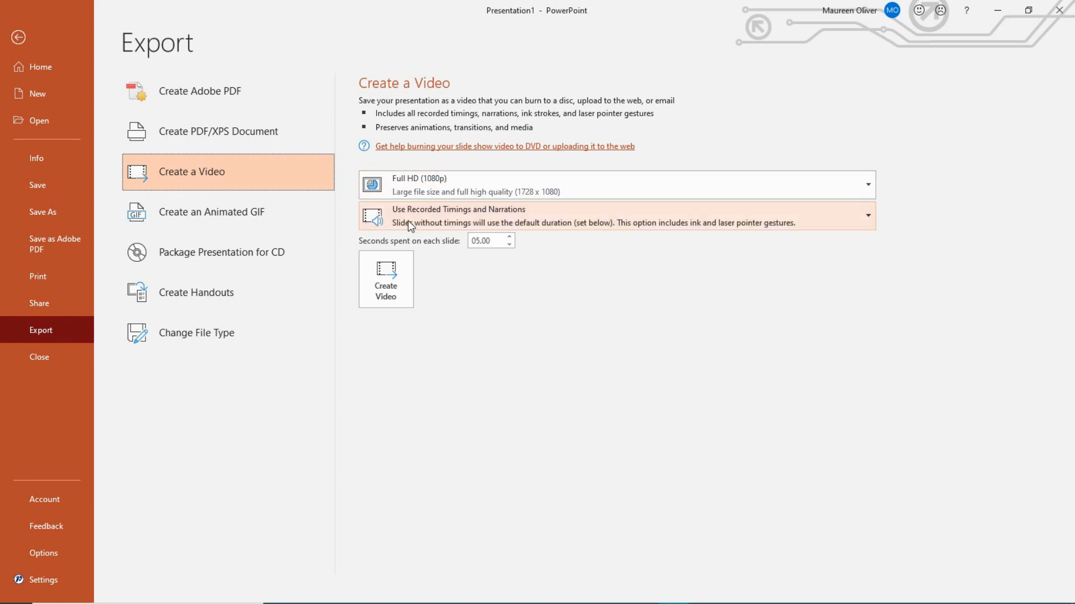
mouse_move(519, 211)
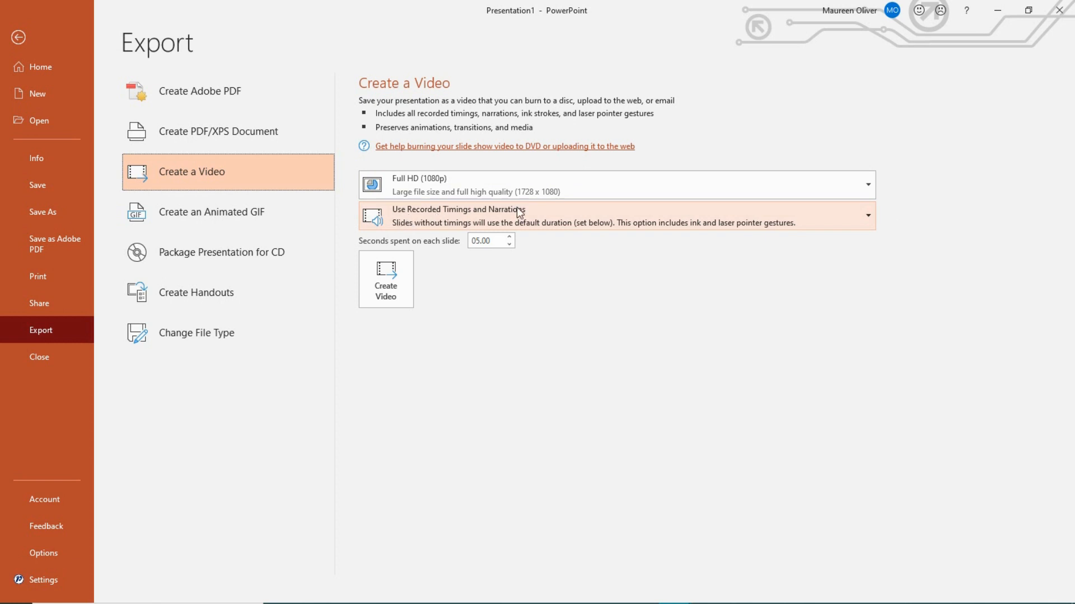
mouse_move(431, 222)
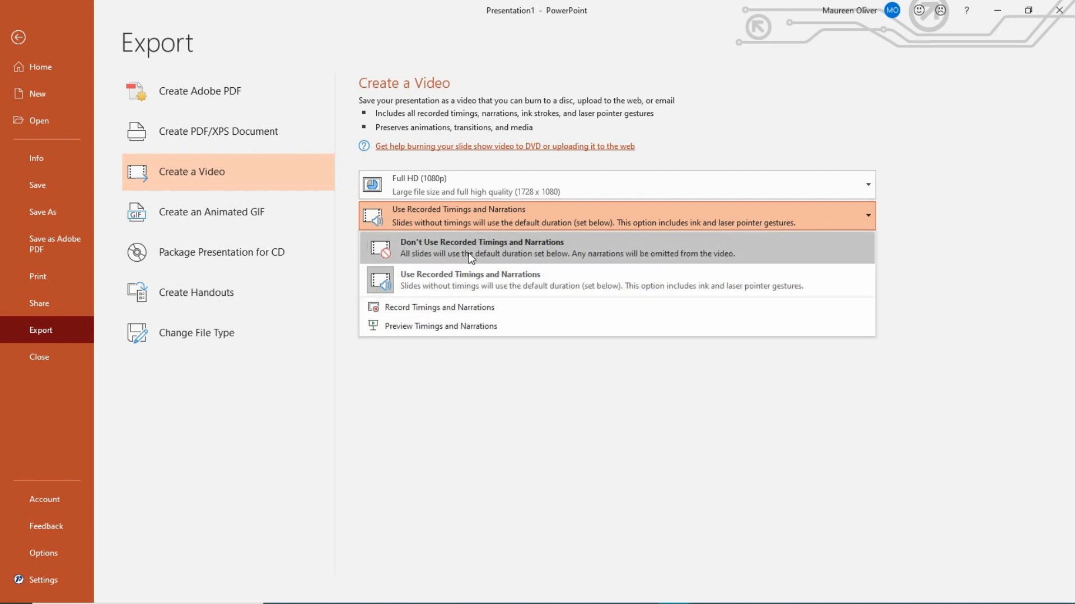
mouse_move(433, 328)
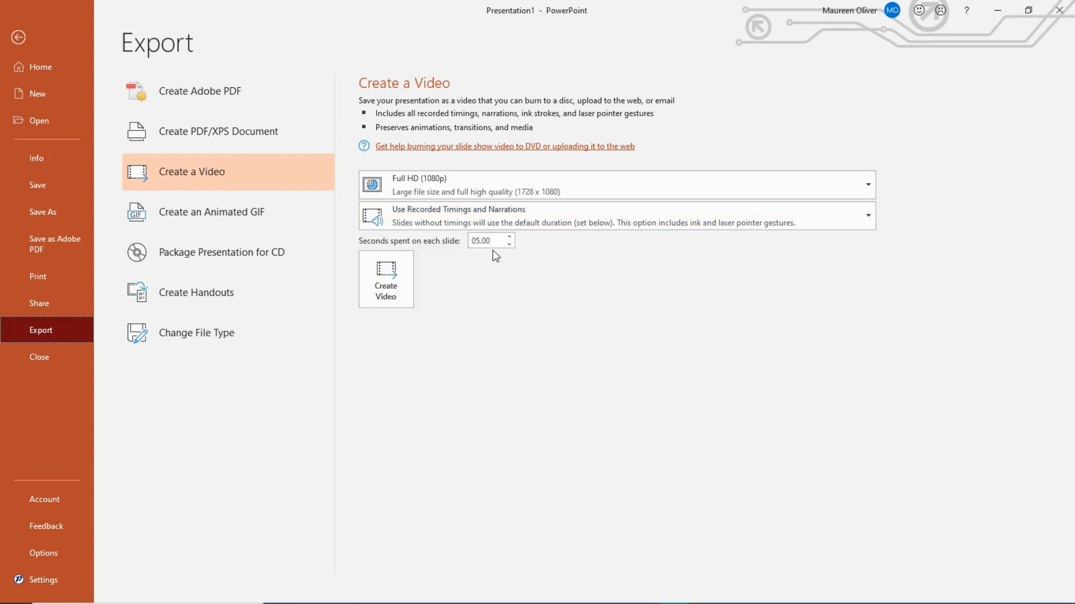
mouse_move(530, 244)
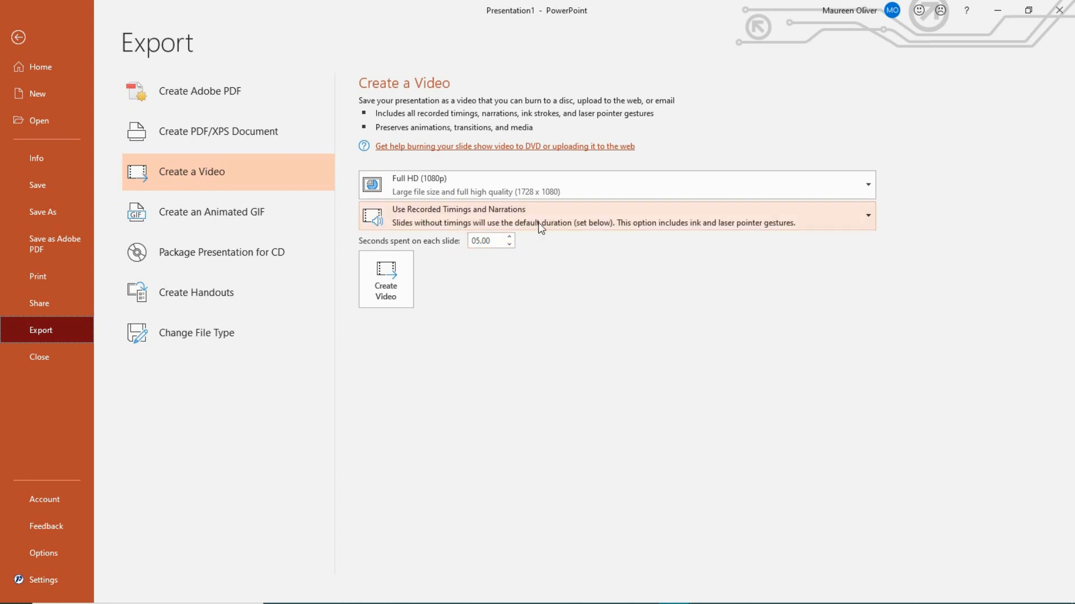
mouse_move(464, 322)
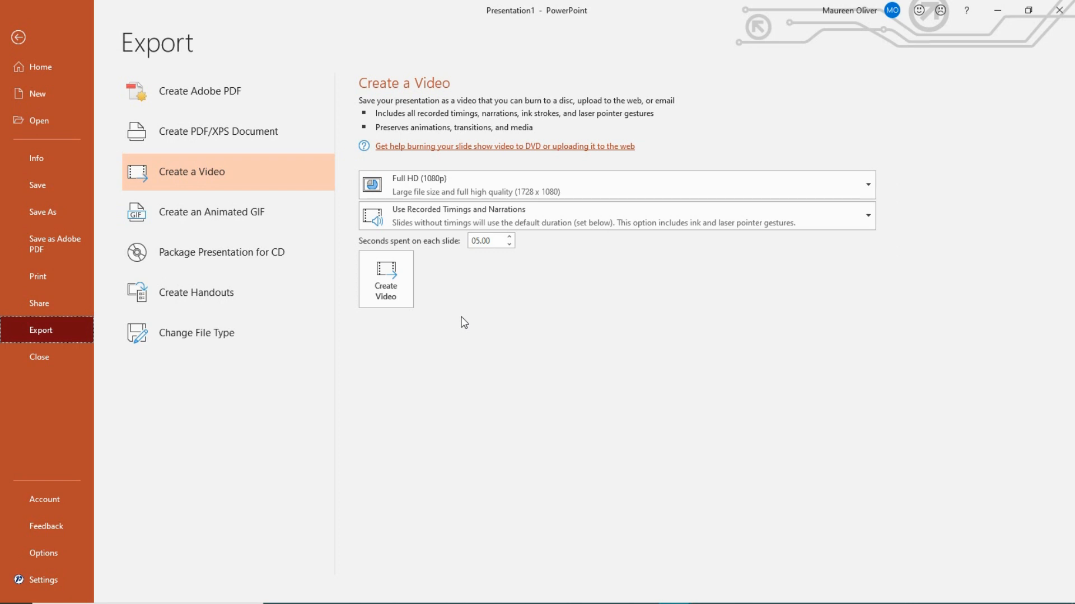
mouse_move(499, 313)
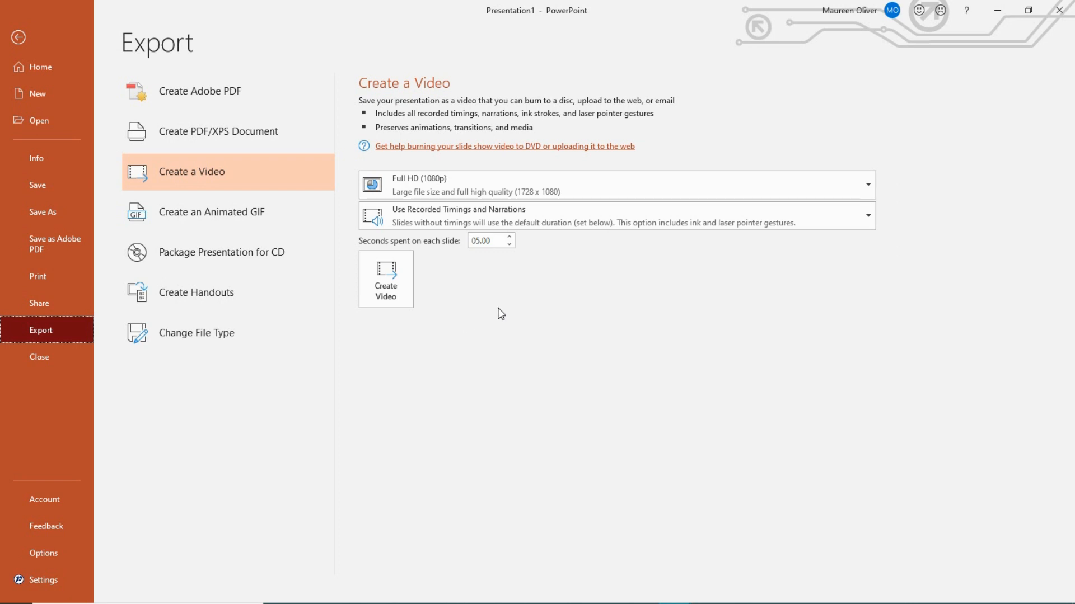
mouse_move(400, 296)
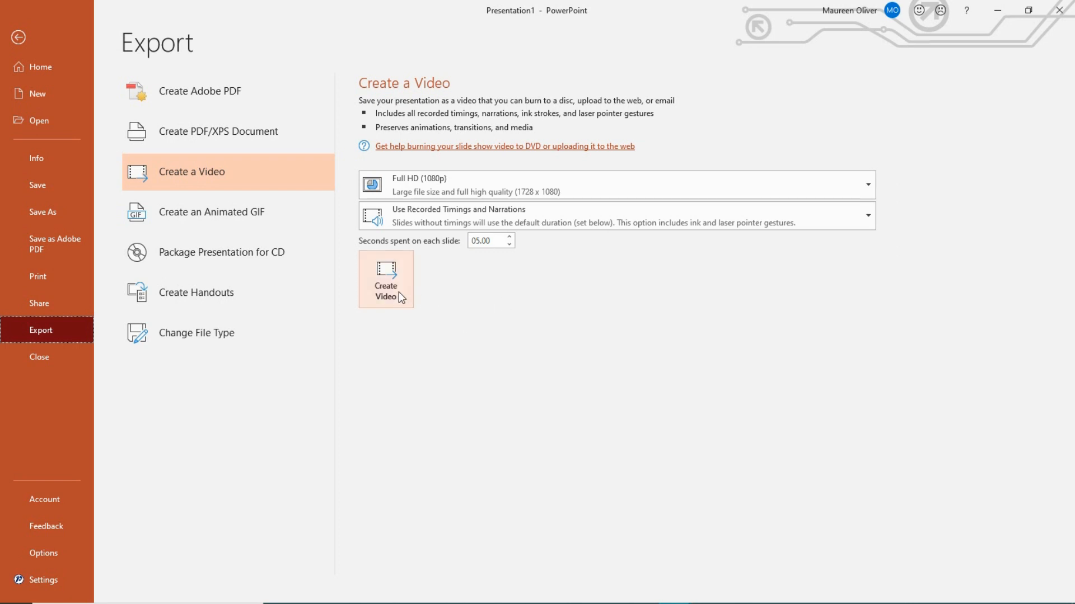
click(386, 278)
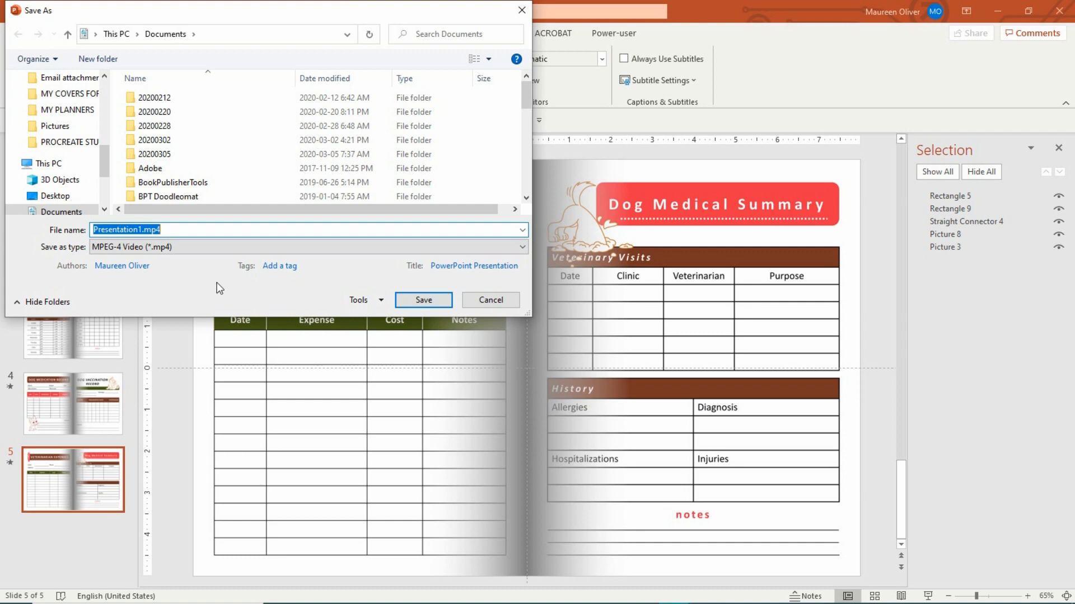
mouse_move(435, 286)
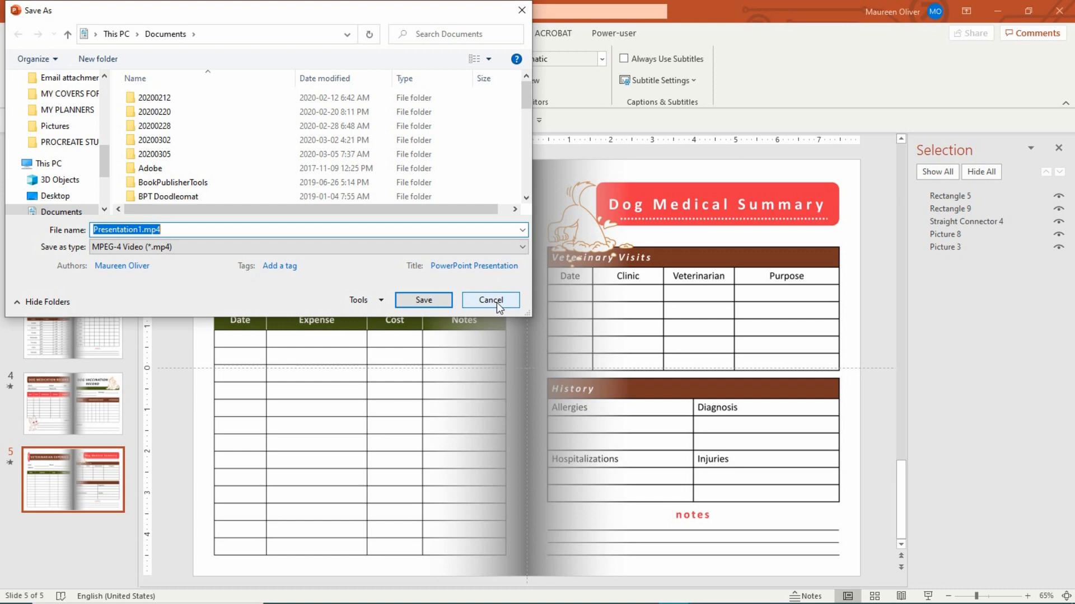
click(490, 300)
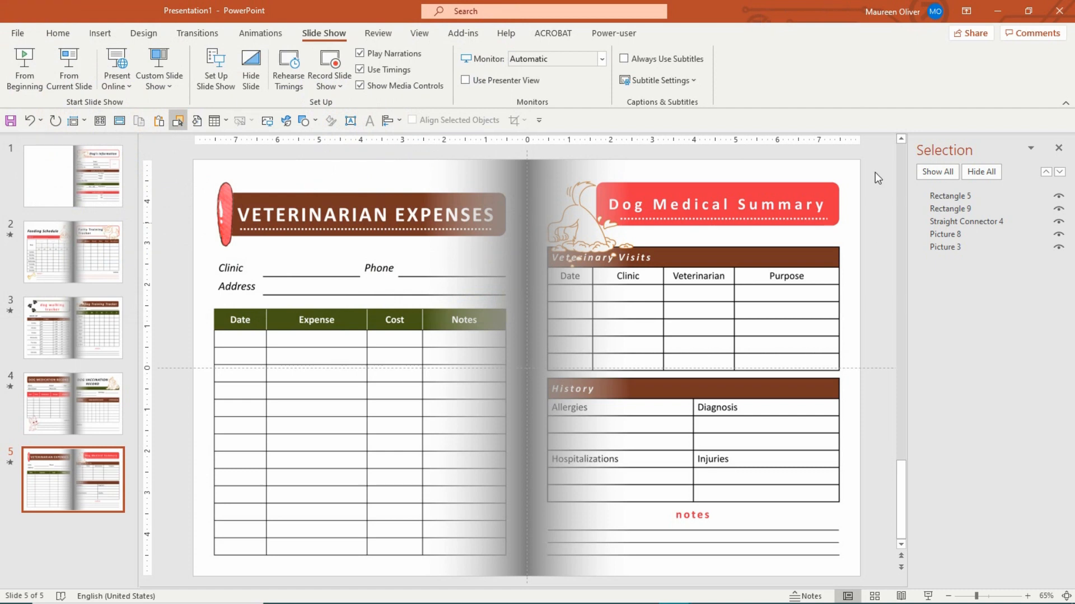
mouse_move(818, 12)
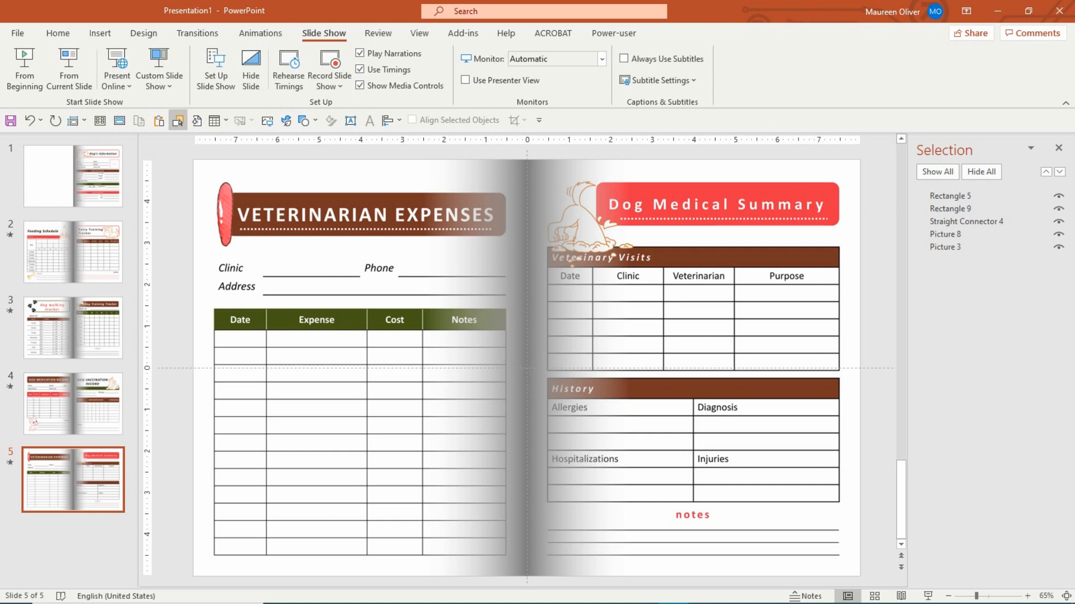
mouse_move(671, 588)
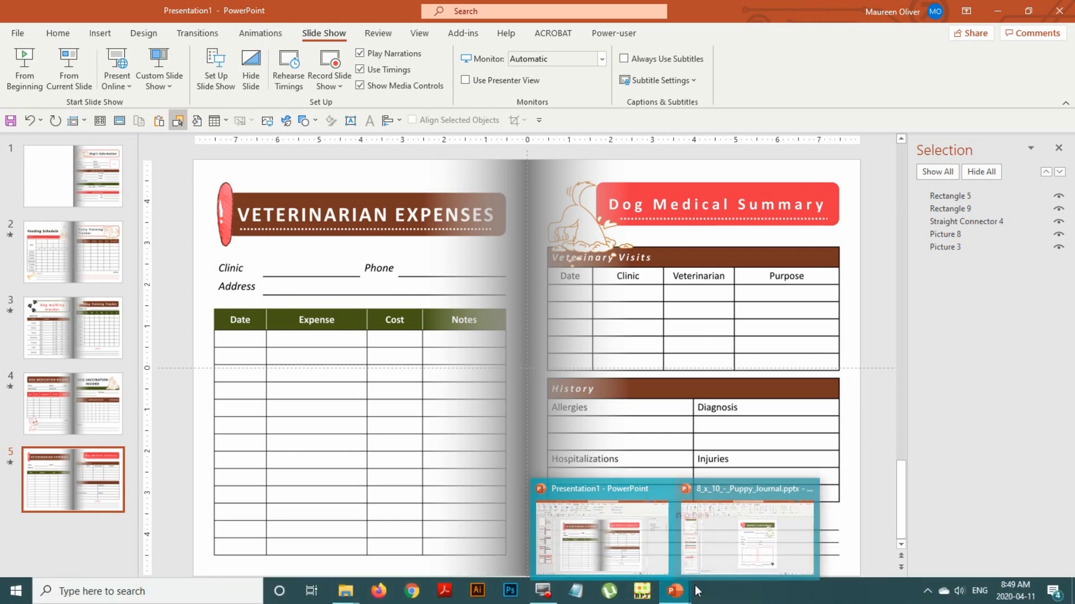
Step: Switch to the 8 x 10 Puppy Journal presentation and show its Dog's Information slide
click(751, 539)
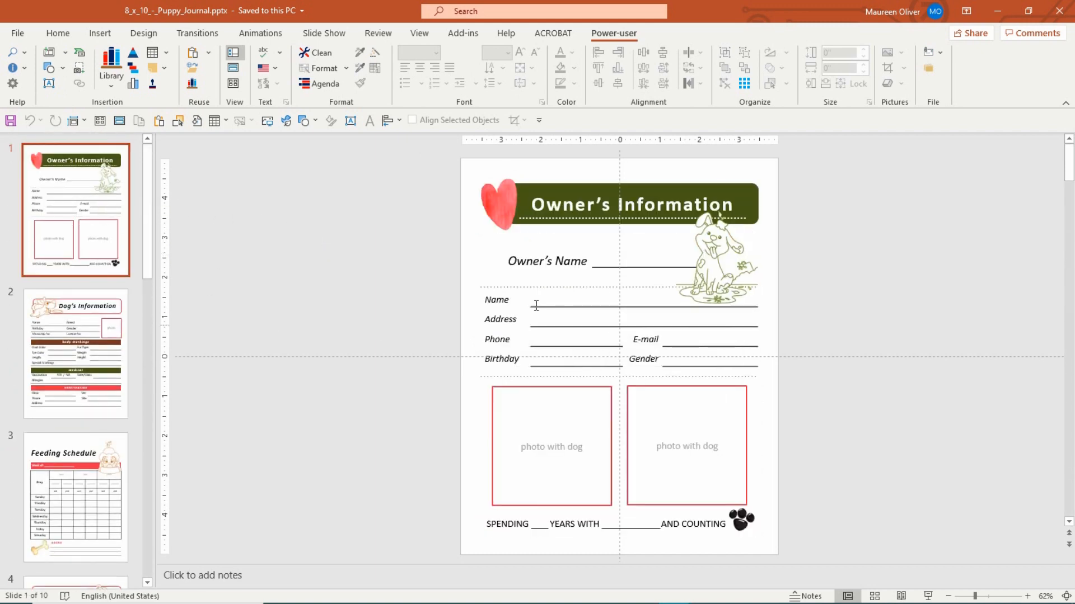
click(77, 362)
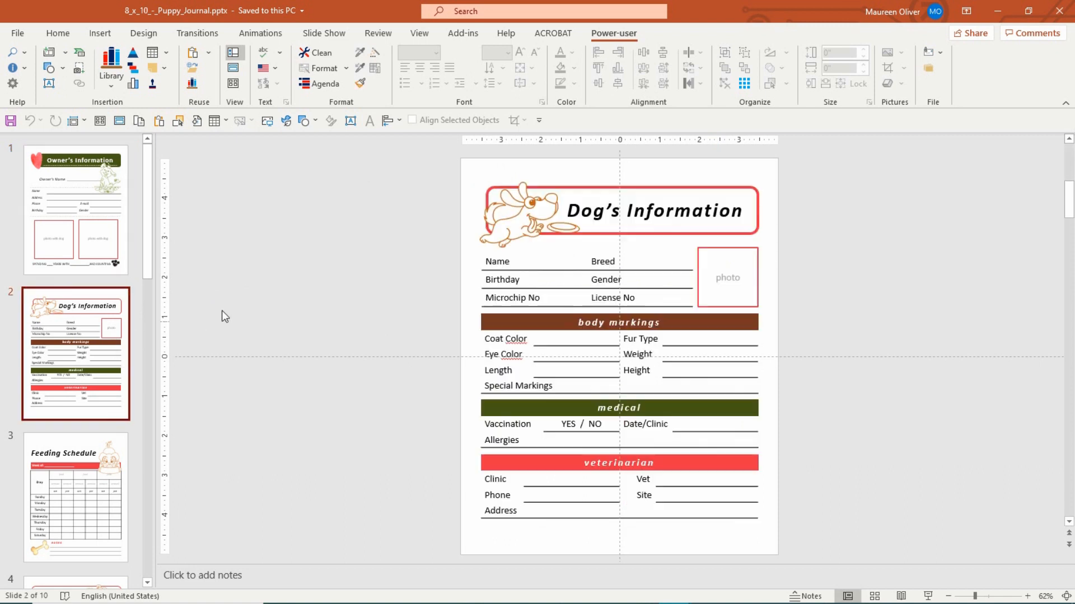
click(540, 280)
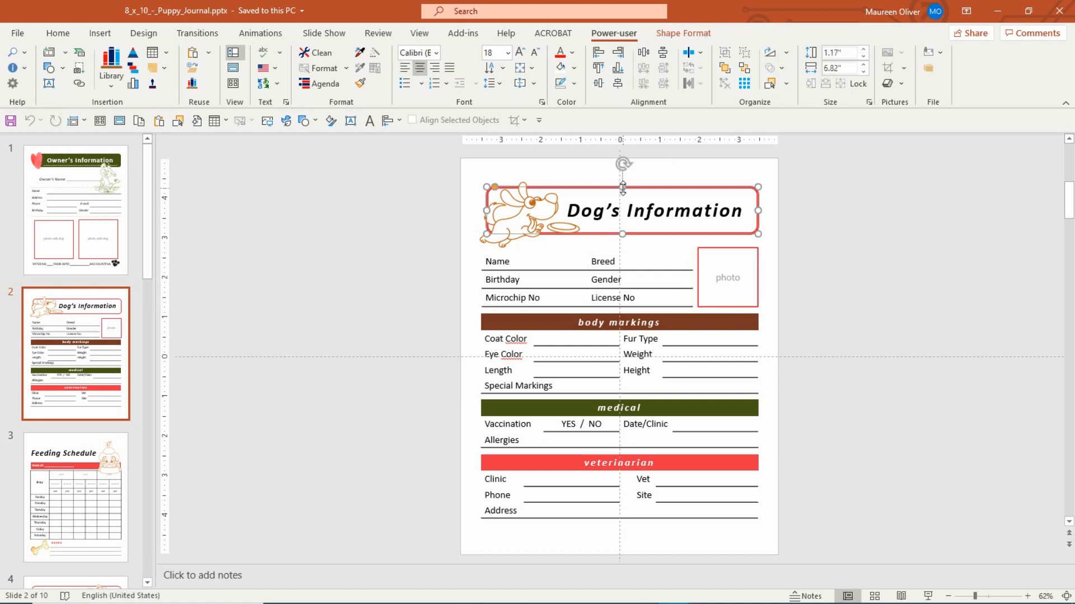
click(263, 200)
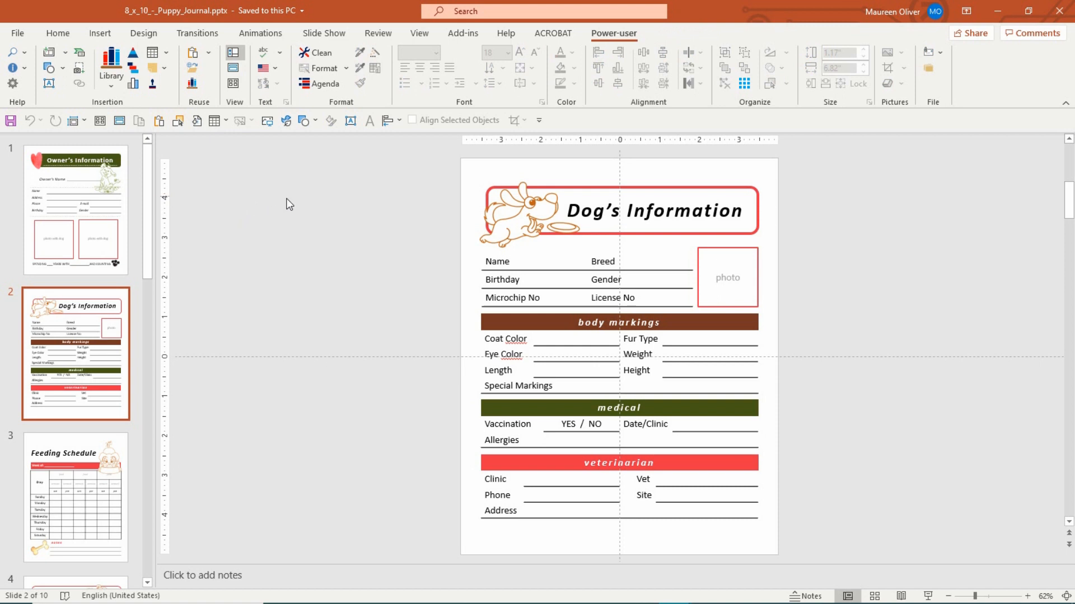
mouse_move(284, 267)
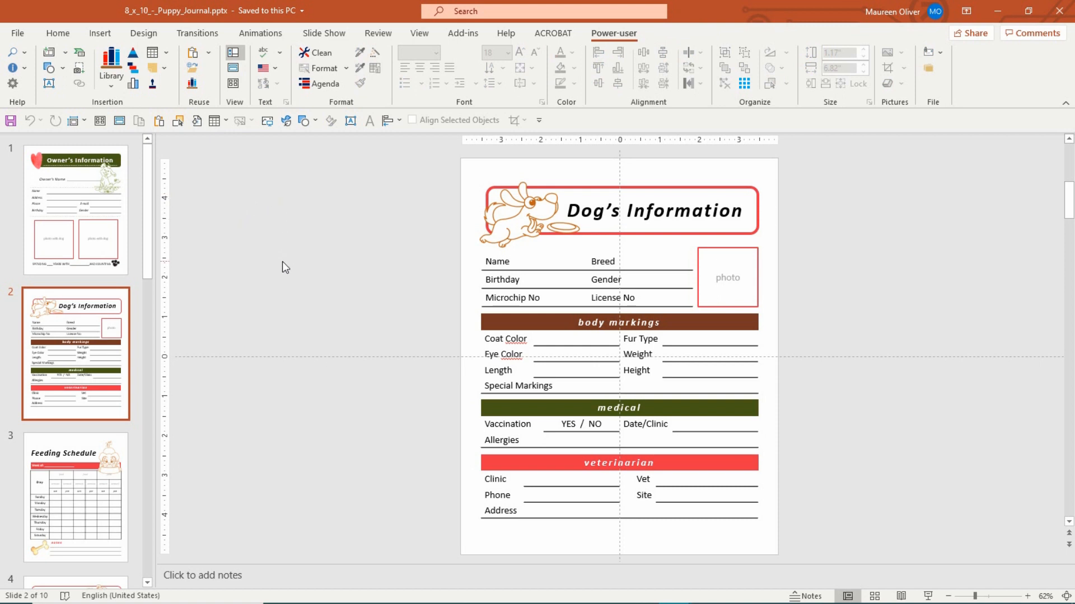
mouse_move(294, 252)
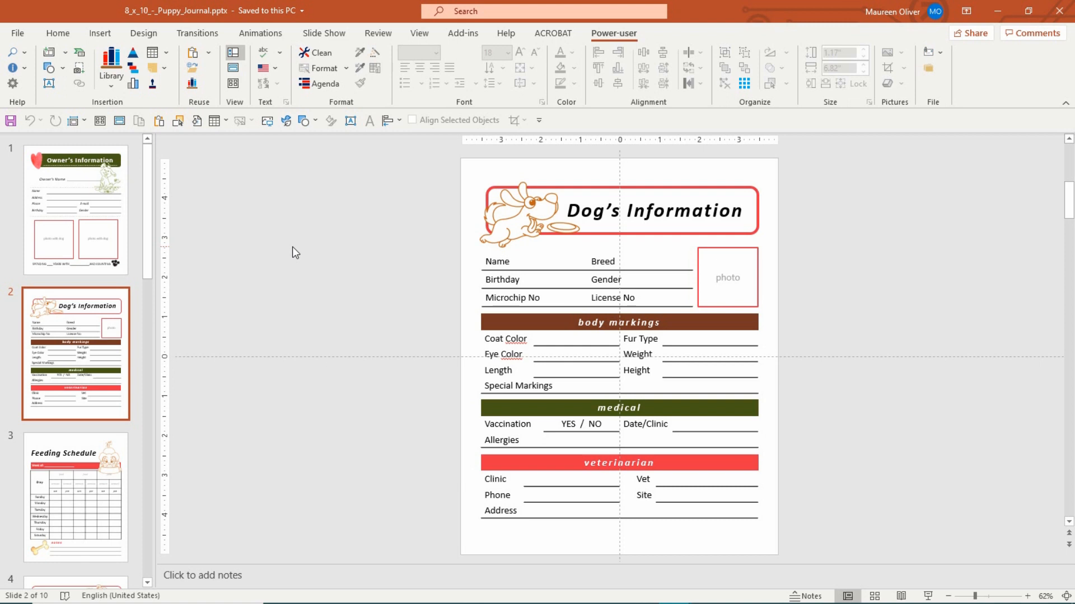
mouse_move(295, 221)
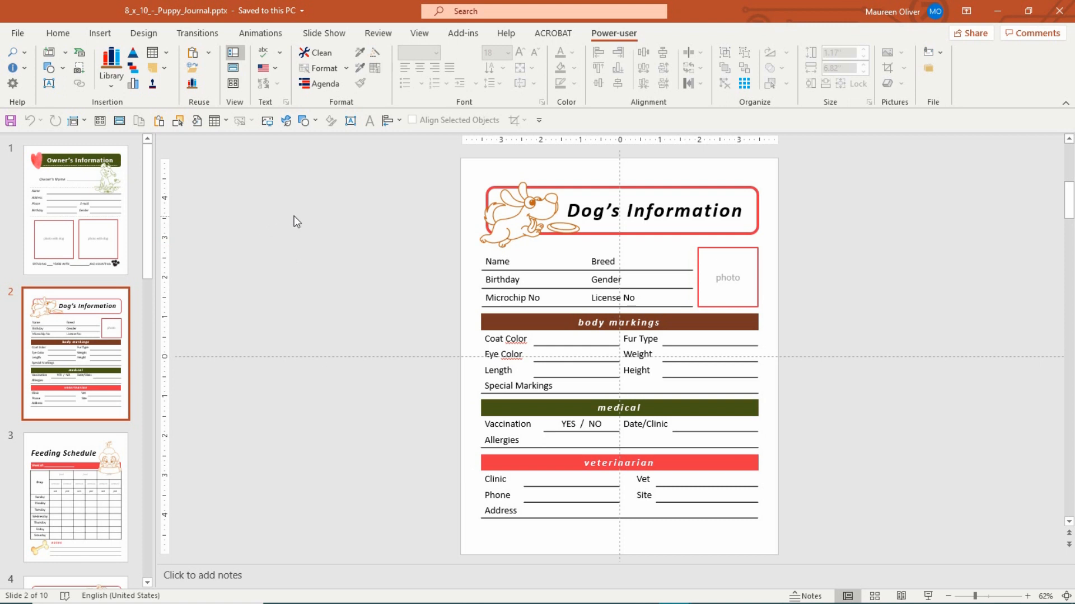
mouse_move(348, 236)
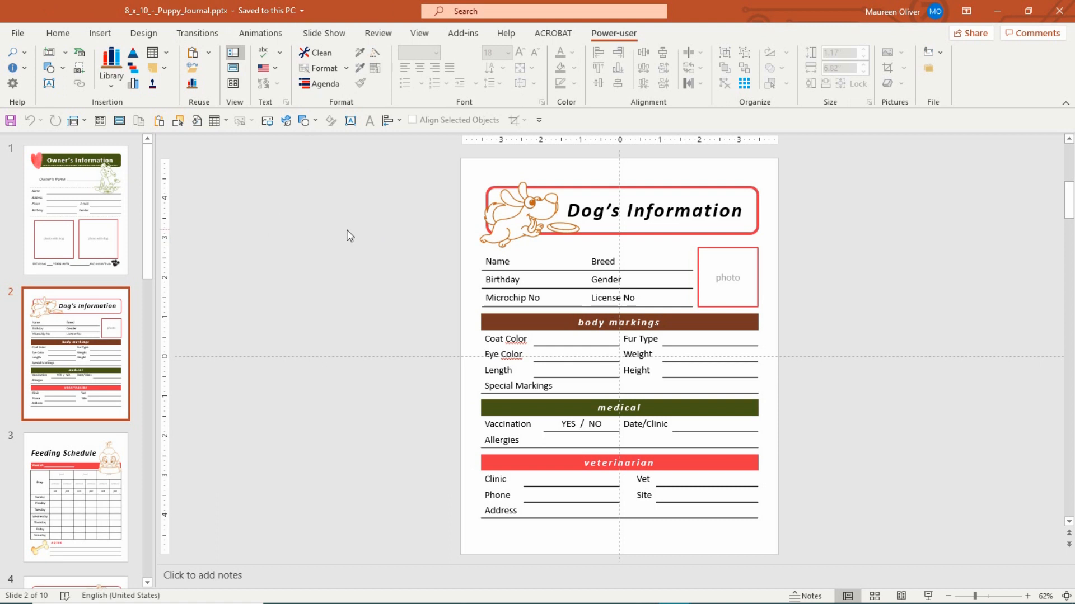
mouse_move(333, 232)
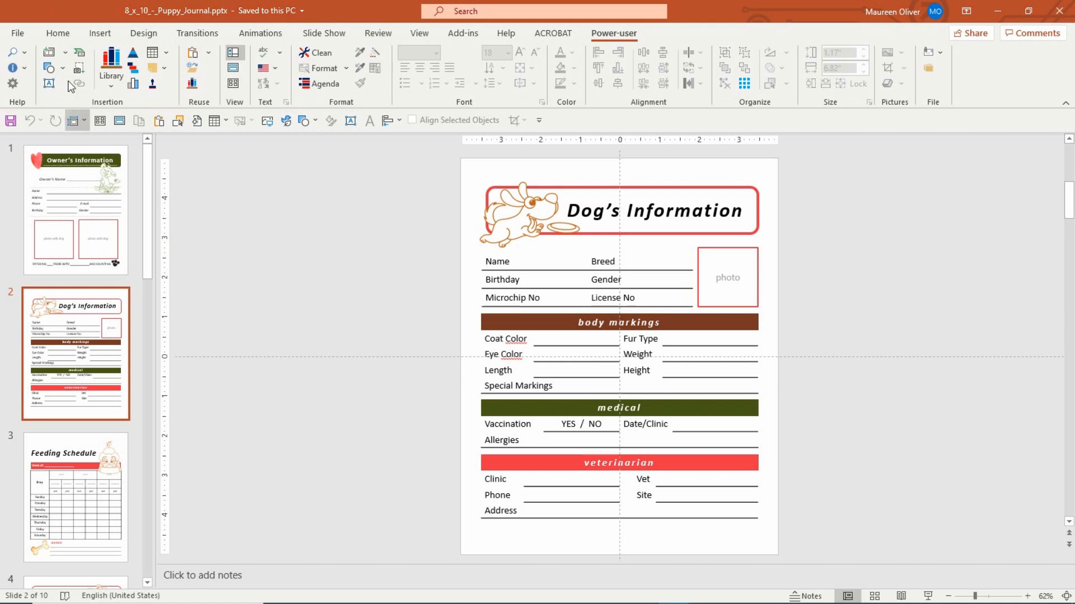
Step: Bring up Export > Change File Type to choose the PNG image format for the journal
click(18, 33)
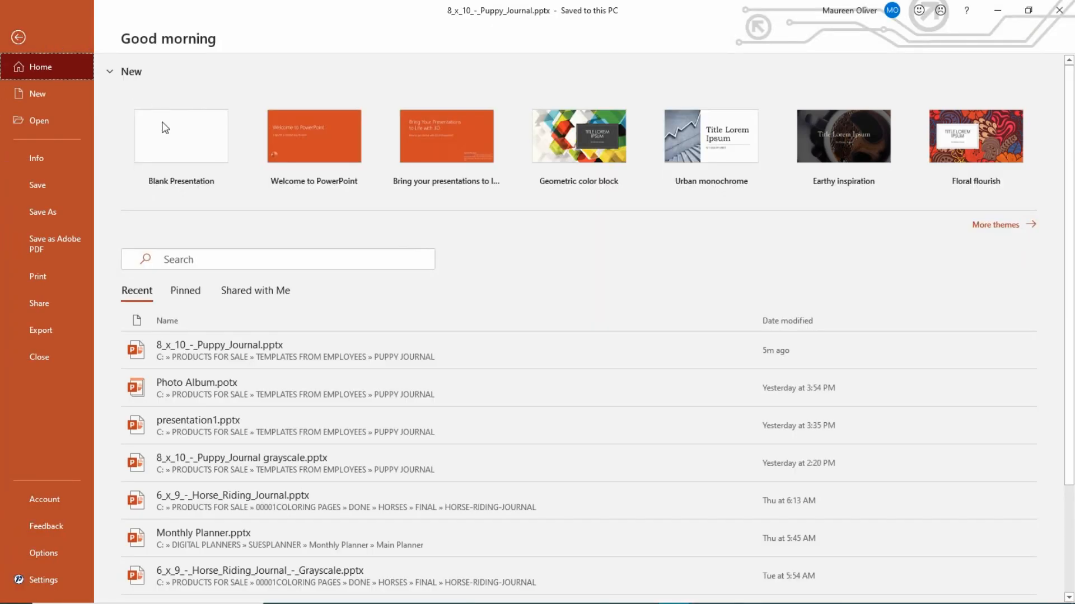
click(40, 331)
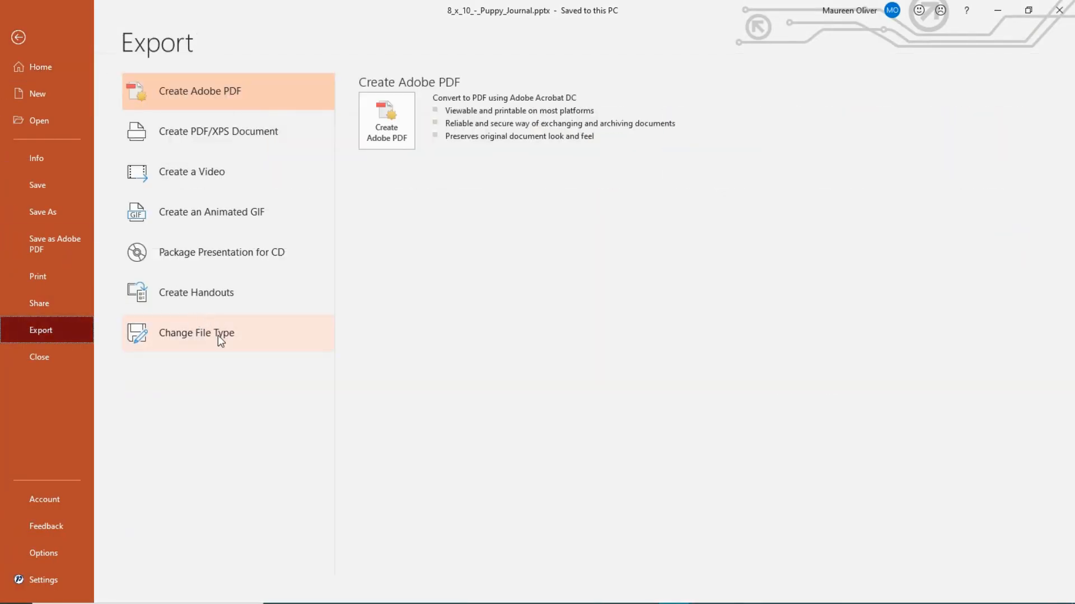
mouse_move(218, 342)
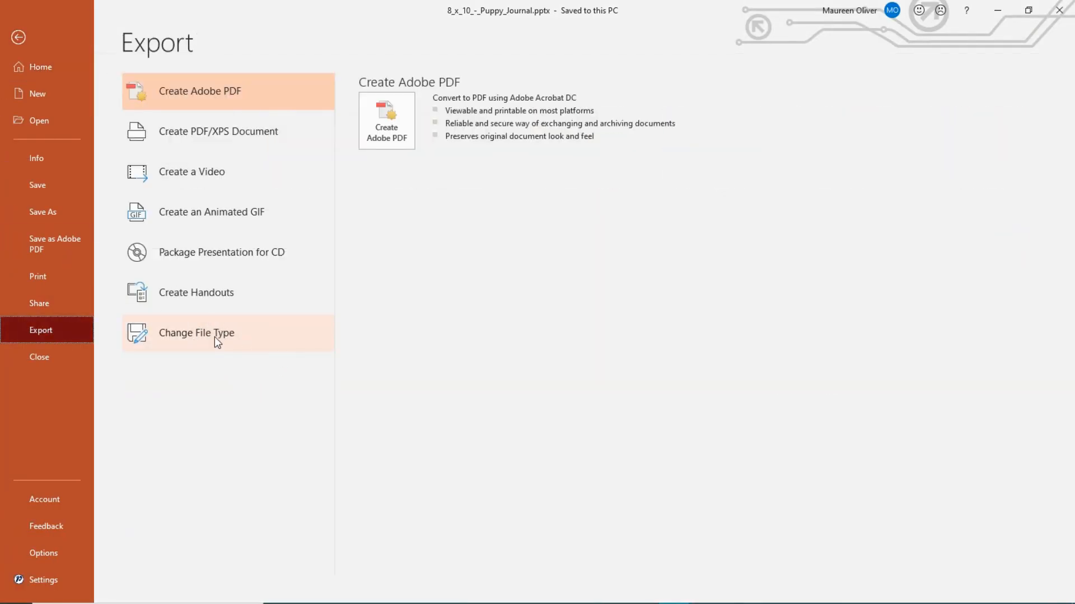
click(196, 333)
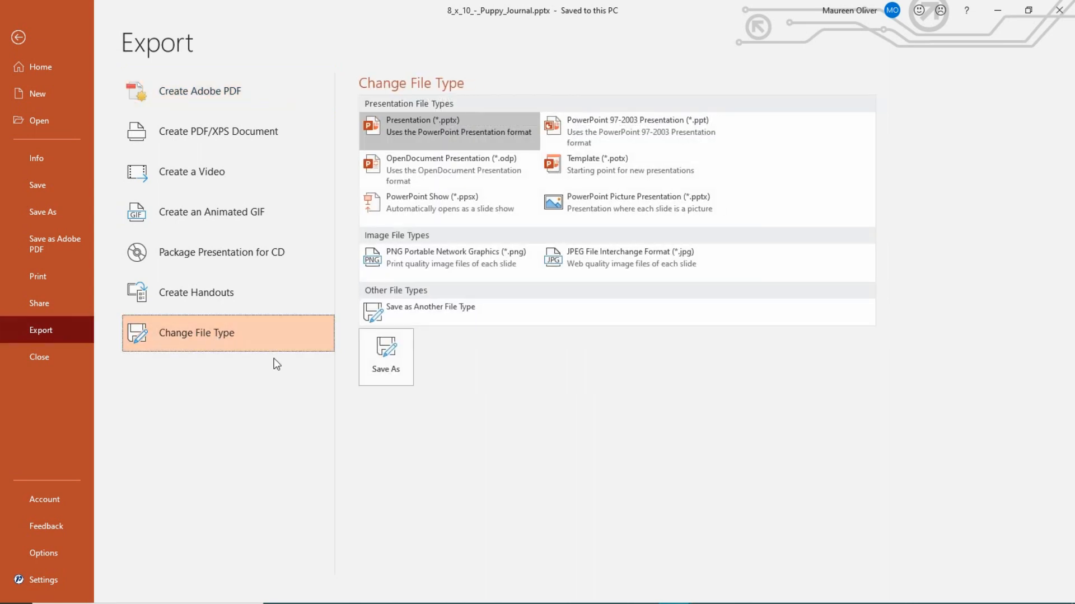
mouse_move(455, 233)
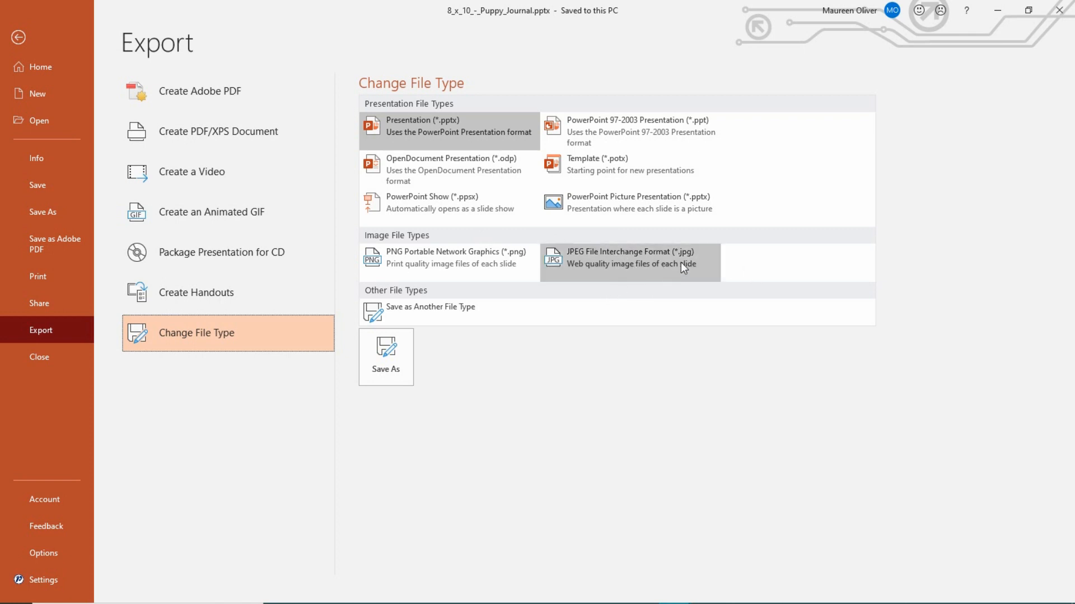
mouse_move(694, 272)
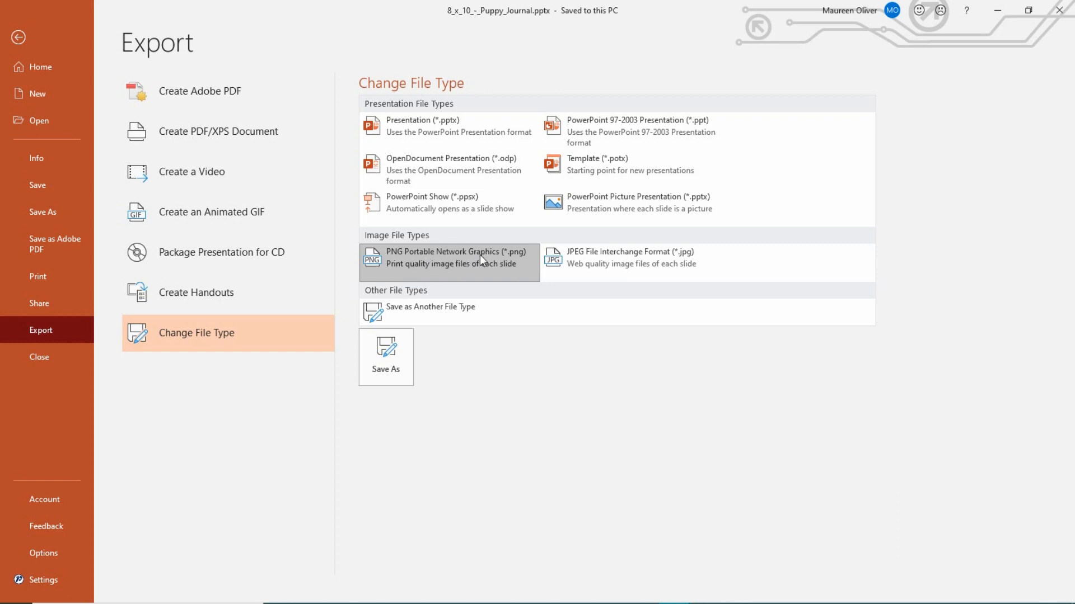
mouse_move(438, 383)
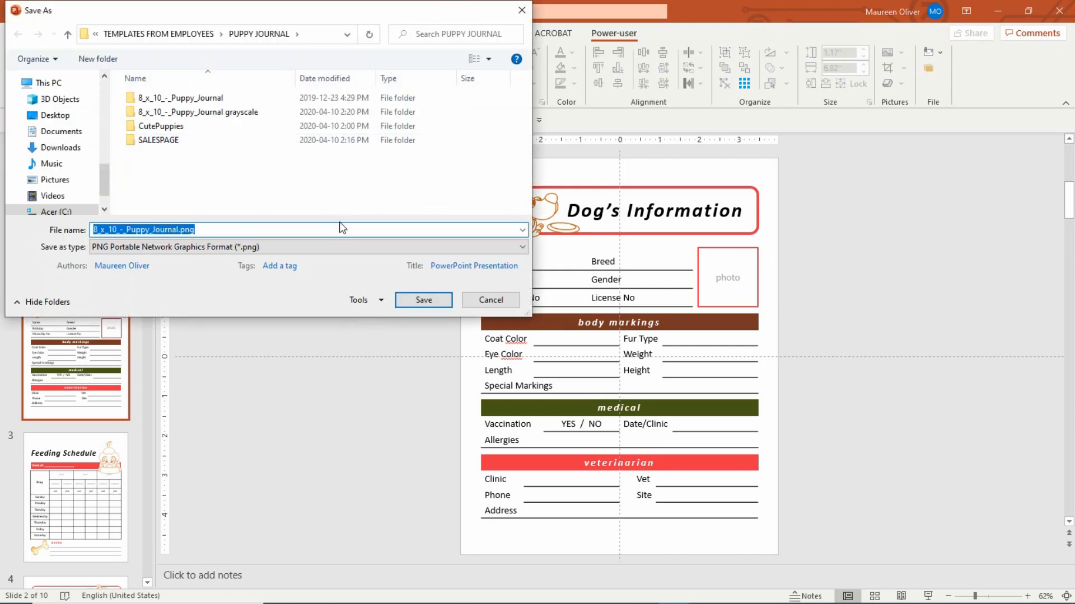
Step: Save as 8_x_10_-_Puppy_Journal1.png, exporting All Slides into a new folder of separate PNGs
click(178, 230)
text(1)
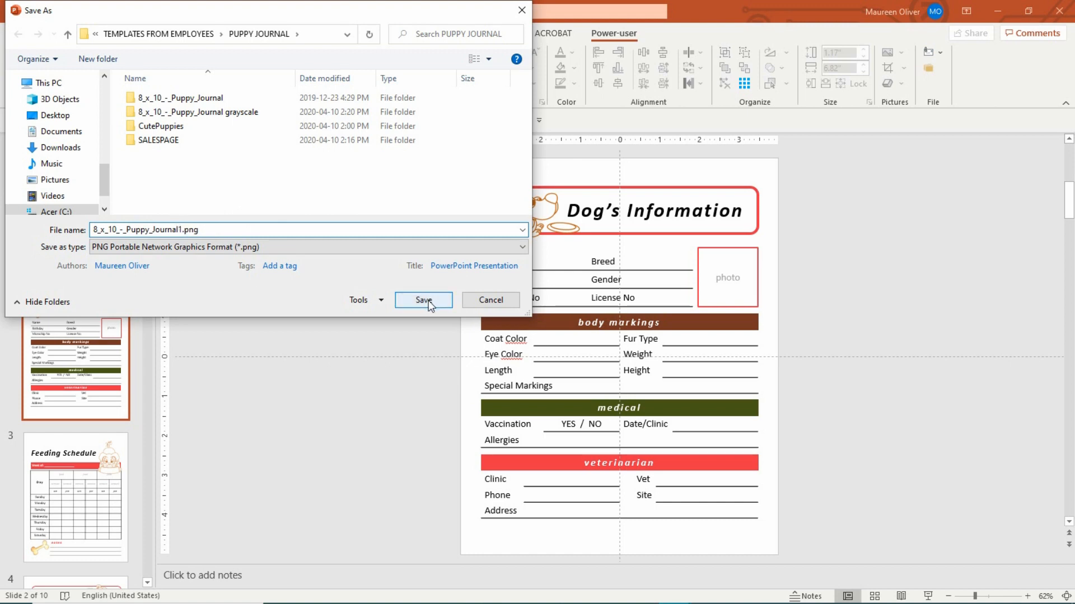
click(423, 300)
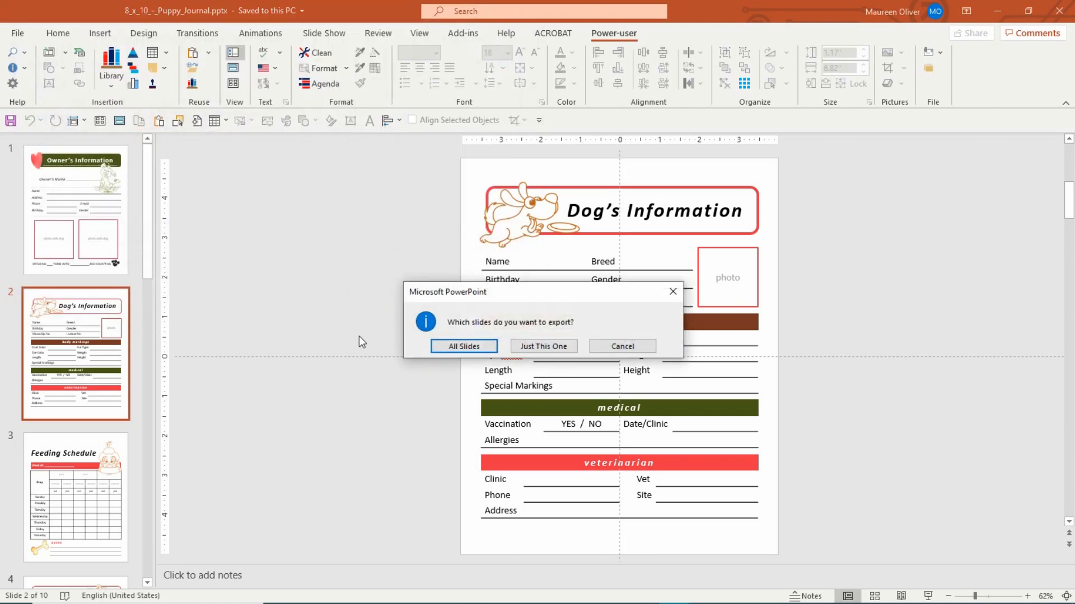
mouse_move(562, 308)
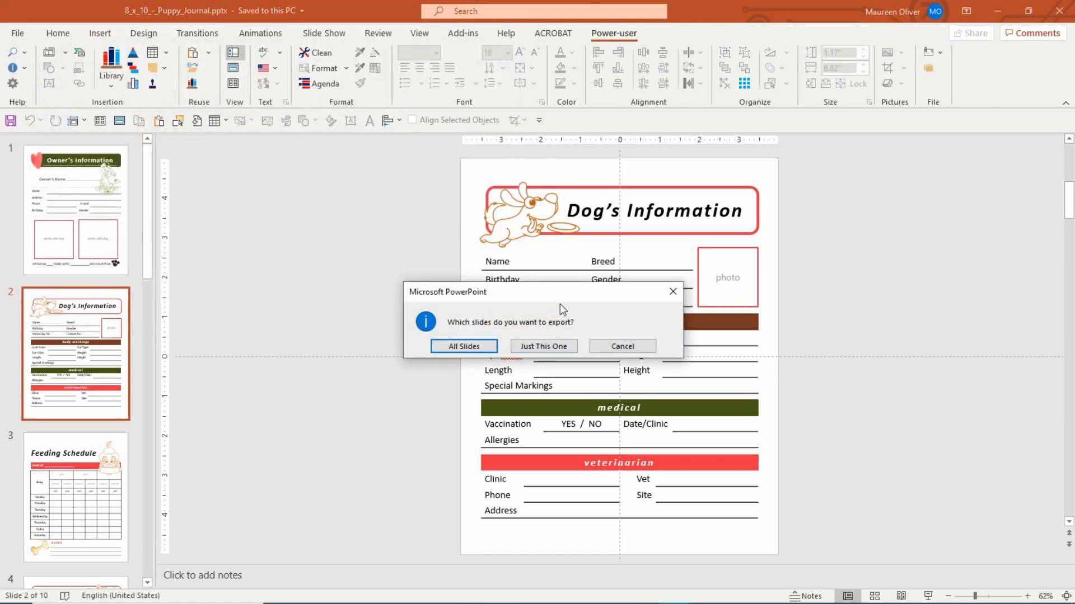
mouse_move(585, 342)
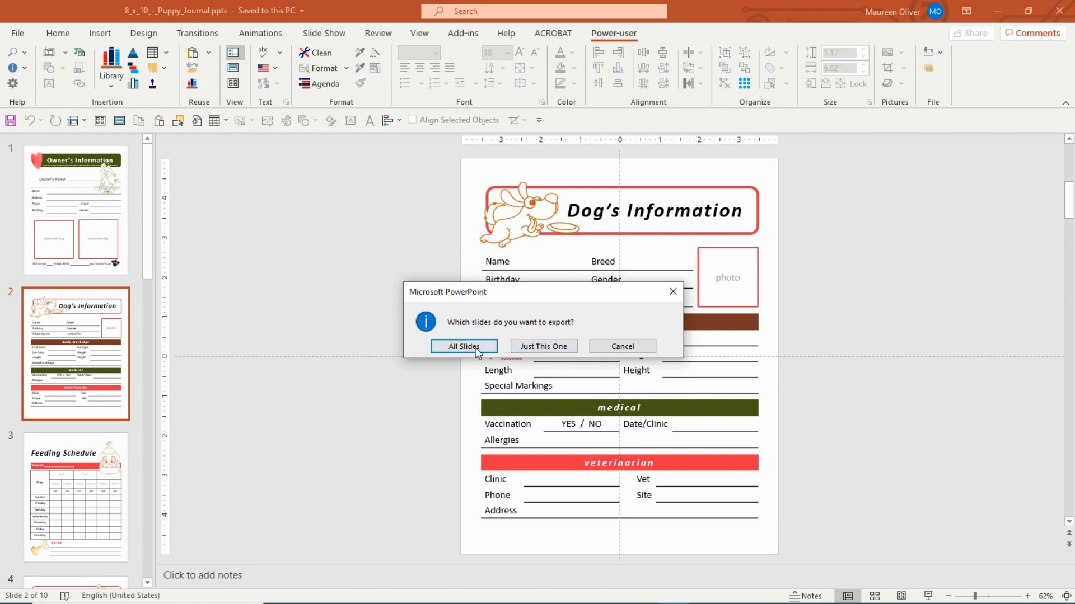
click(464, 346)
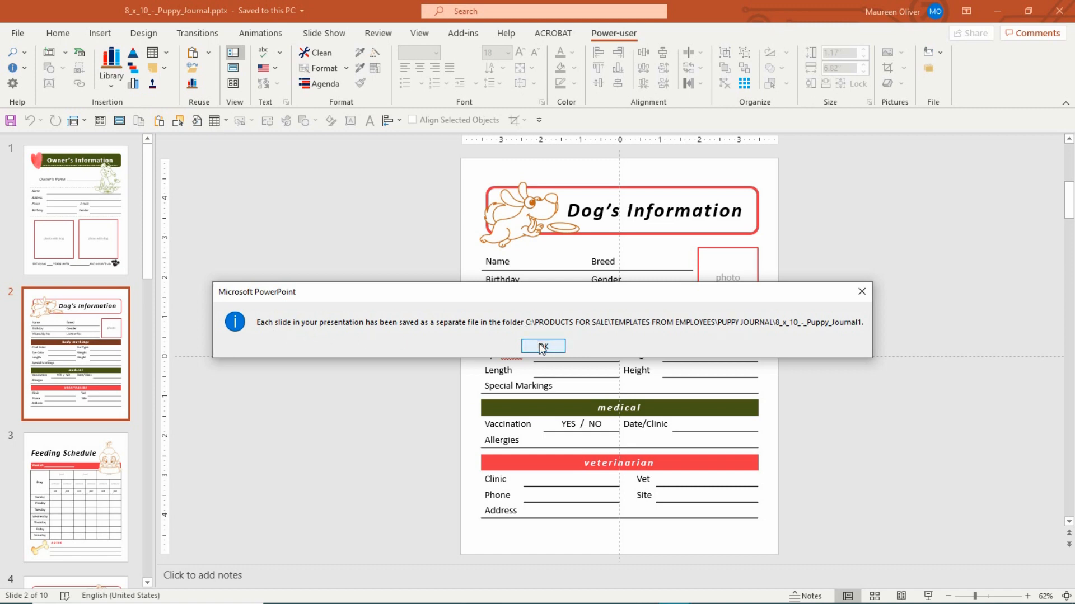
Step: Acknowledge the export confirmation to return to the Dog's Information slide
click(543, 346)
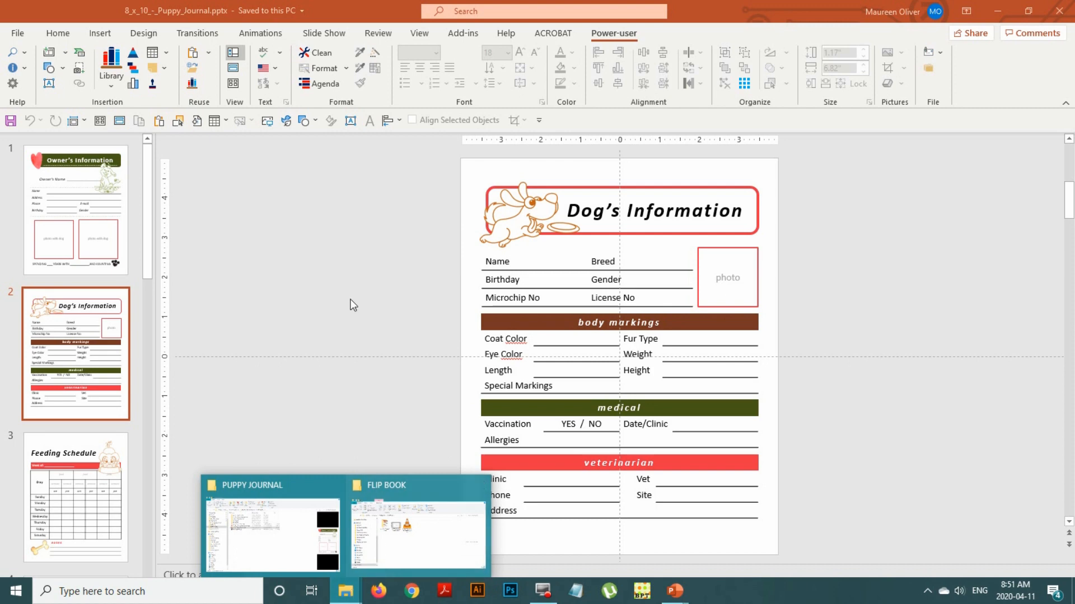
mouse_move(356, 263)
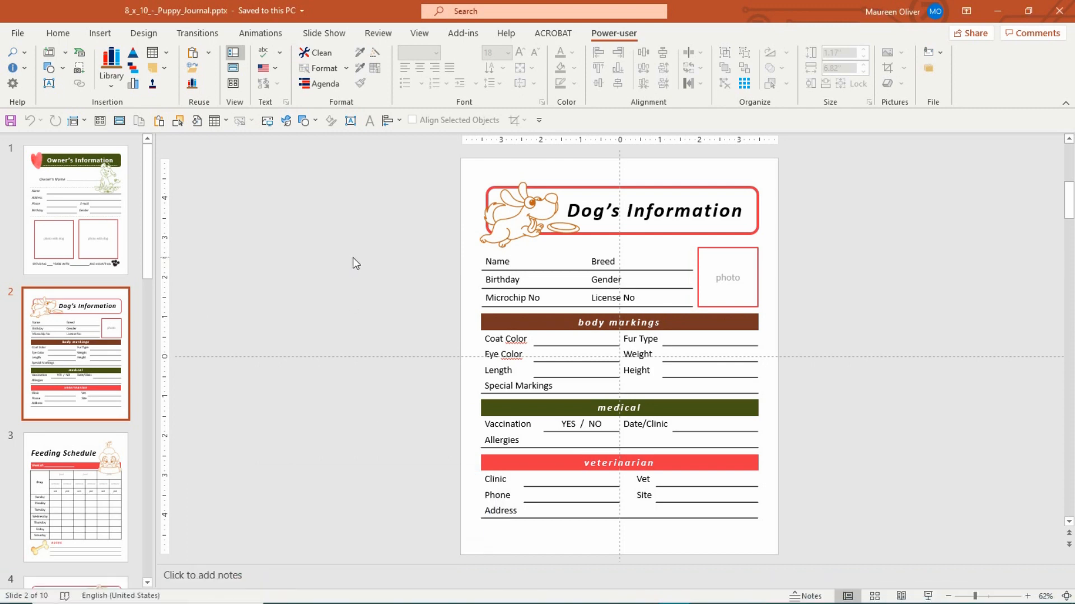